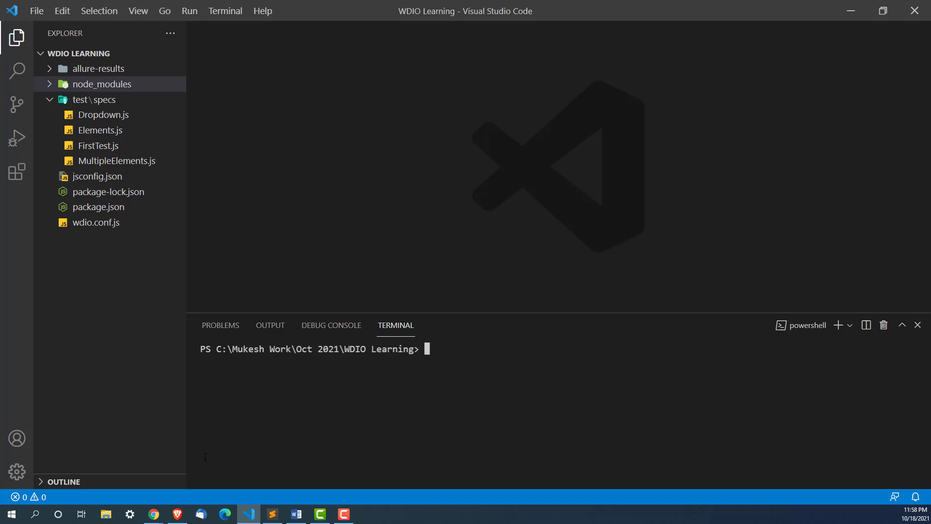
pyautogui.moveTo(153, 514)
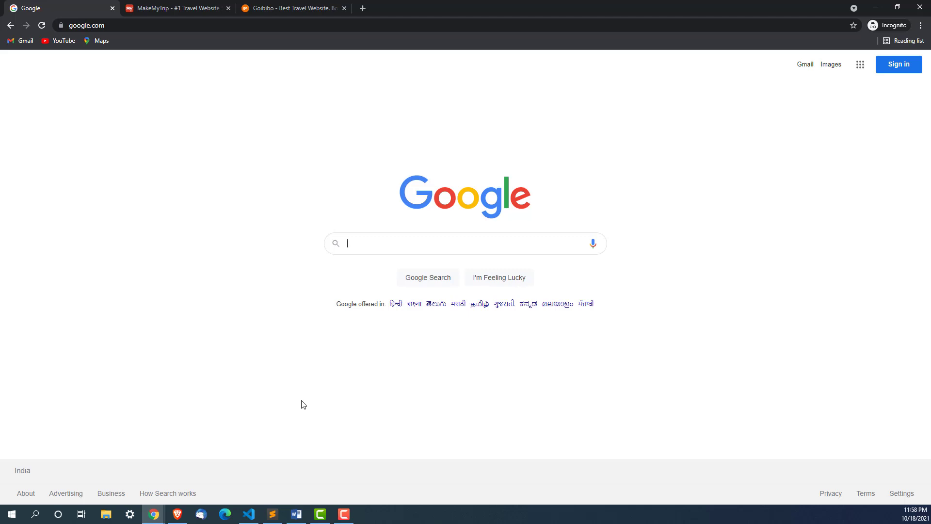
# Type 'Selenium', then 'webdriverio', into the Google search box to show autosuggestions
pyautogui.write('Seleniu')
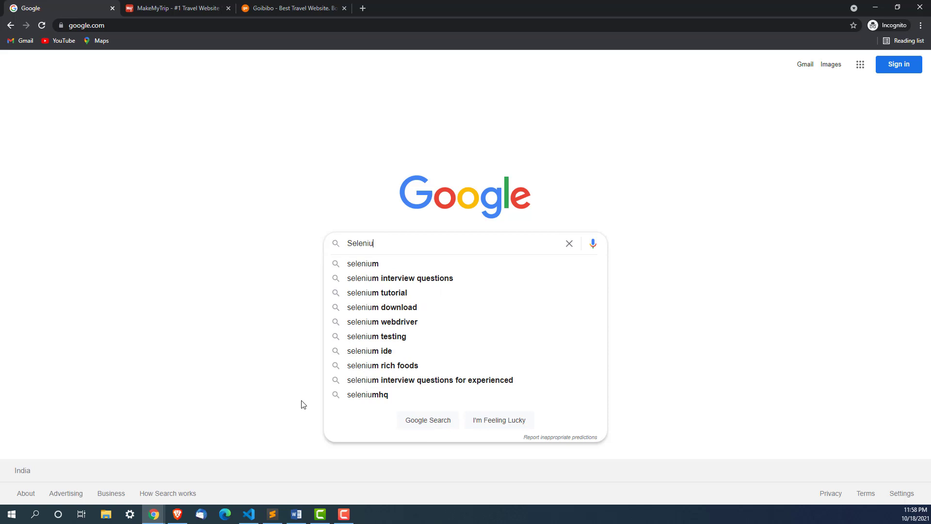
pyautogui.write('wed')
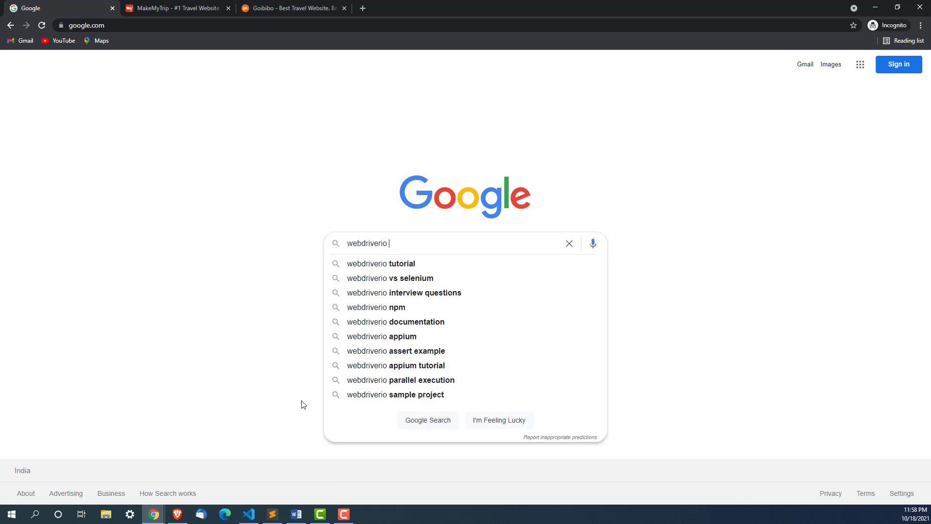
pyautogui.moveTo(431, 380)
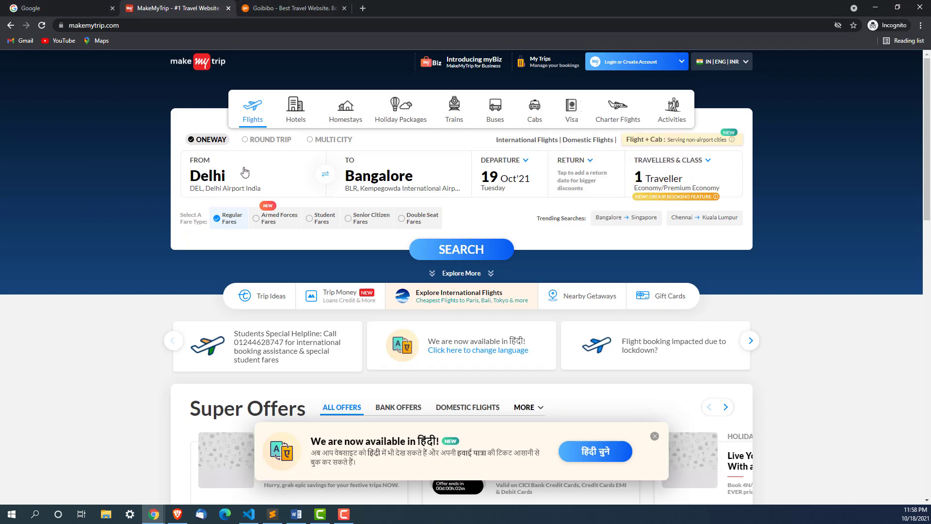
# Pick Bengaluru from the 'Banga' suggestions as MakeMyTrip's departure city, then type 'De' as destination
pyautogui.click(225, 175)
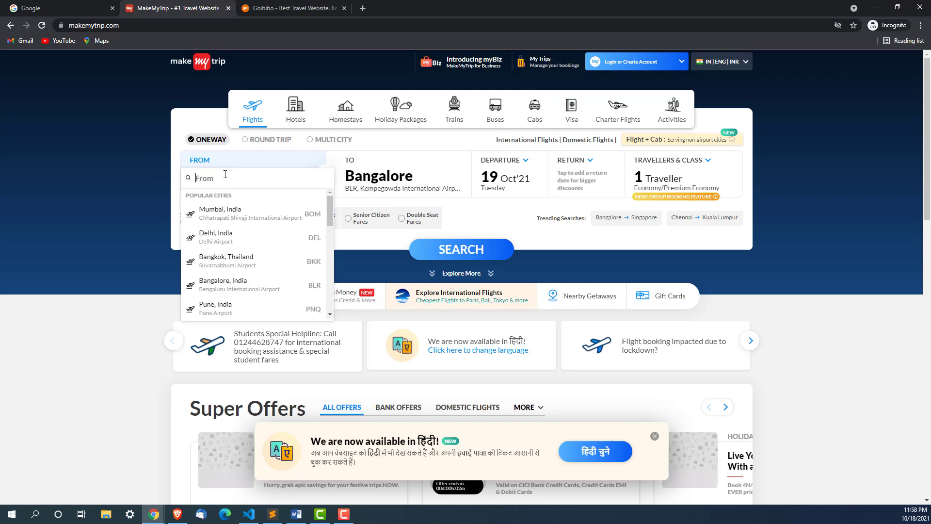
pyautogui.write('Banga')
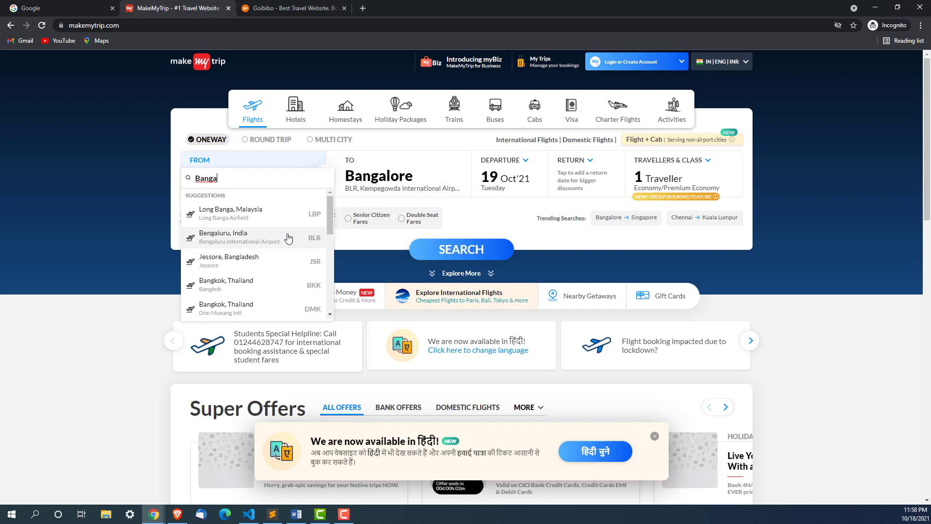
pyautogui.click(224, 238)
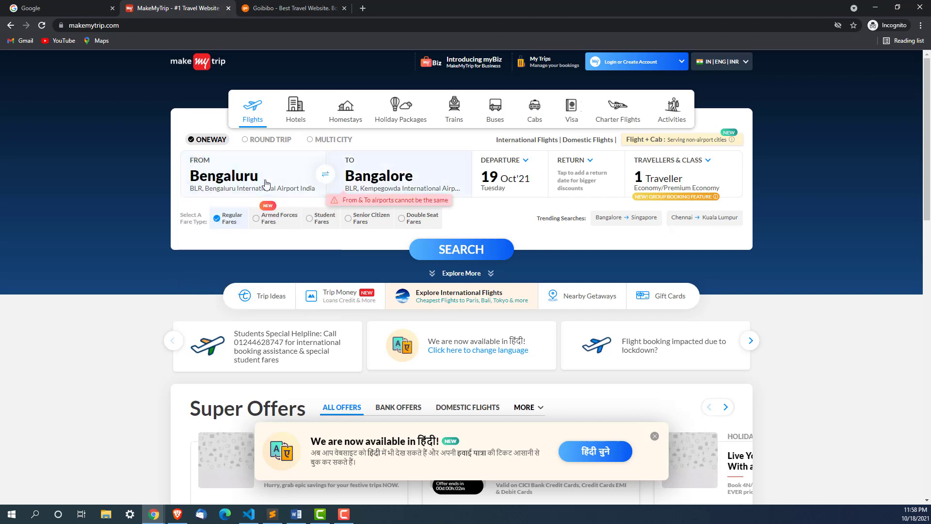
pyautogui.click(380, 178)
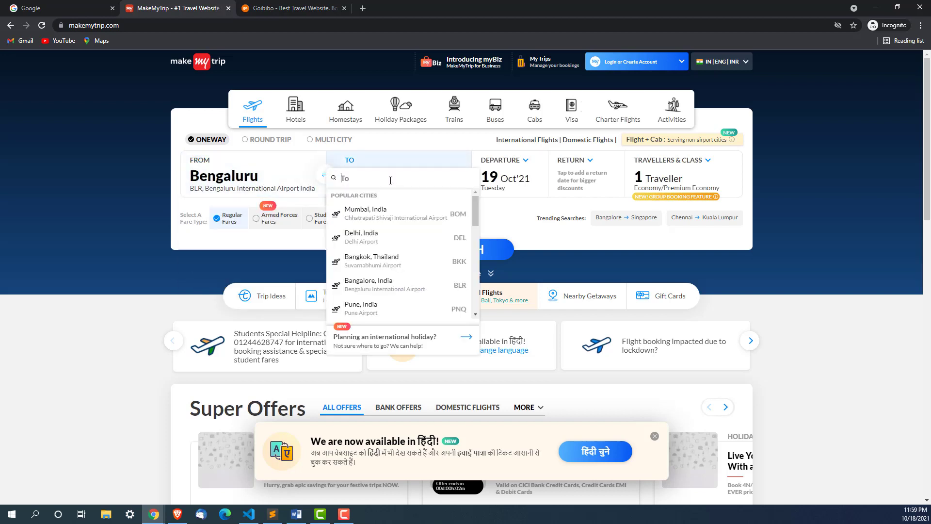
pyautogui.write('De')
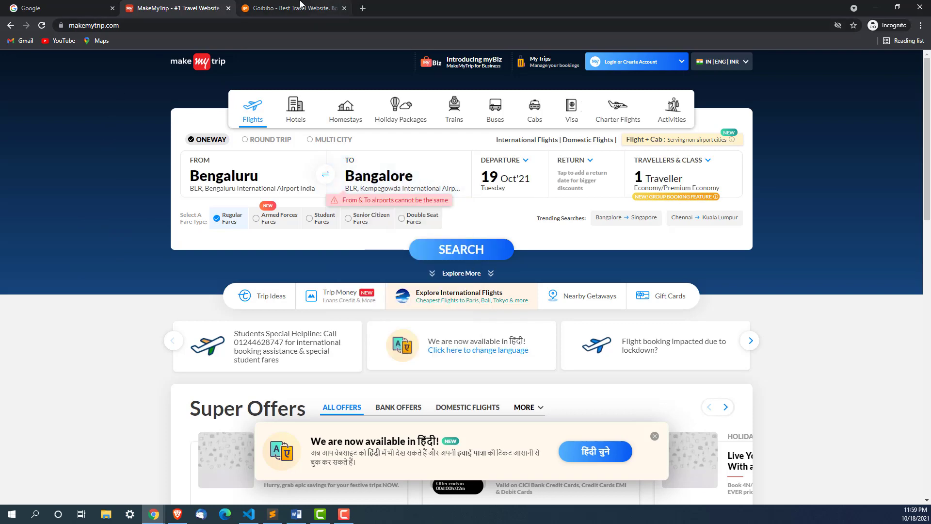
# Switch to the Goibibo flight search and type 'Ban' as the departure city
pyautogui.click(291, 8)
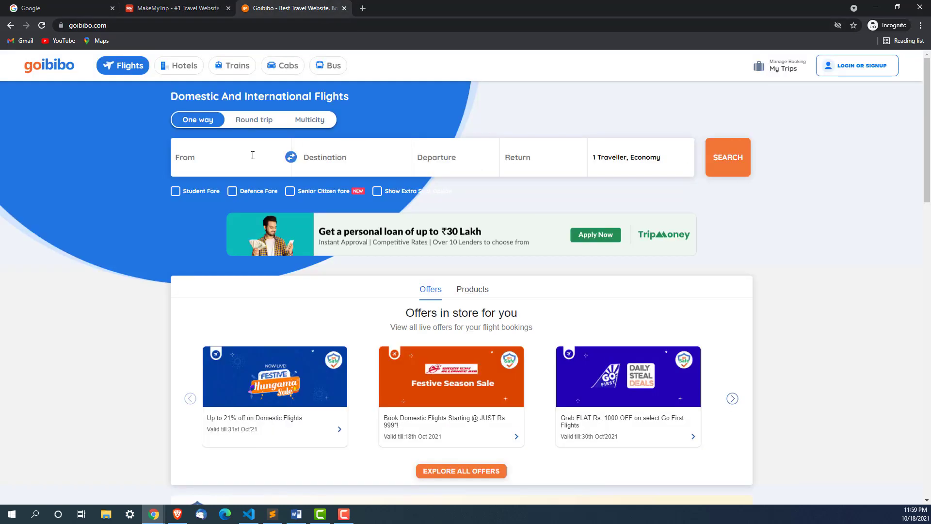
pyautogui.write('Ban')
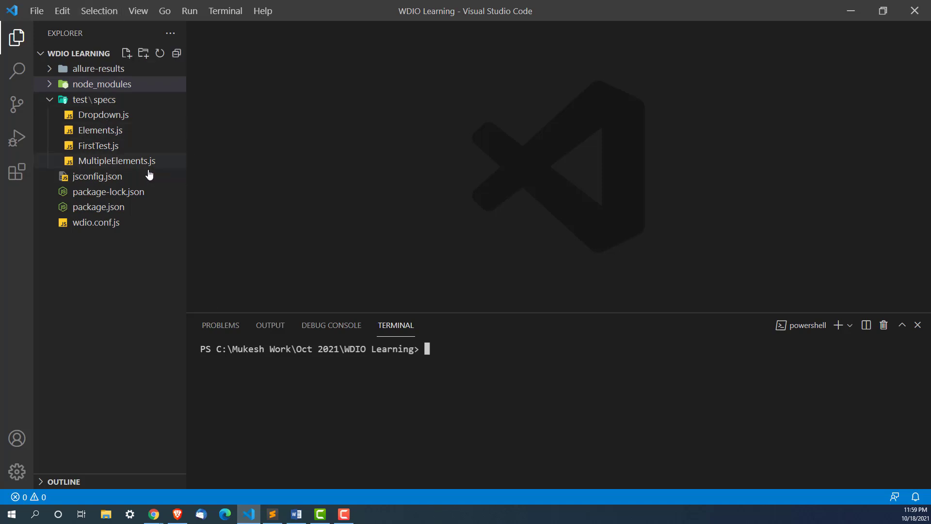
# Open MultipleElements.js from the Explorer to review its social-icons loop
pyautogui.click(117, 160)
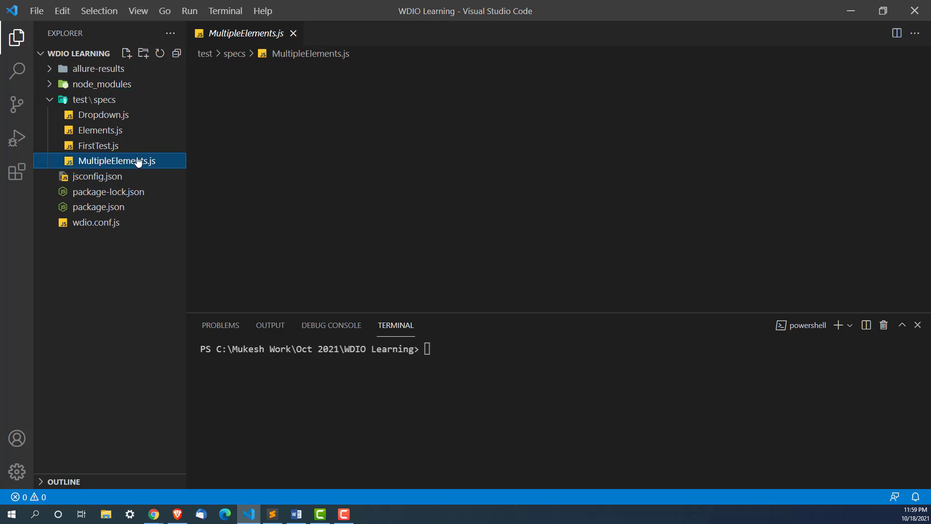
pyautogui.click(117, 160)
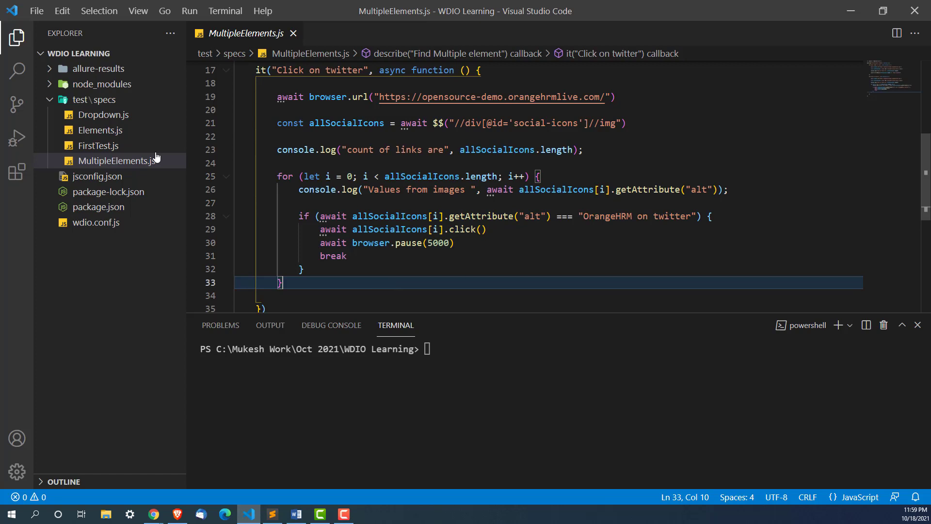
# Create an AutoSuggestions file in test/specs and start renaming it to AutoSuggestions.js
pyautogui.click(94, 99)
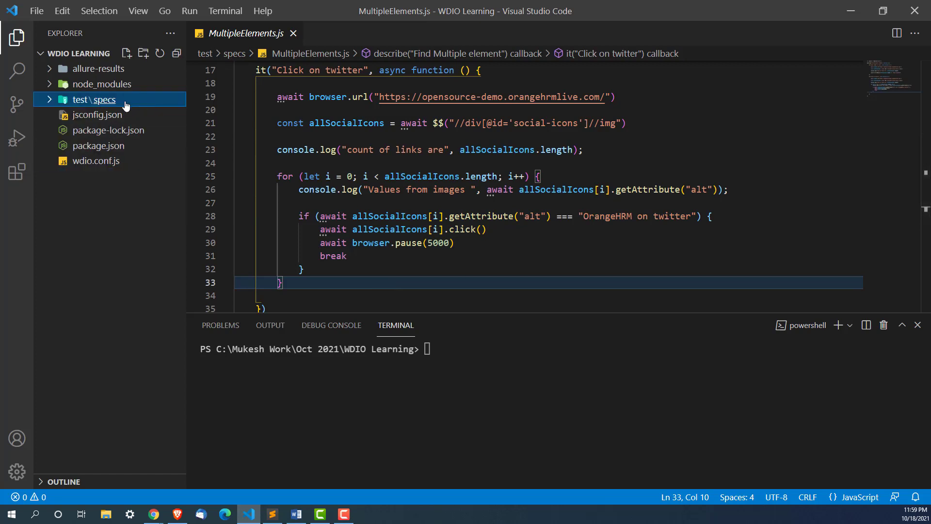
pyautogui.click(126, 52)
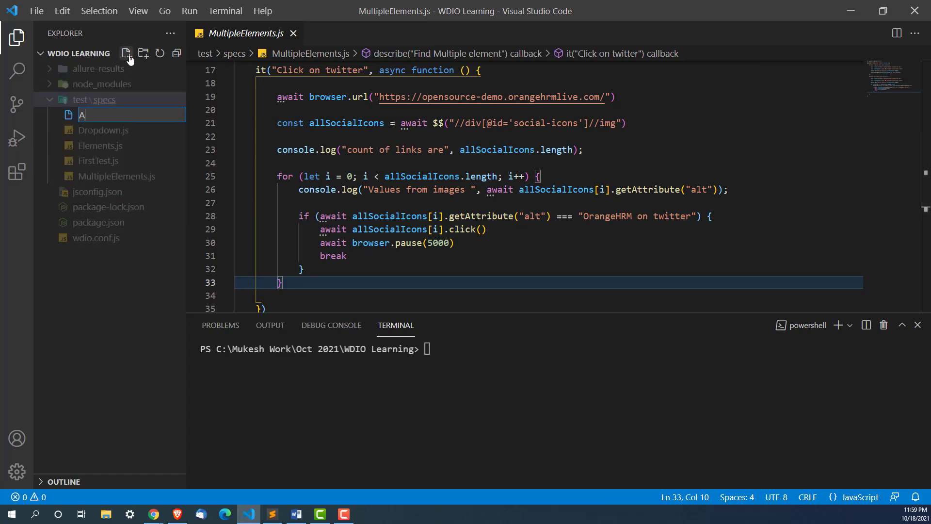
pyautogui.write('utoSu')
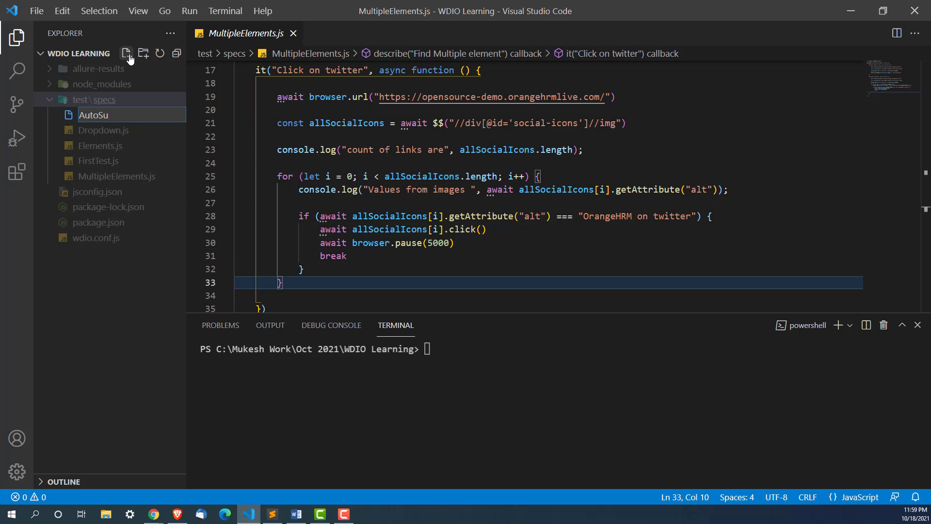
pyautogui.write('gges')
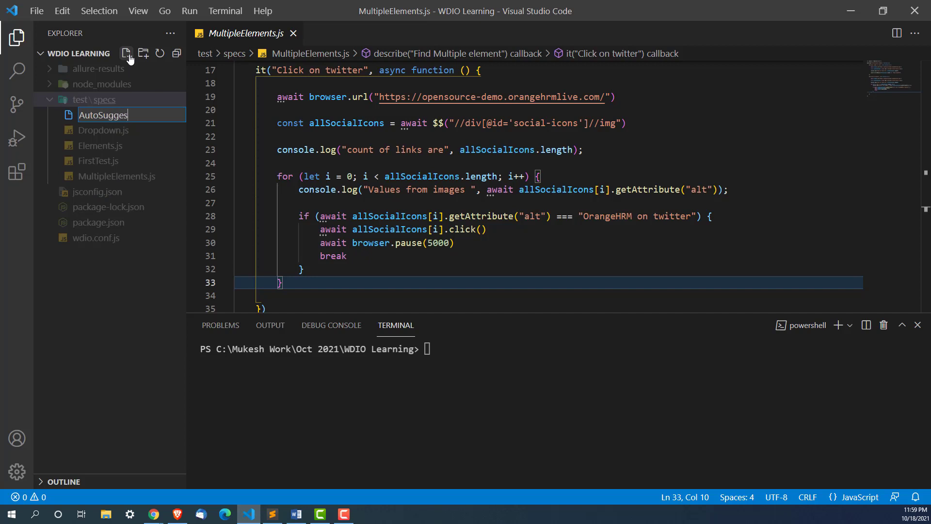
pyautogui.press('Enter')
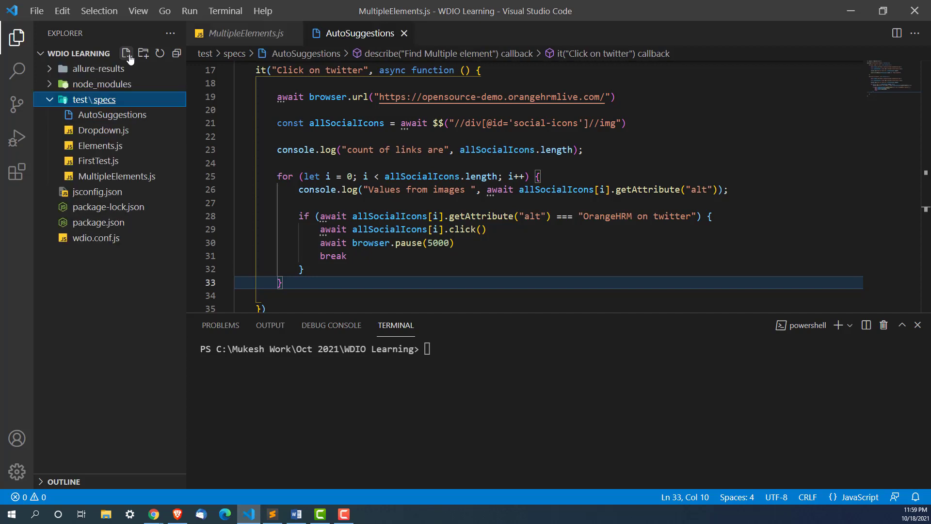
pyautogui.rightClick(110, 114)
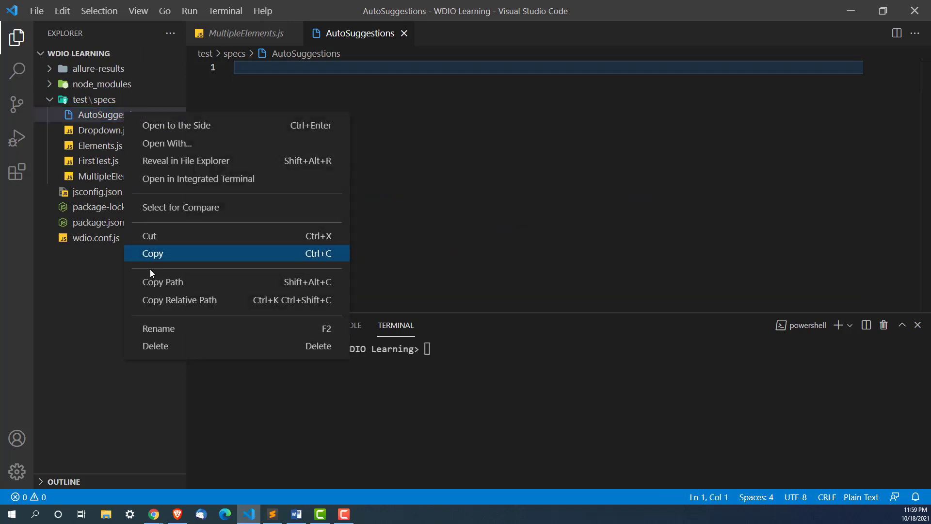
pyautogui.click(159, 328)
pyautogui.write('.js')
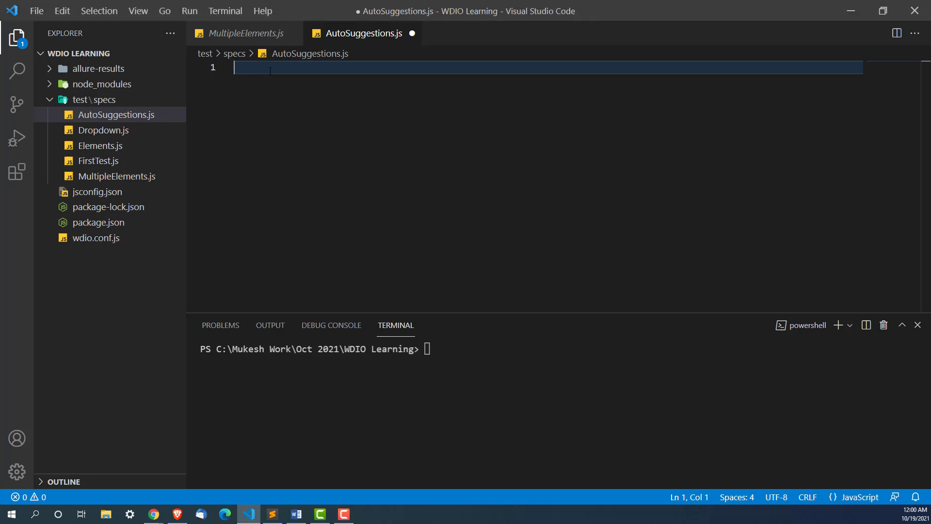
# Write a describe('Autosuggestions') block in AutoSuggestions.js
pyautogui.write("describe('', () => {")
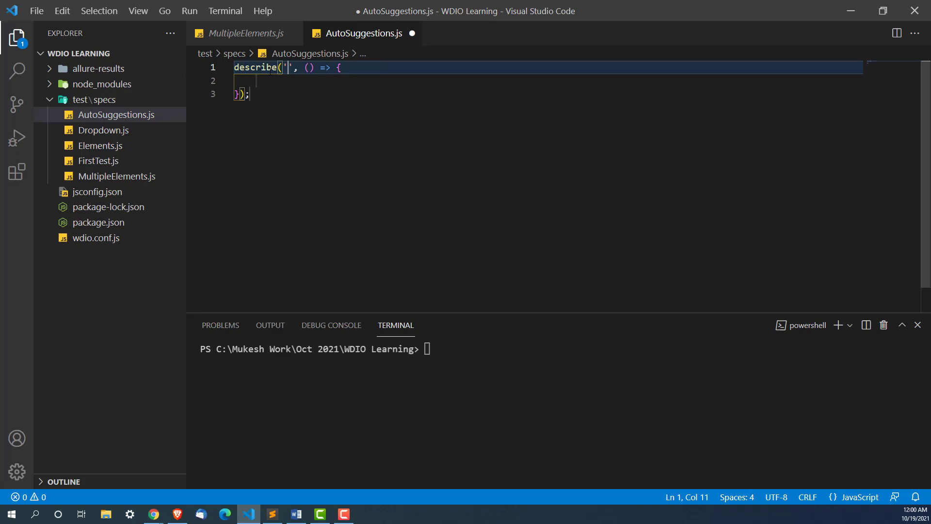
pyautogui.write('A')
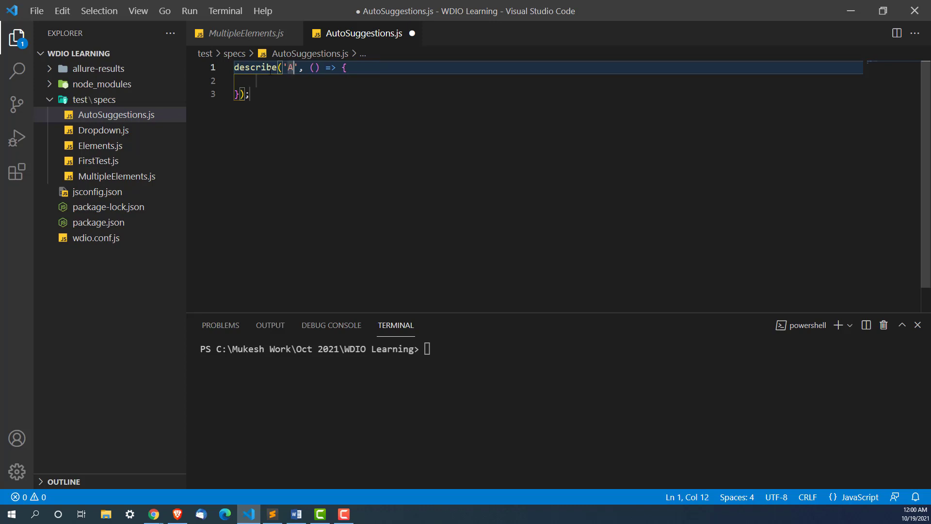
pyautogui.write('utosug')
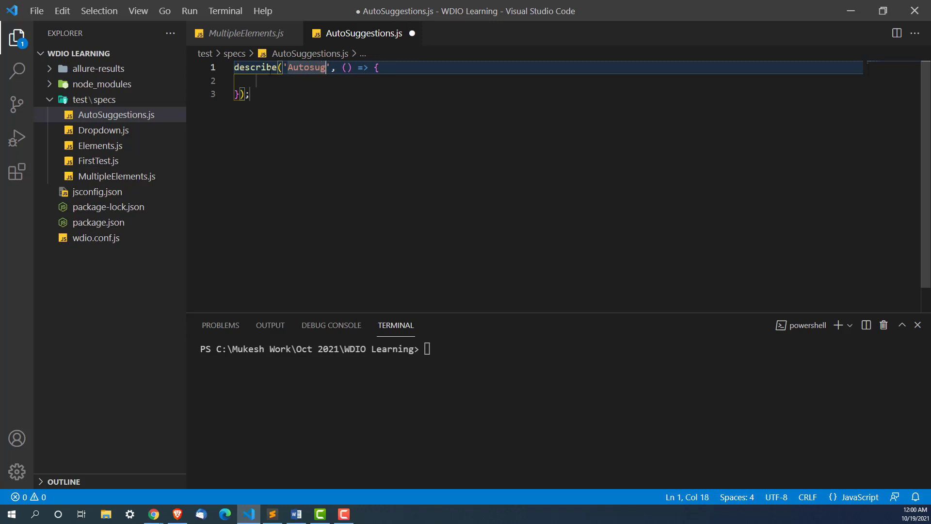
pyautogui.write('gestions')
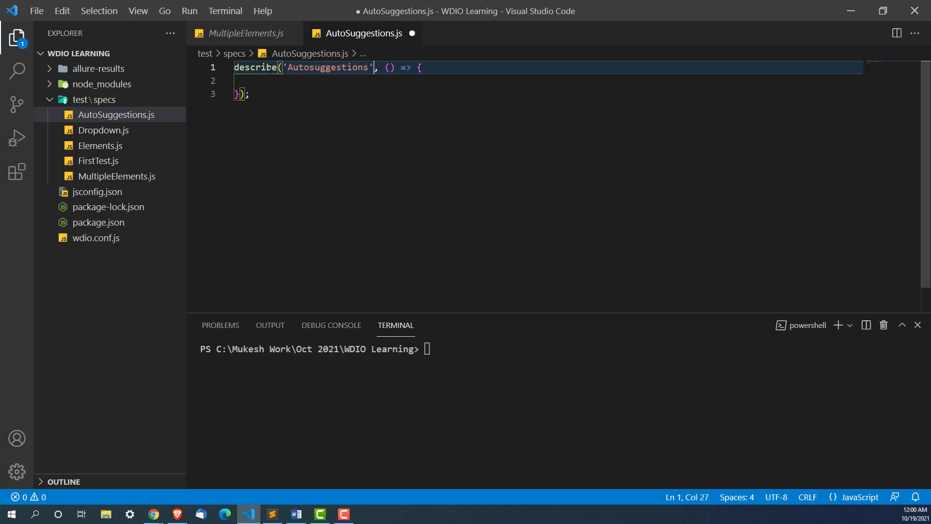
pyautogui.press('Enter')
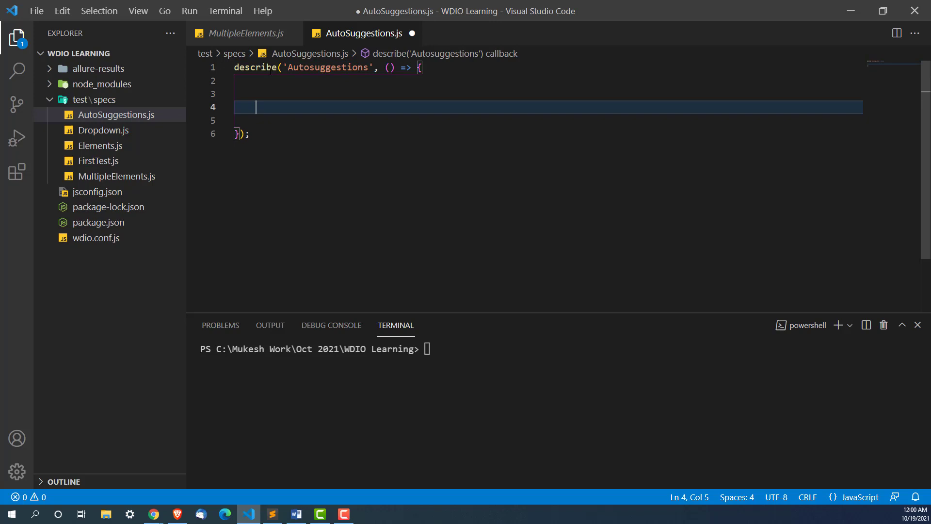
# Insert an it block titled 'Click on google auto suggestions', fixing the title typo
pyautogui.write('it')
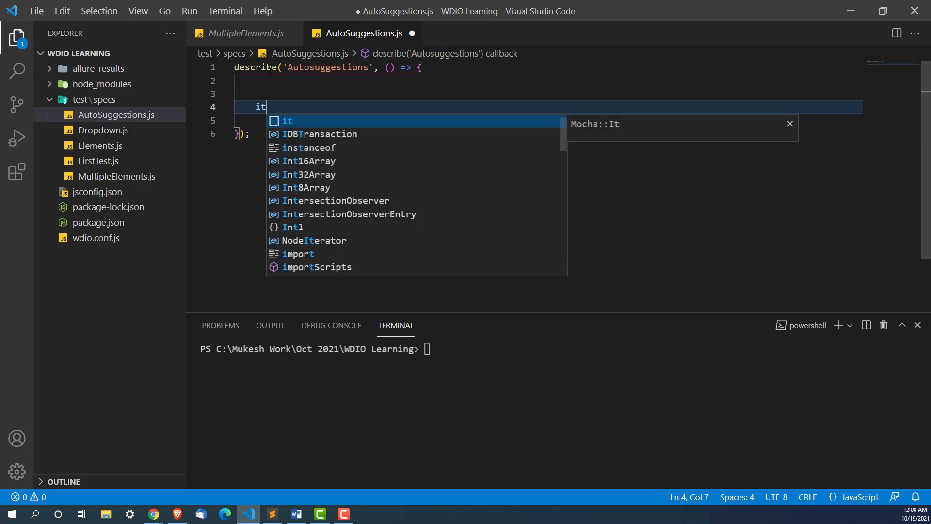
pyautogui.press('Tab')
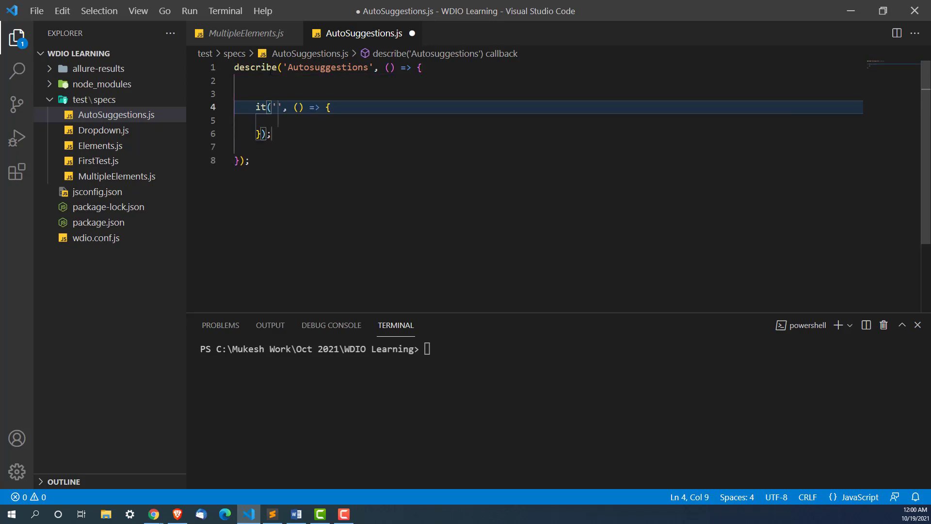
pyautogui.write('Google')
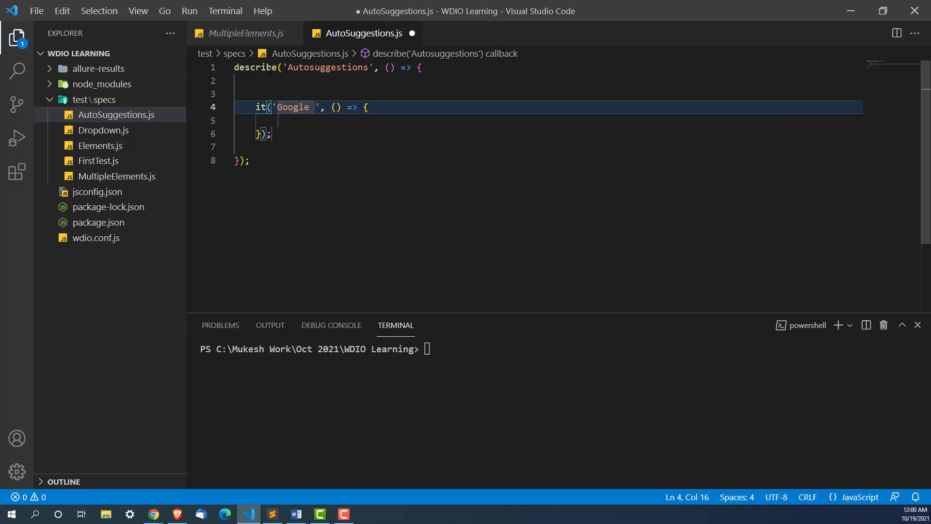
pyautogui.write('Click on gooh;')
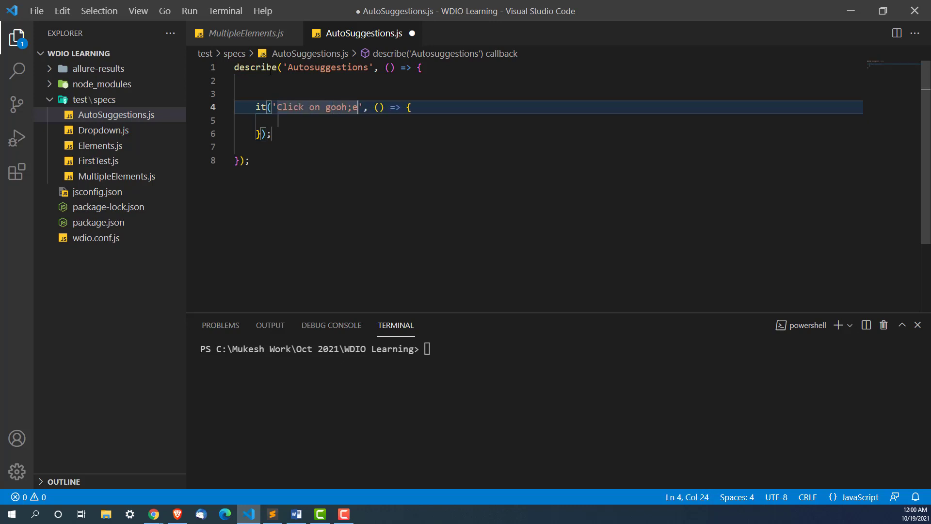
pyautogui.press('BackSpace')
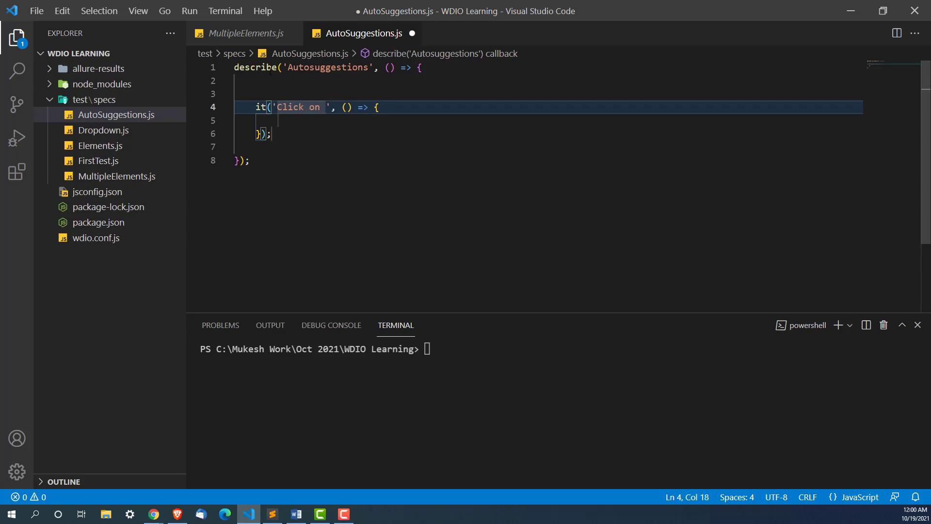
pyautogui.write('google aut')
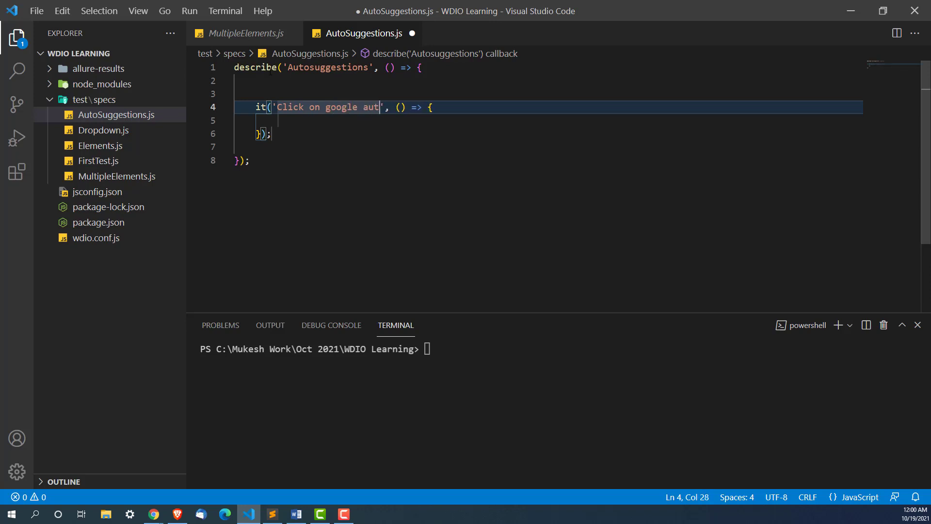
pyautogui.write('o suggestions')
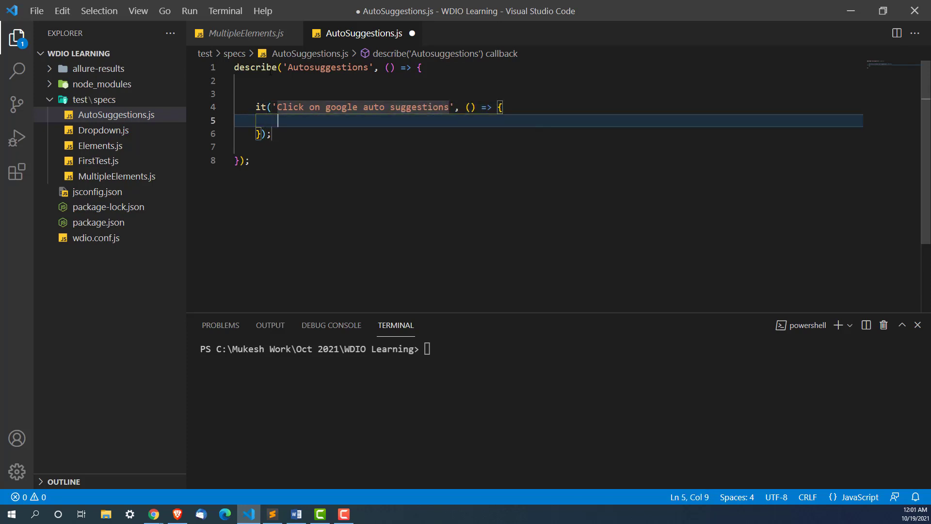
pyautogui.press('Enter')
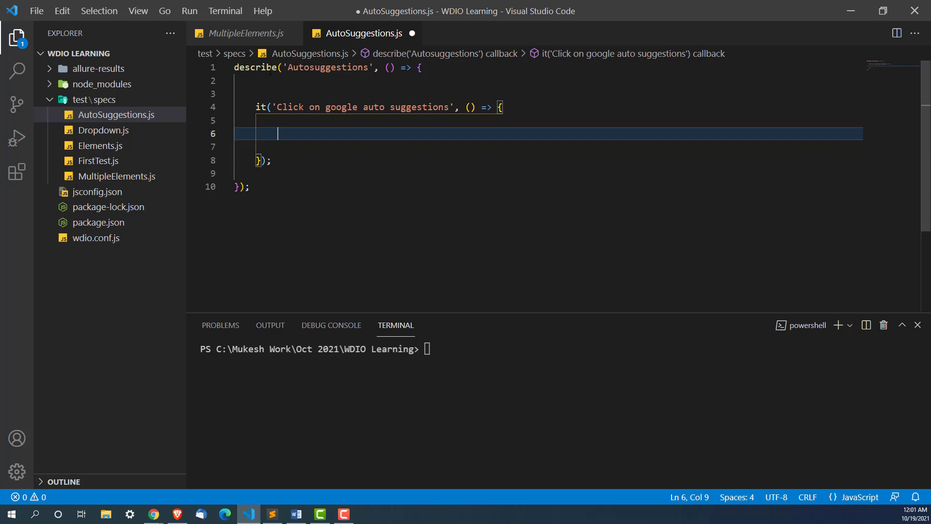
# Type await browser.url("") as the first line of the test body
pyautogui.write('await b')
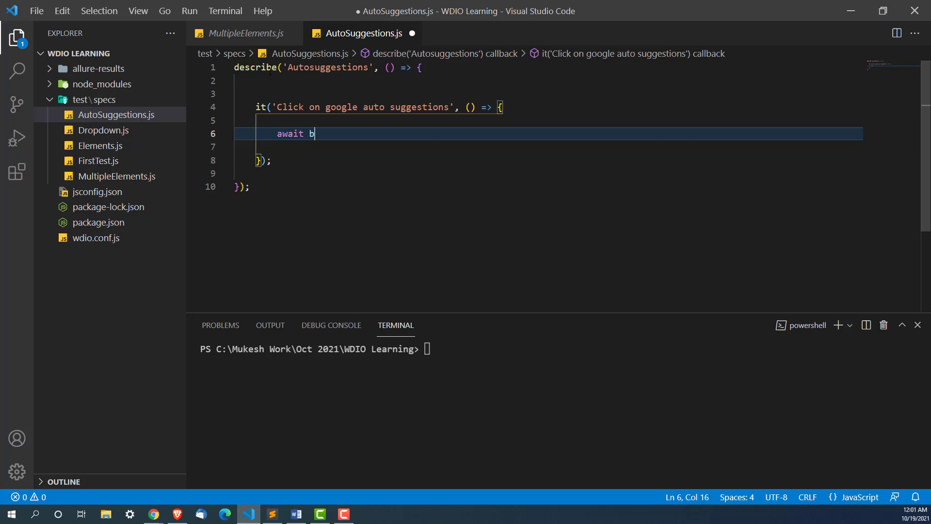
pyautogui.write('rowser.')
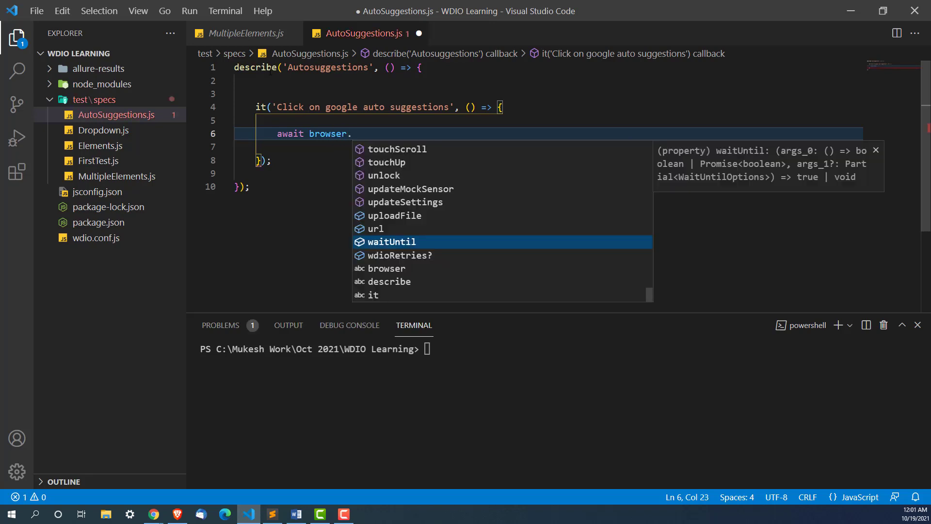
pyautogui.write('url')
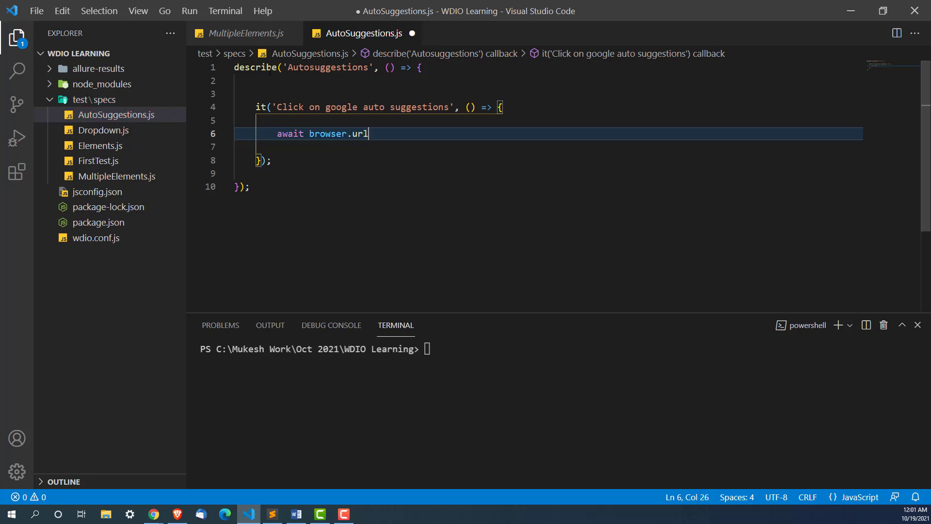
pyautogui.write('("")')
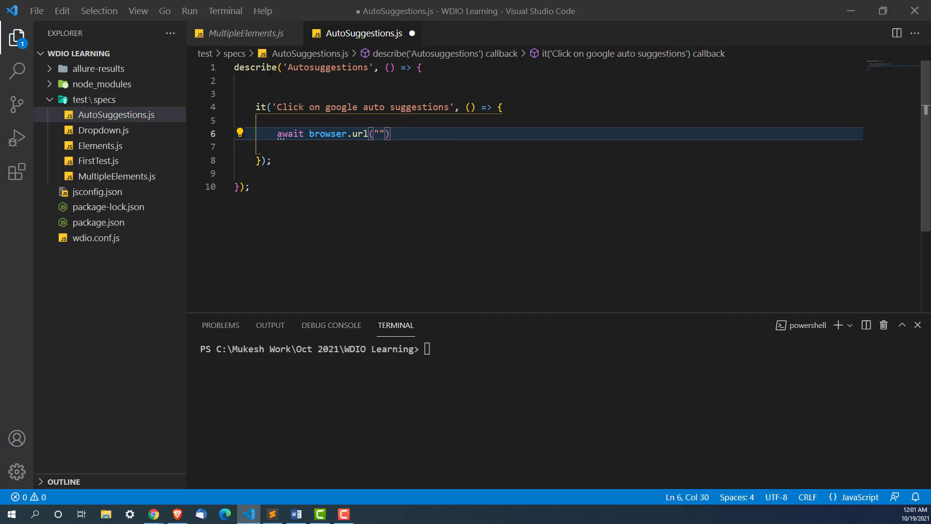
pyautogui.moveTo(153, 514)
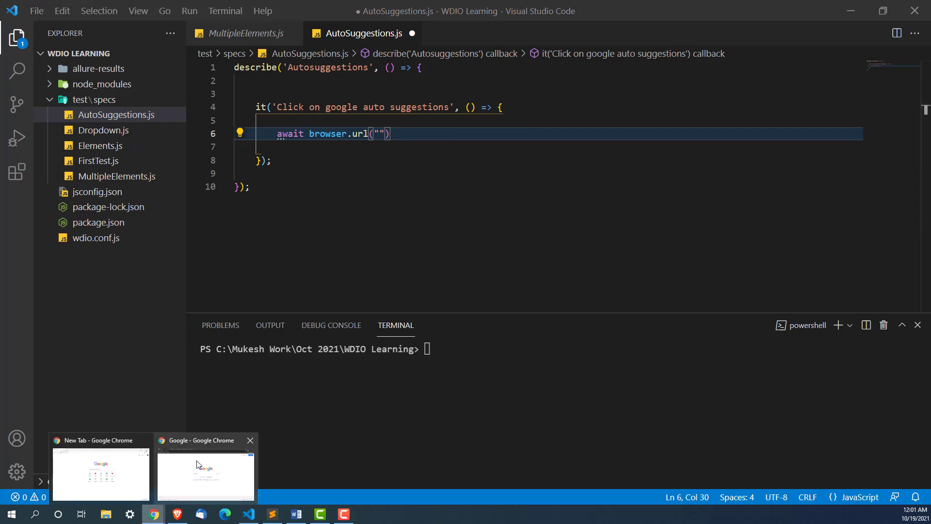
pyautogui.click(205, 476)
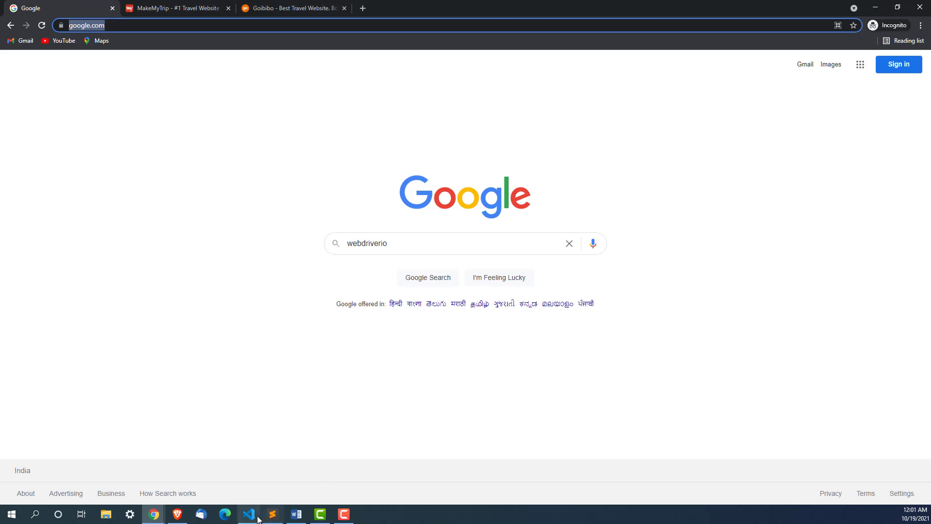
pyautogui.click(248, 514)
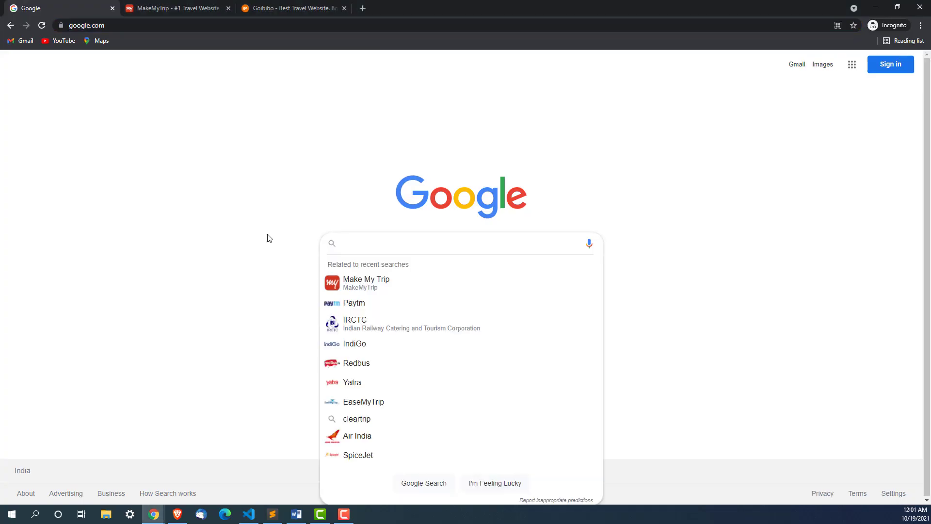
pyautogui.rightClick(440, 244)
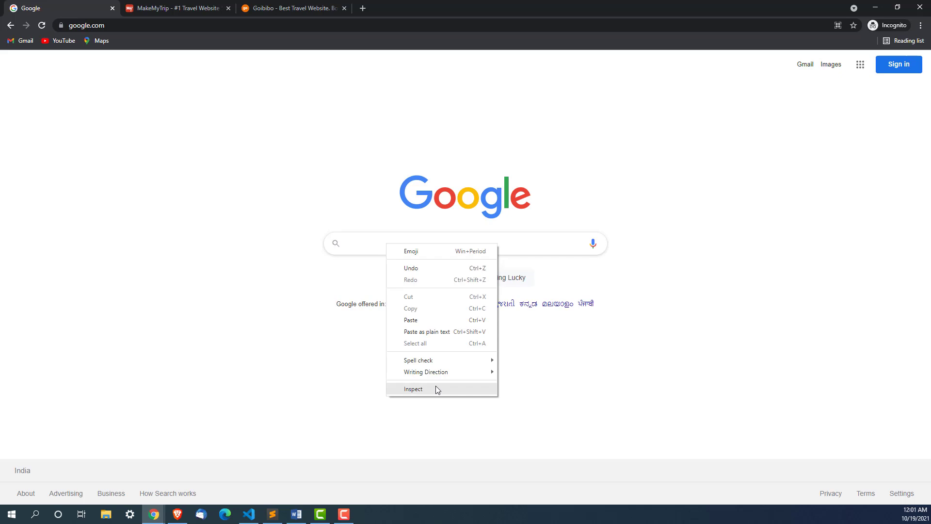
pyautogui.click(414, 389)
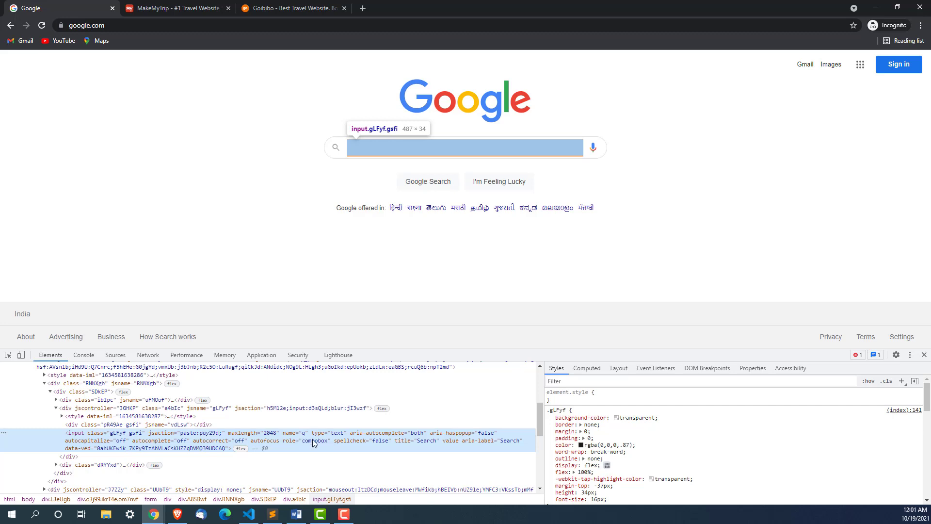
pyautogui.moveTo(408, 444)
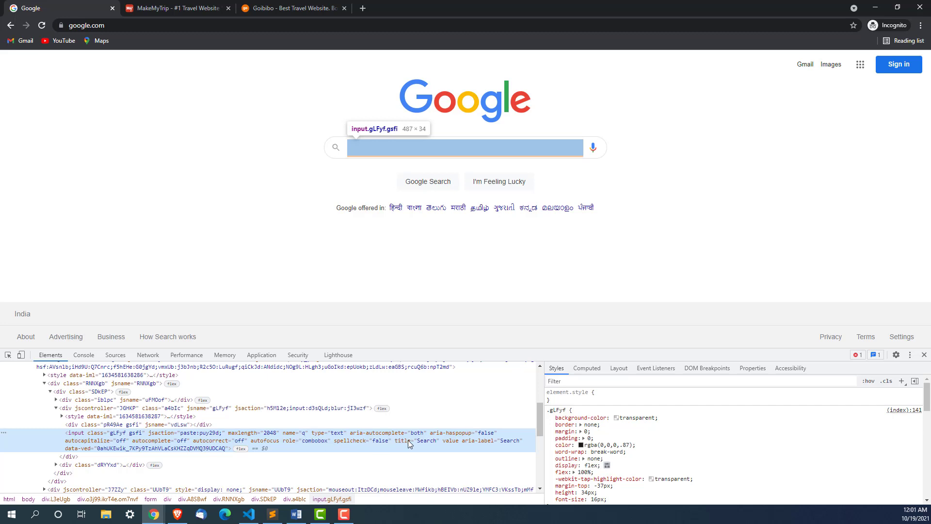
pyautogui.moveTo(450, 447)
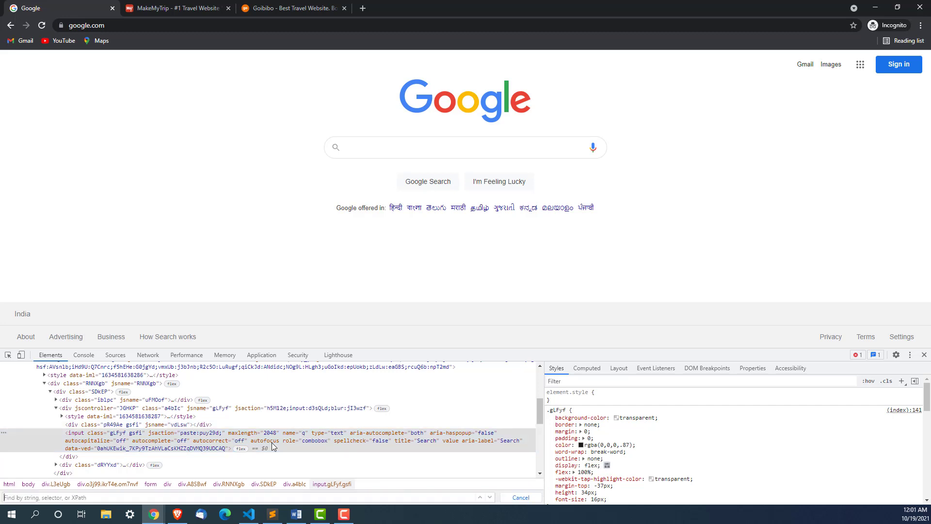
pyautogui.write('//nam')
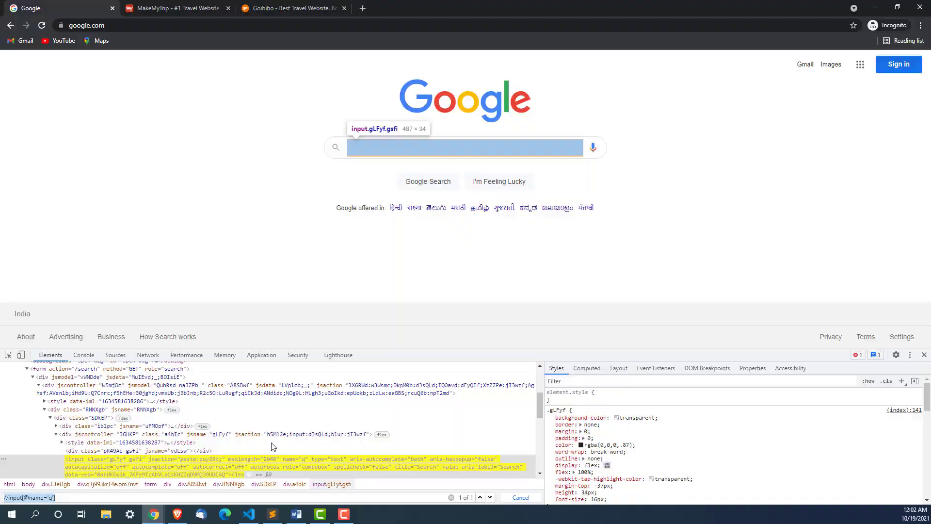
pyautogui.click(248, 514)
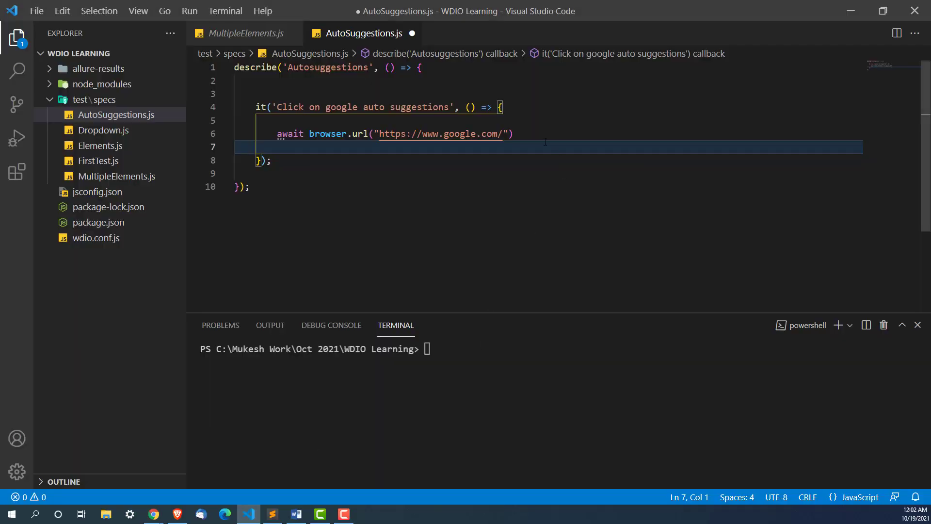
pyautogui.write('c')
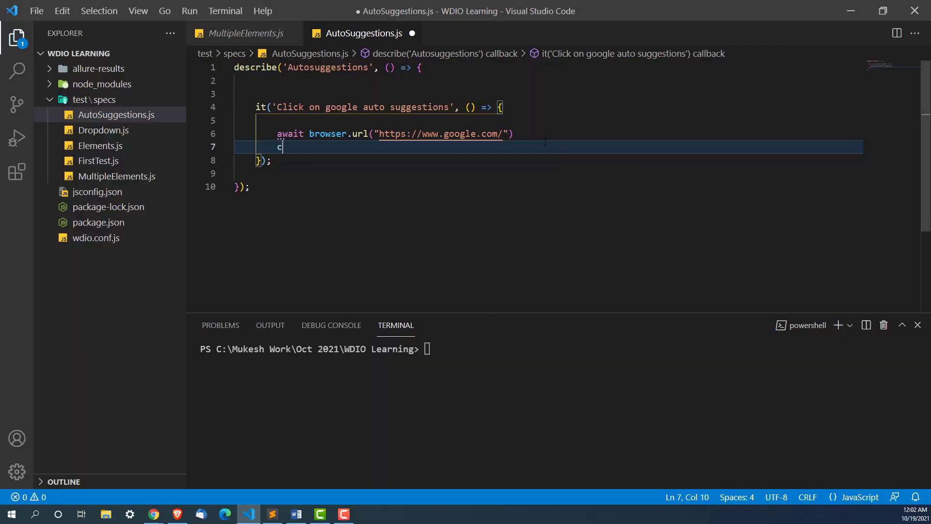
pyautogui.write('onst')
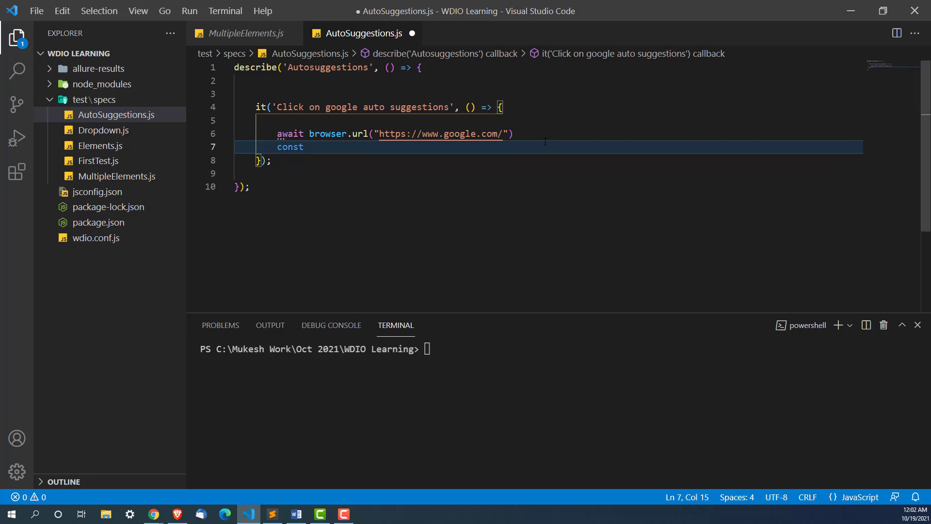
pyautogui.write('search=')
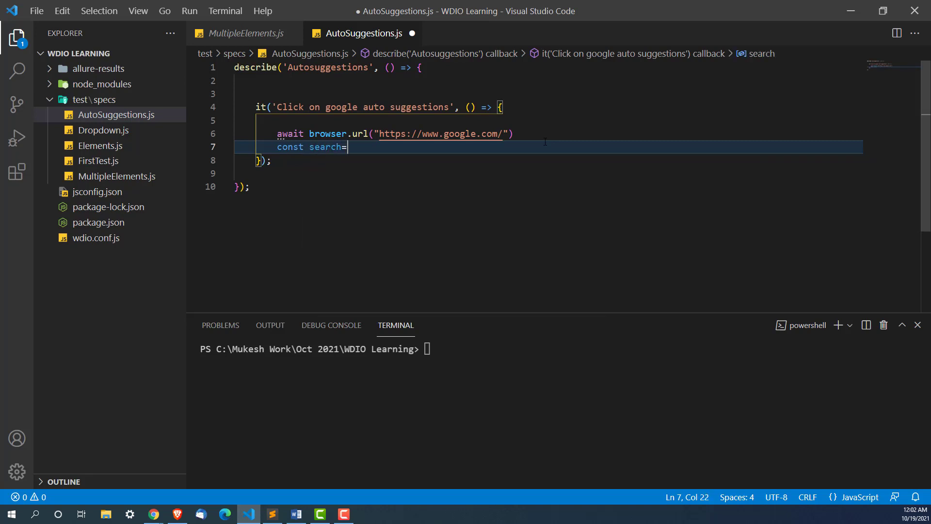
pyautogui.write('a')
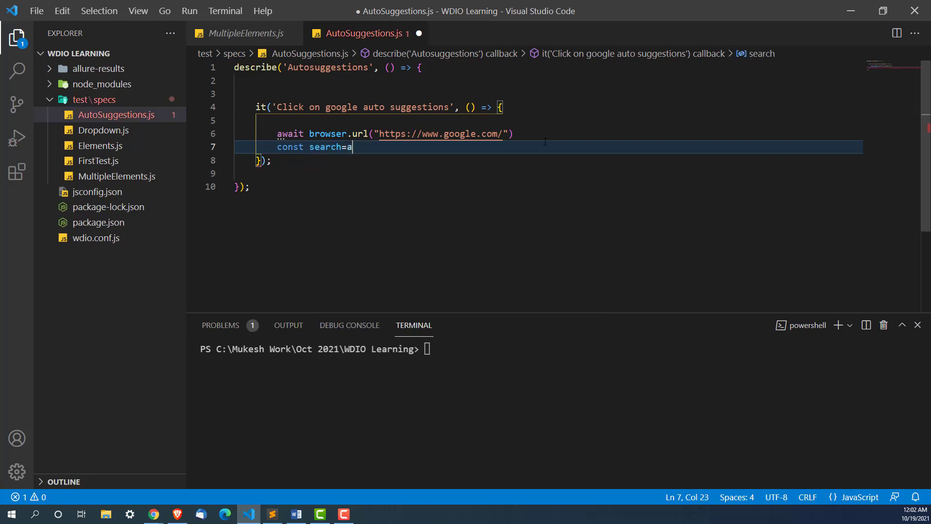
pyautogui.write('wait')
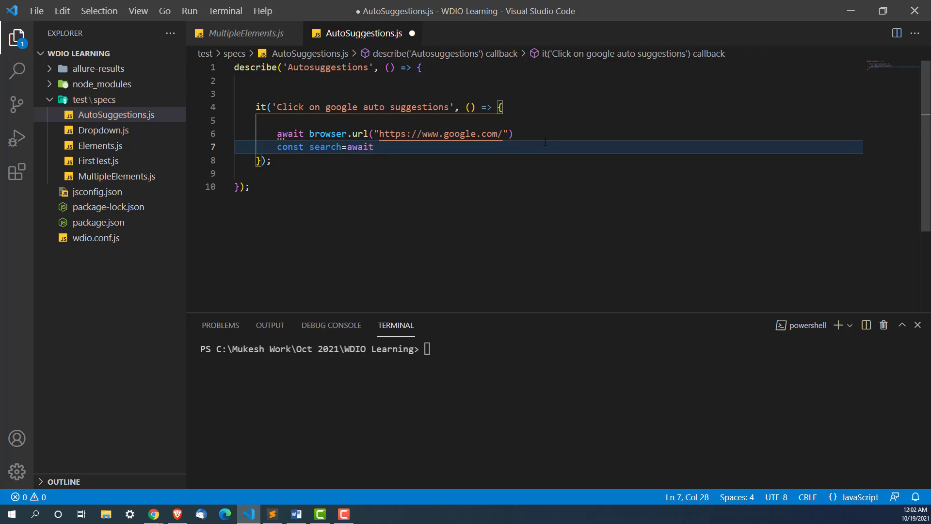
pyautogui.write('$("')
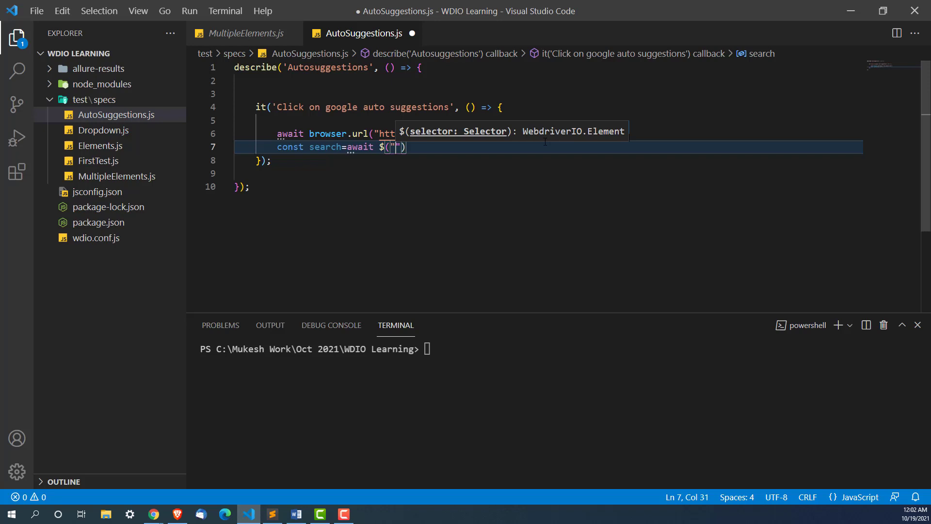
pyautogui.write("//input[@name='q']")
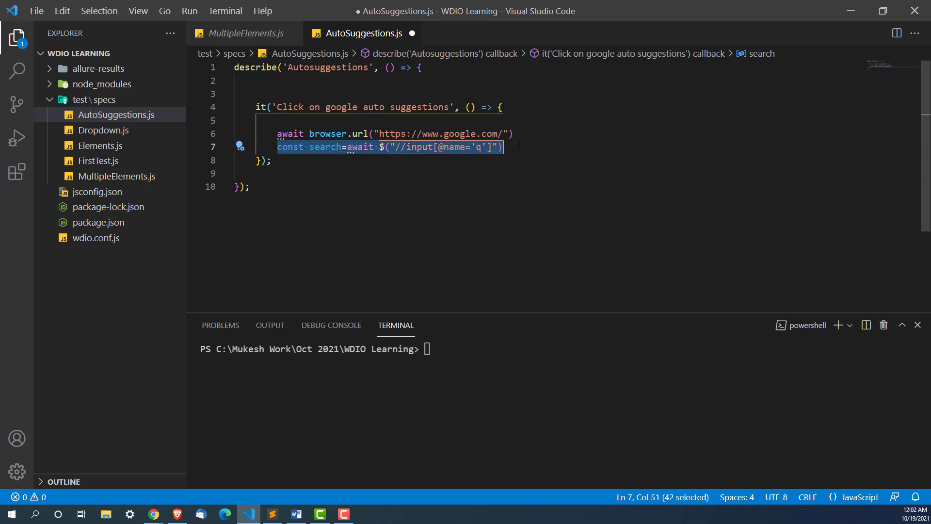
pyautogui.write('s')
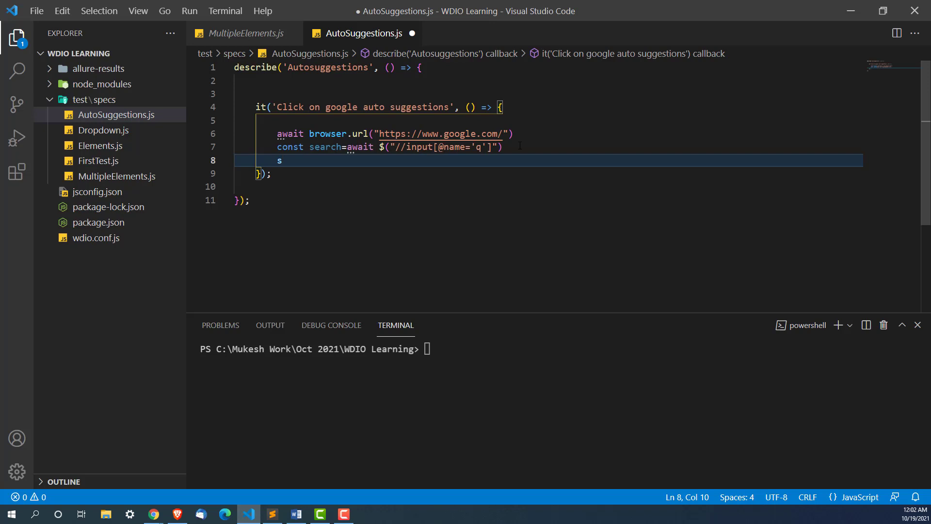
pyautogui.write('earch.se')
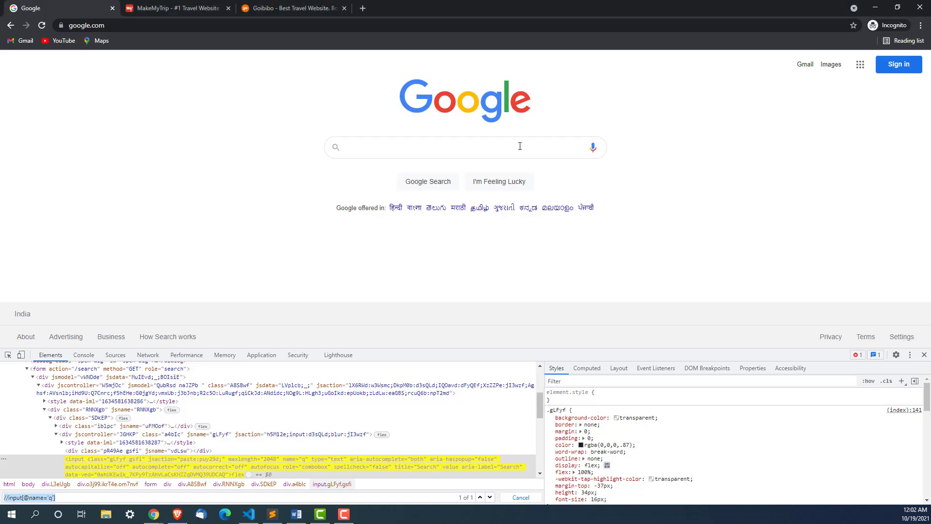
# Type 'Mu' in Google, open the 'mukesh otwani api testing' suggestion, and scroll the results
pyautogui.write('Mukesh Otwani')
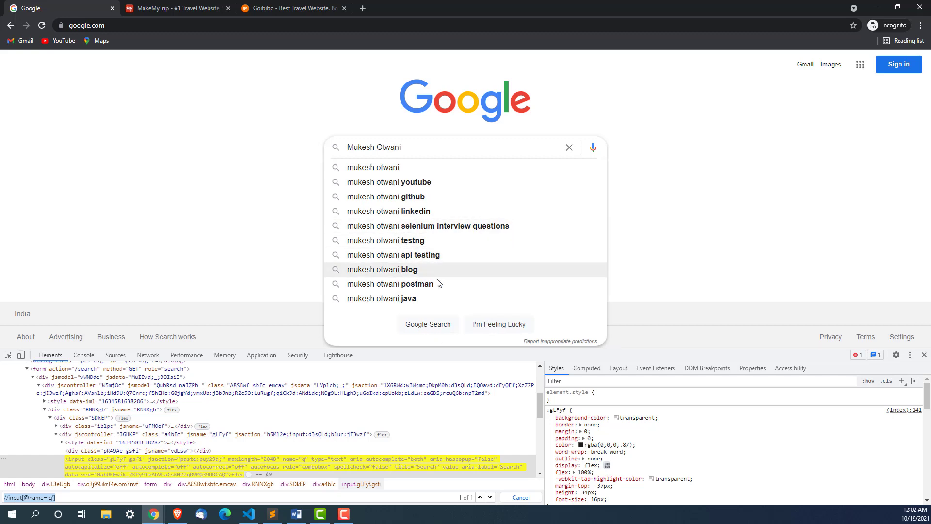
pyautogui.moveTo(379, 297)
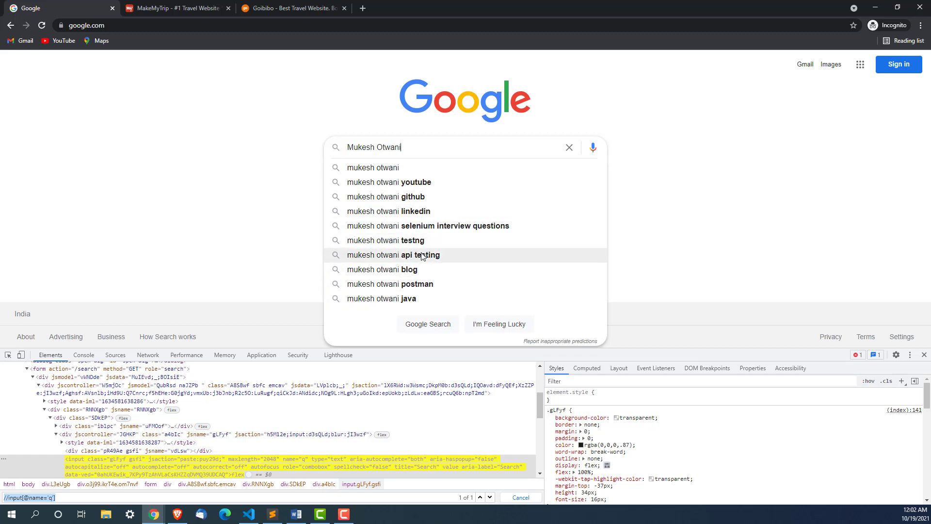
pyautogui.click(394, 255)
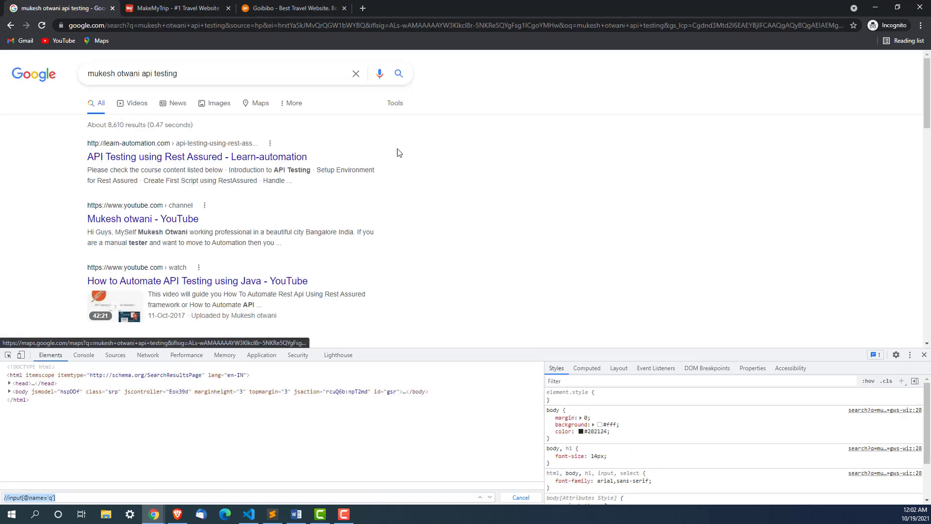
pyautogui.scroll(-3)
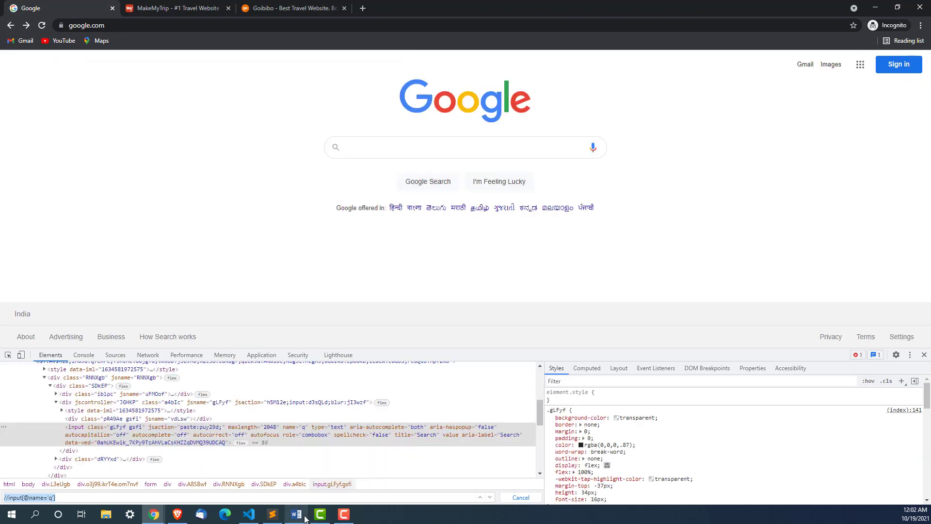
# Set the search box value to 'Mukesh Otwani' and await the setValue call
pyautogui.click(248, 513)
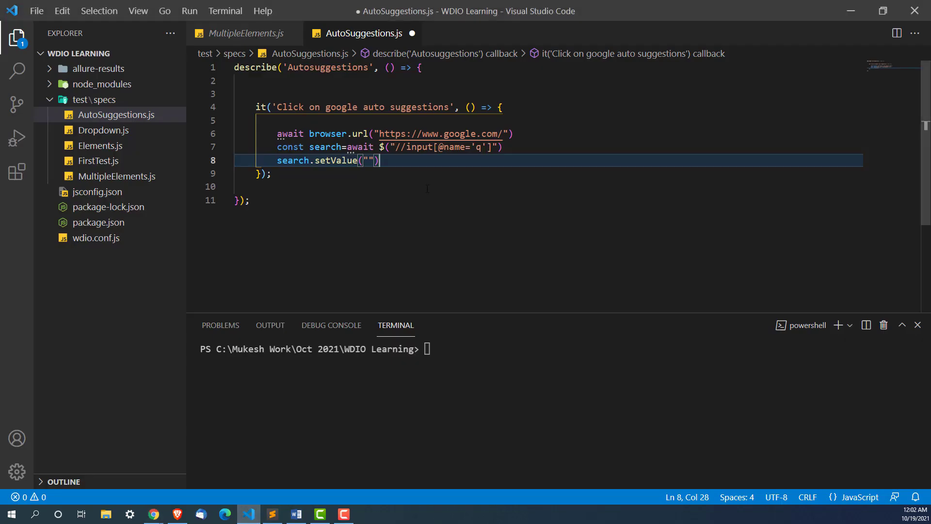
pyautogui.write('Mukesh')
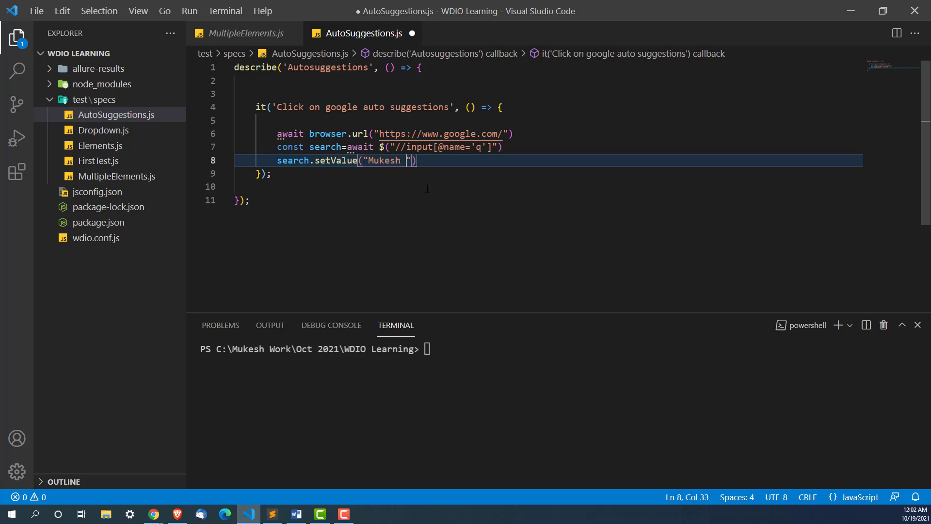
pyautogui.write('Otwani')
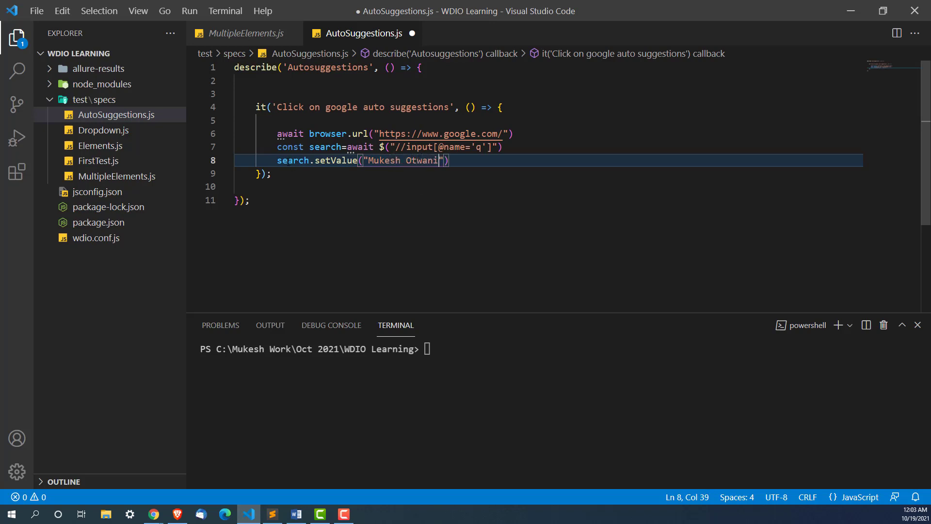
pyautogui.write('aa')
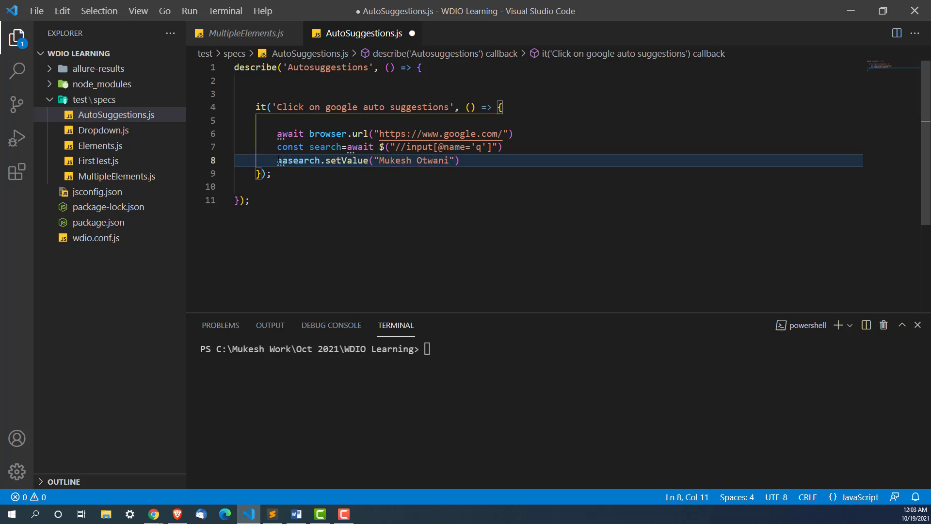
pyautogui.press('Backspace')
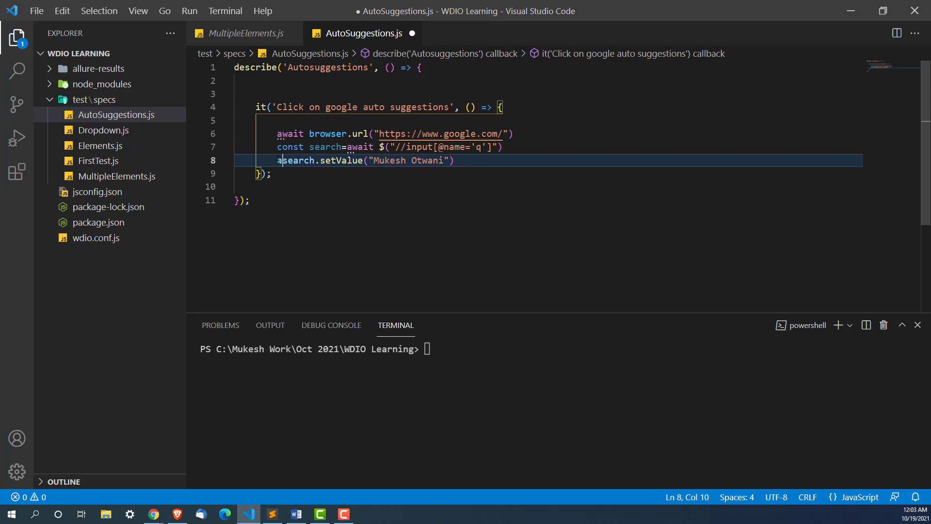
pyautogui.write('wait')
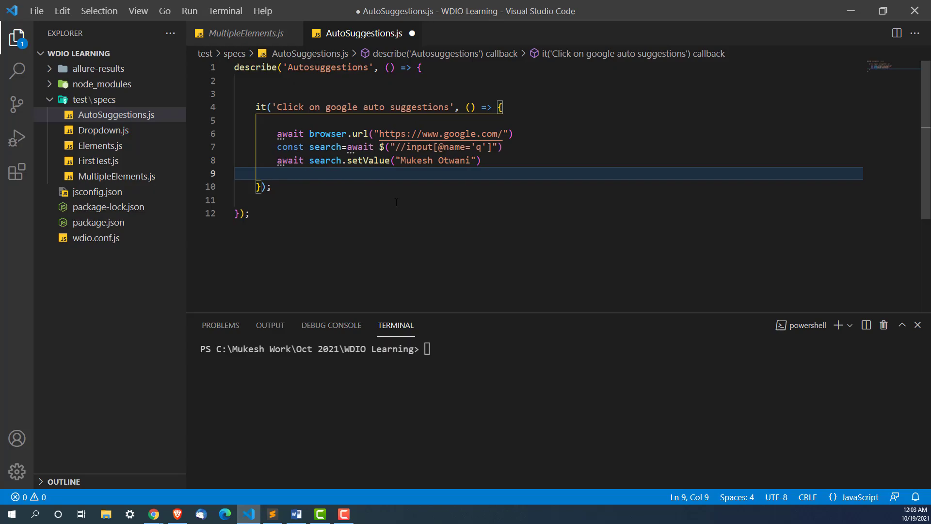
# Add await browser.pause(2000) on the following line
pyautogui.click(154, 514)
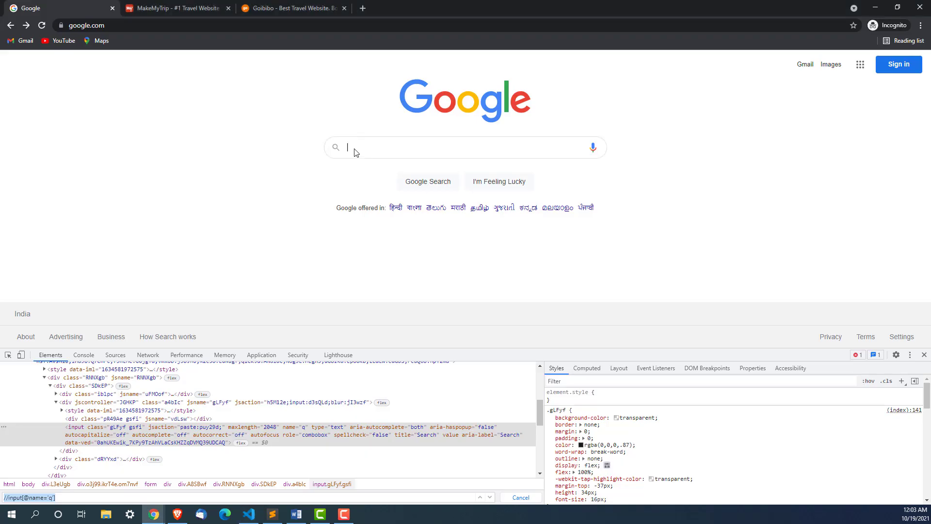
pyautogui.click(248, 519)
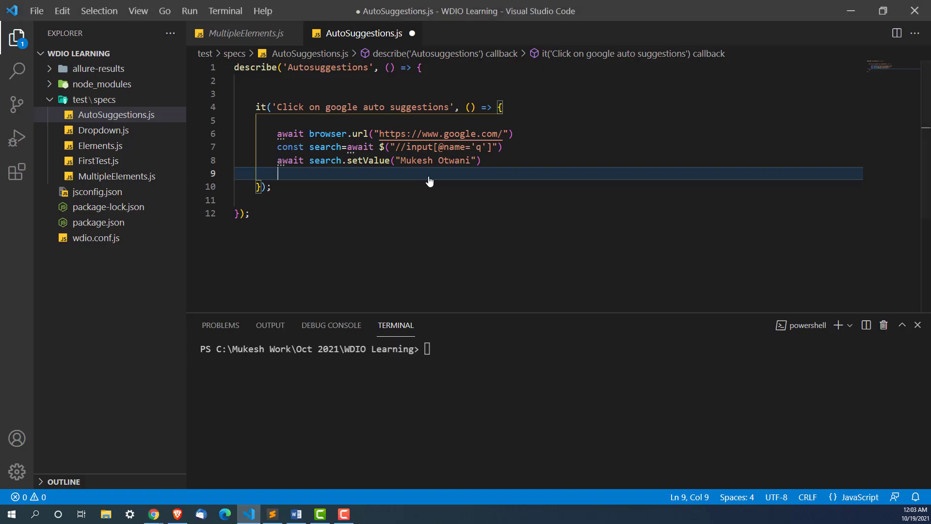
pyautogui.write('awai')
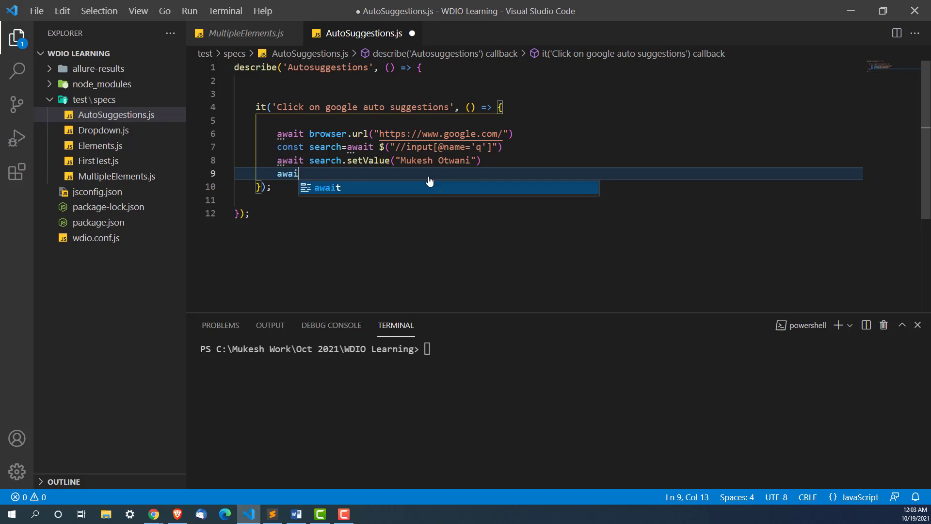
pyautogui.write('brp')
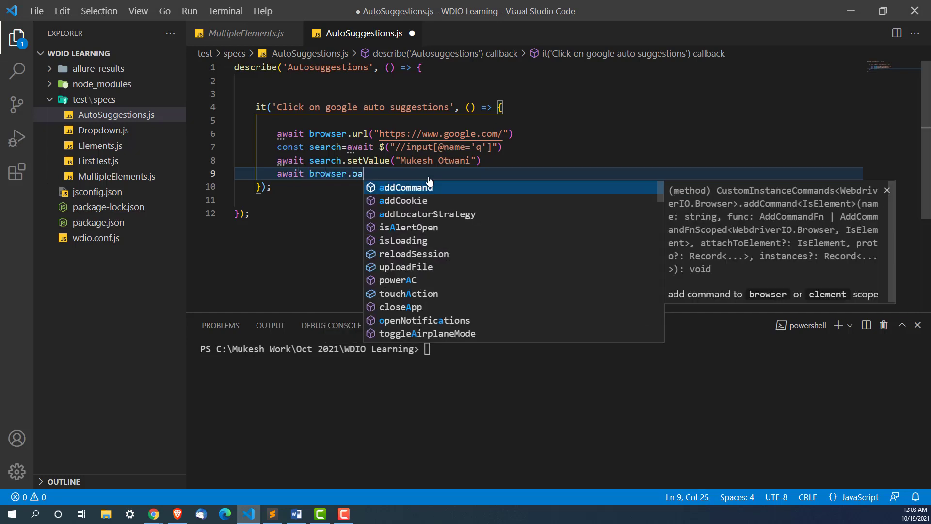
pyautogui.write('pause')
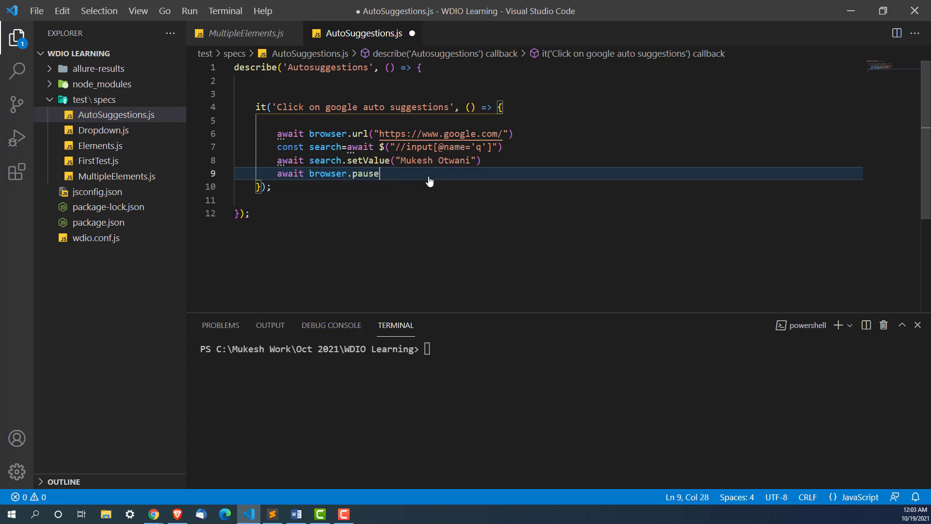
pyautogui.write('(2000)')
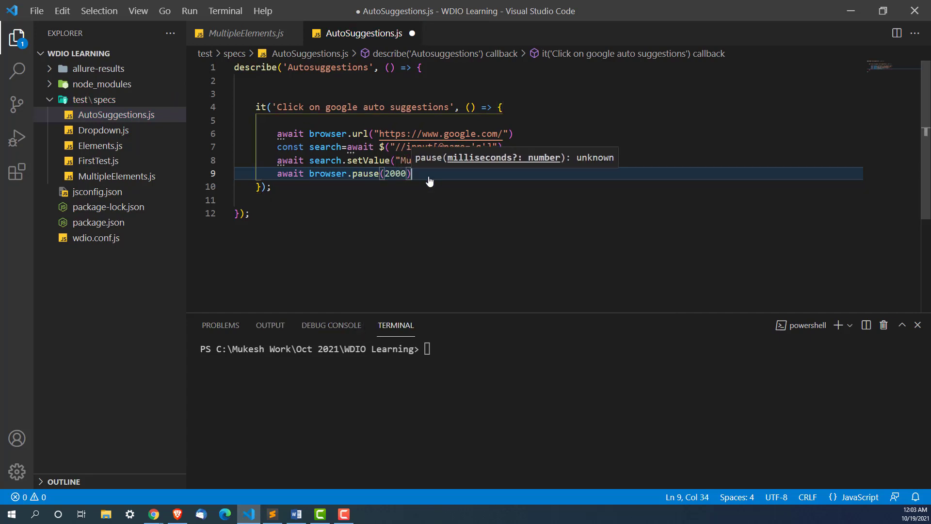
pyautogui.press('Enter')
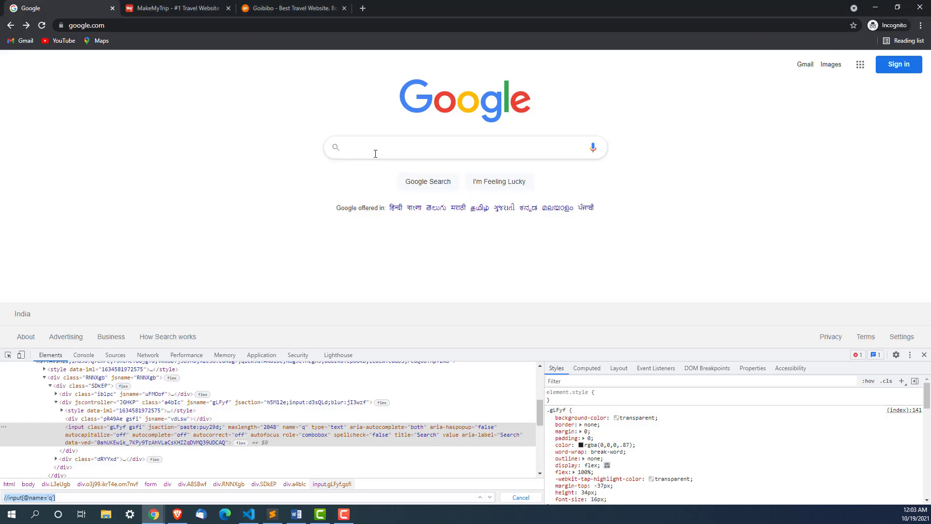
# Search 'Mukesh Otwani' on Google and inspect the suggestion markup in DevTools
pyautogui.write('Mukesh Otwani')
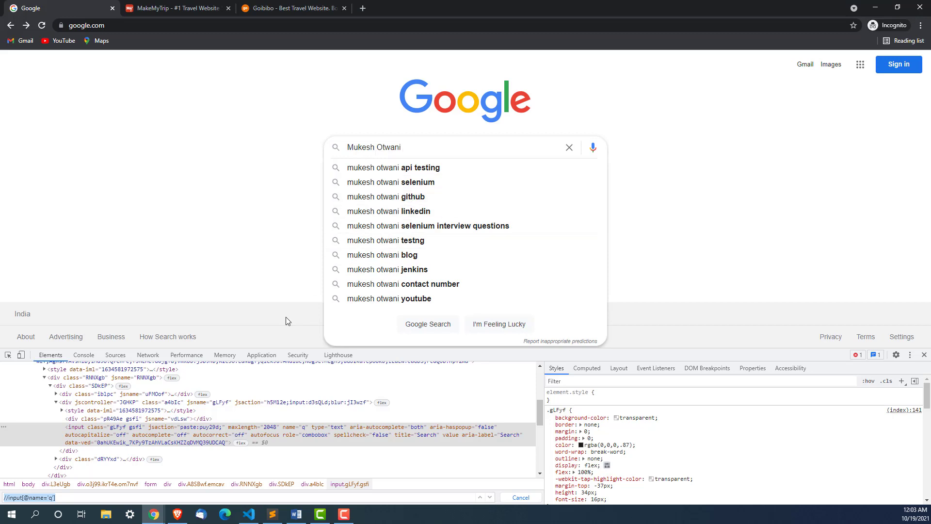
pyautogui.moveTo(441, 211)
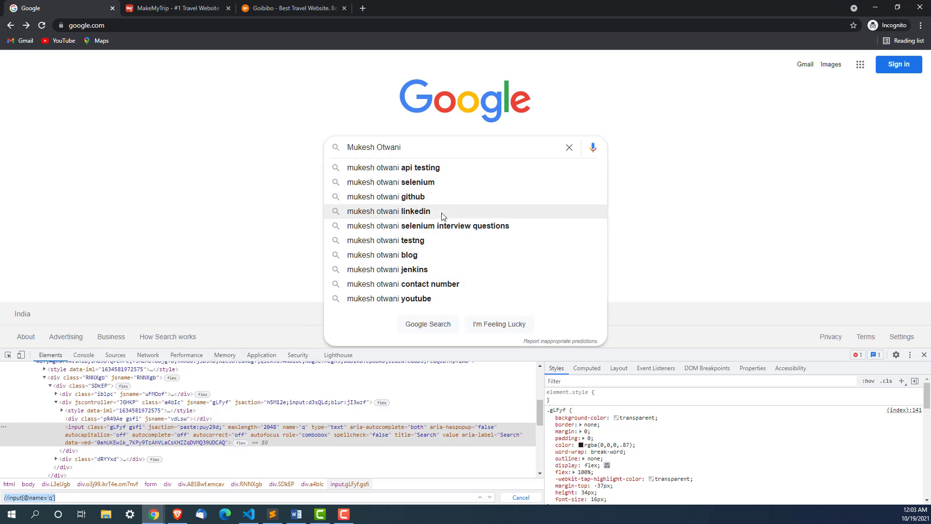
pyautogui.moveTo(443, 154)
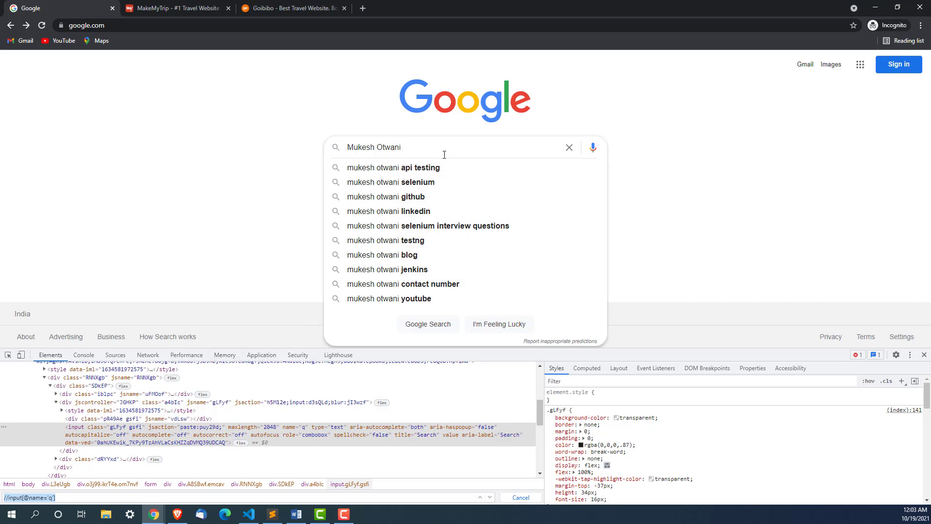
pyautogui.moveTo(415, 167)
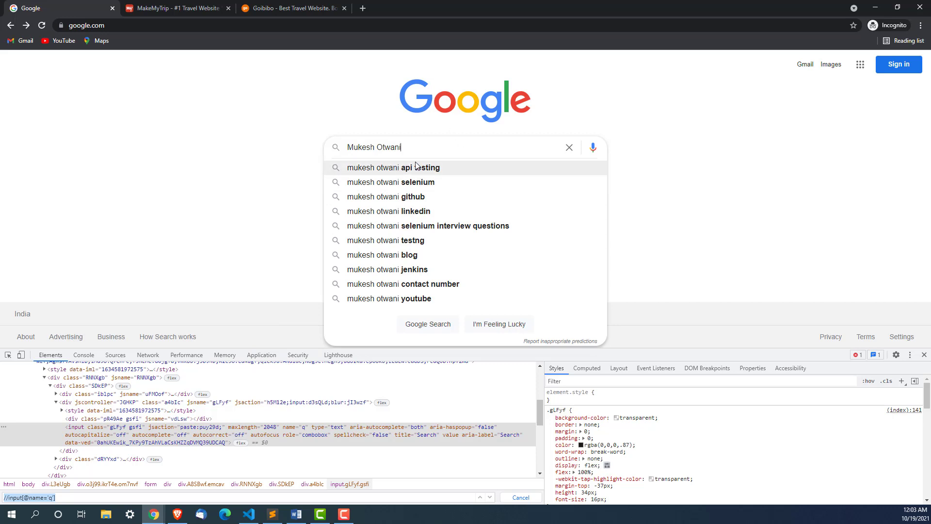
pyautogui.moveTo(408, 307)
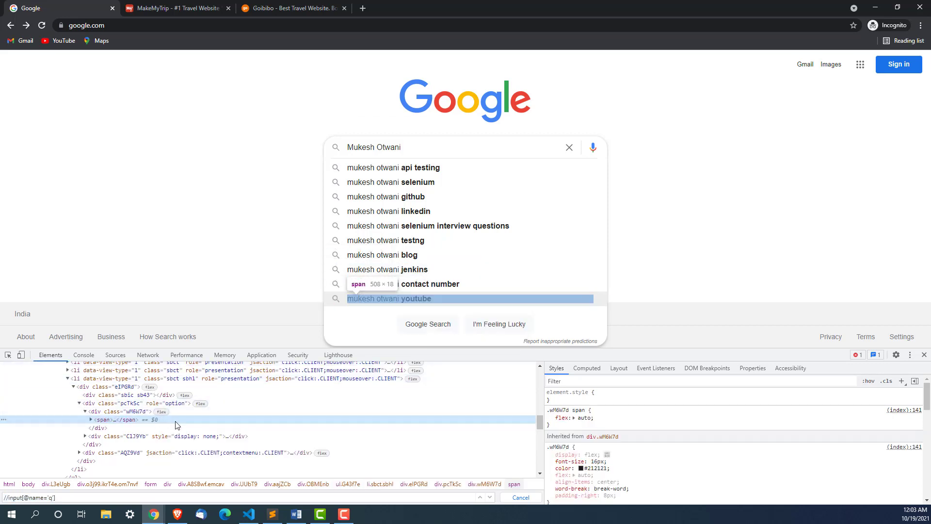
pyautogui.moveTo(120, 390)
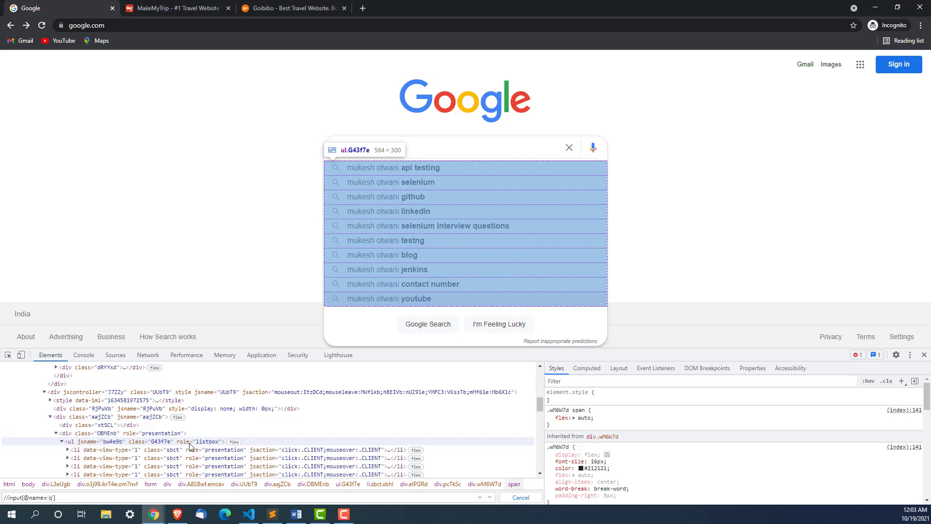
pyautogui.moveTo(204, 447)
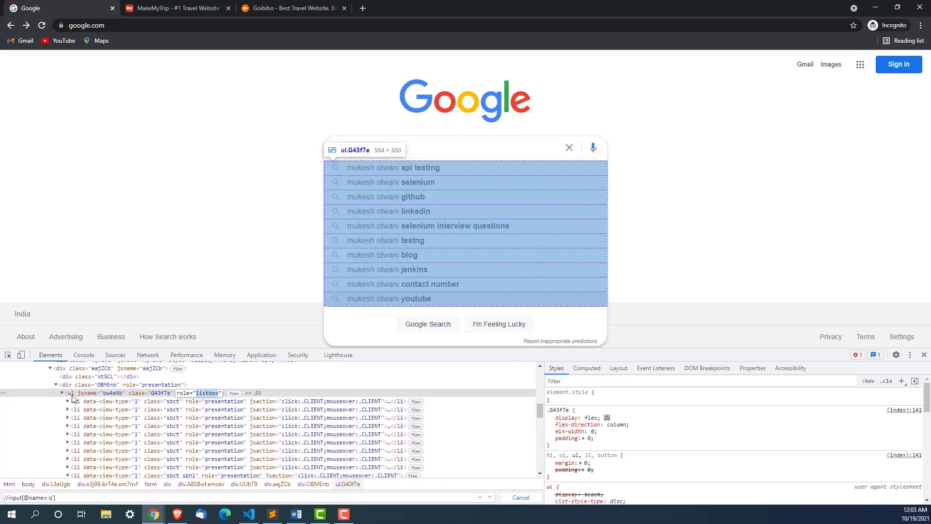
pyautogui.write('Mukesh Otwani')
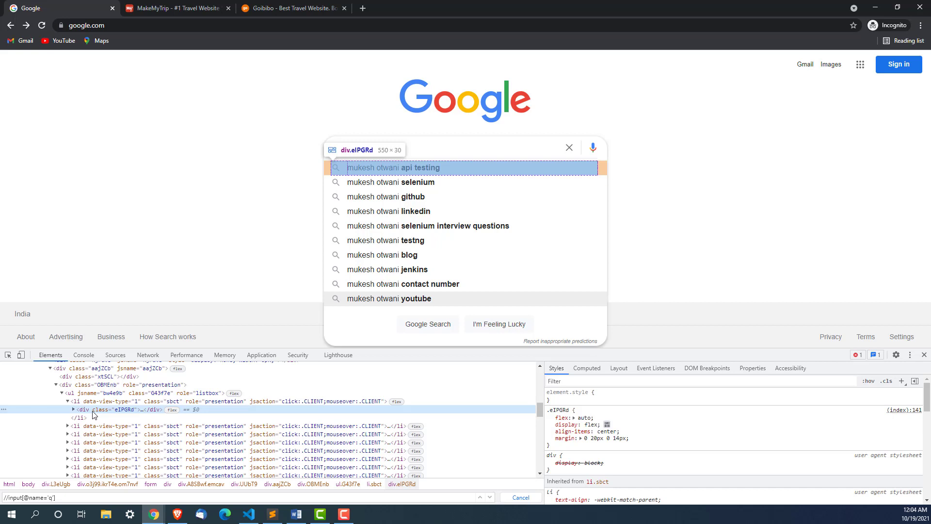
pyautogui.click(67, 409)
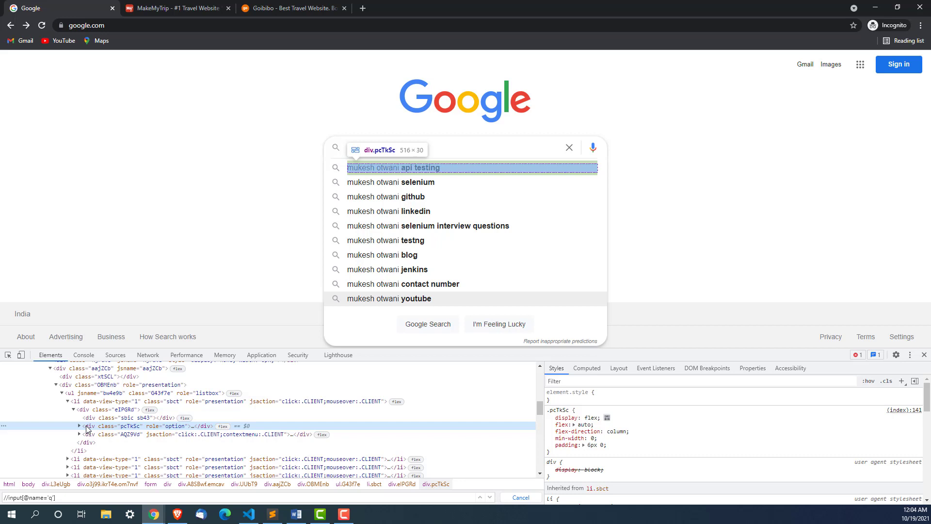
pyautogui.moveTo(100, 429)
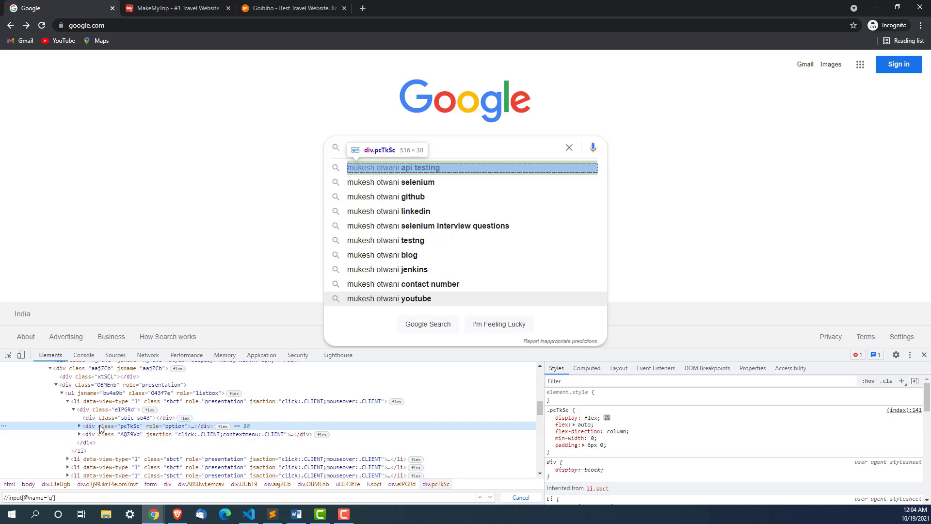
pyautogui.write('Mukesh Otwani')
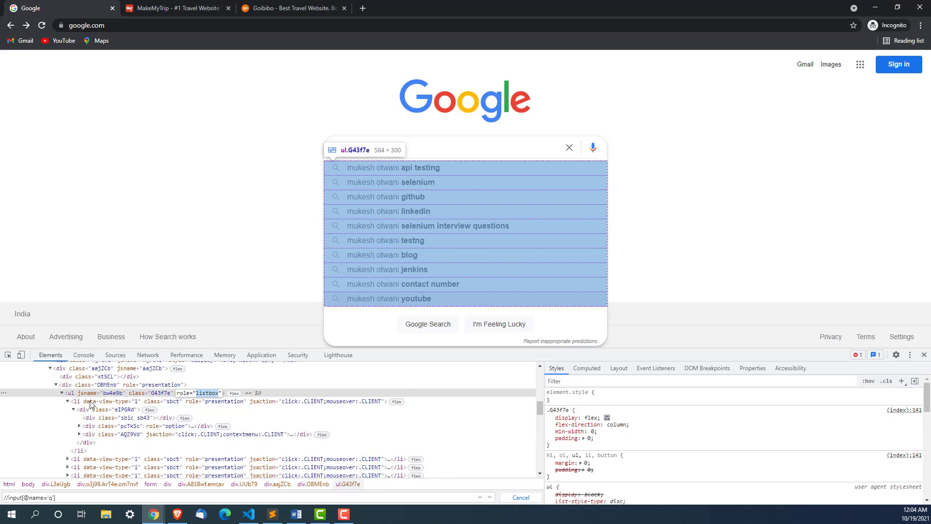
pyautogui.write('Mukesh Otwani')
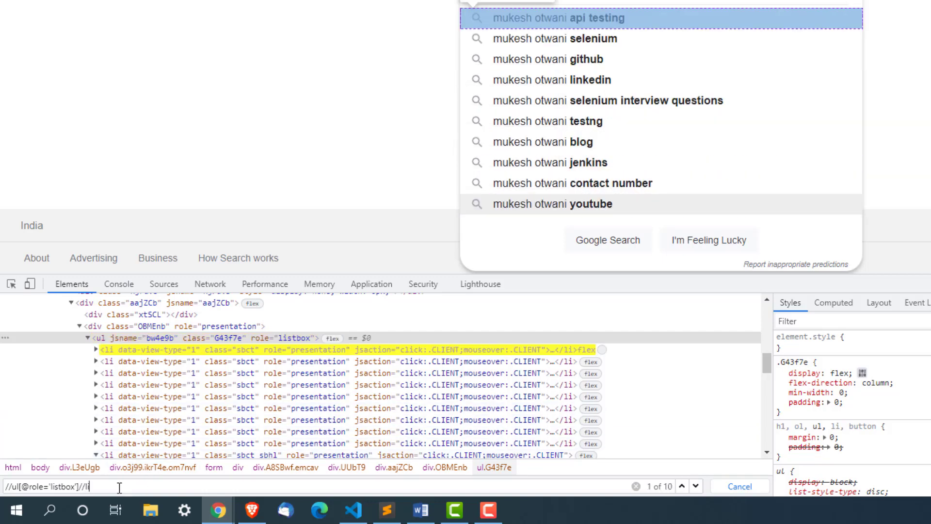
pyautogui.click(95, 349)
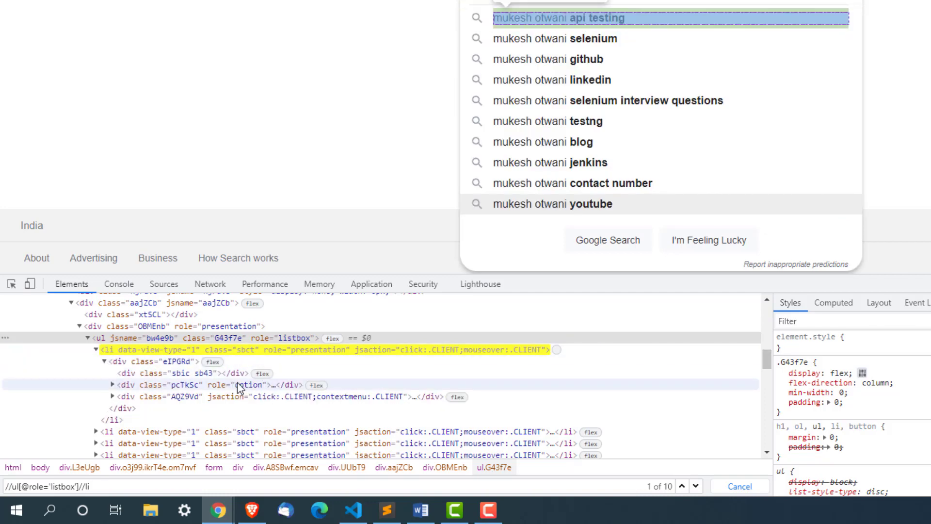
pyautogui.moveTo(247, 394)
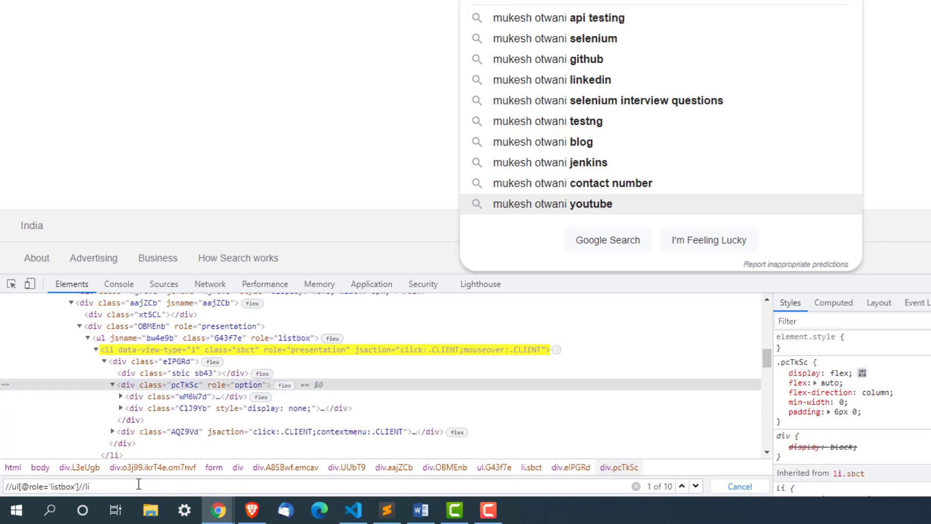
pyautogui.write('//div[@')
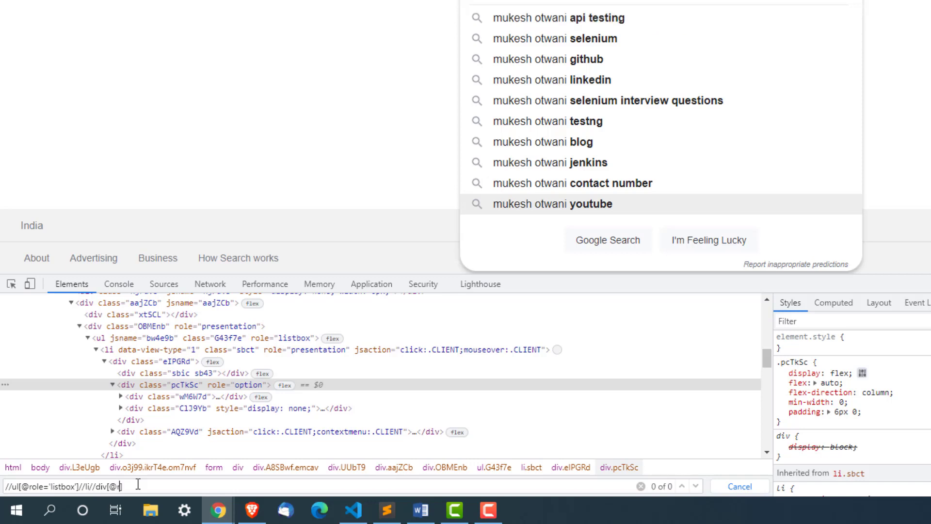
pyautogui.write("role='option']")
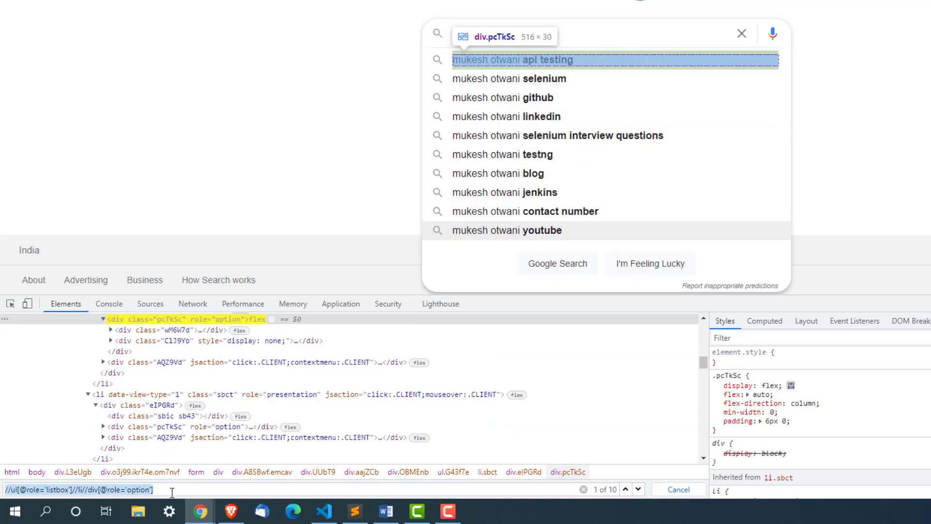
pyautogui.click(324, 510)
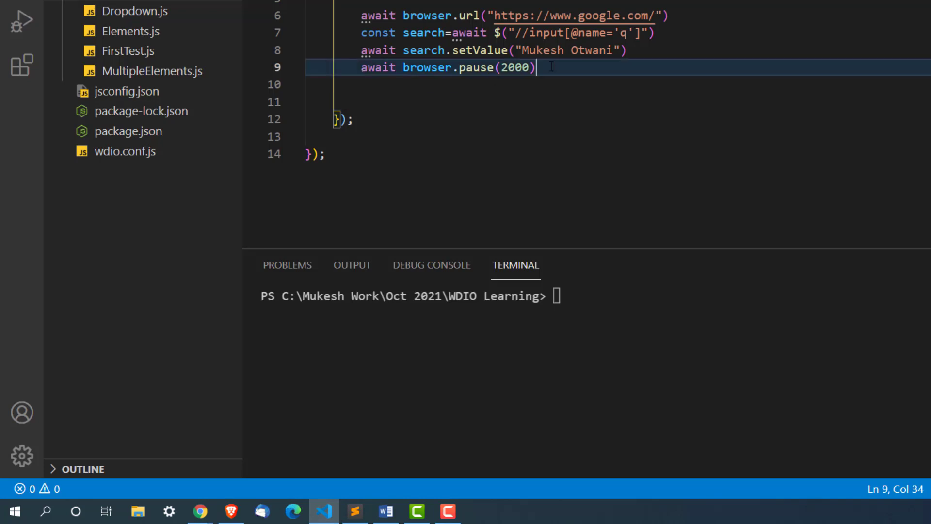
pyautogui.write('a')
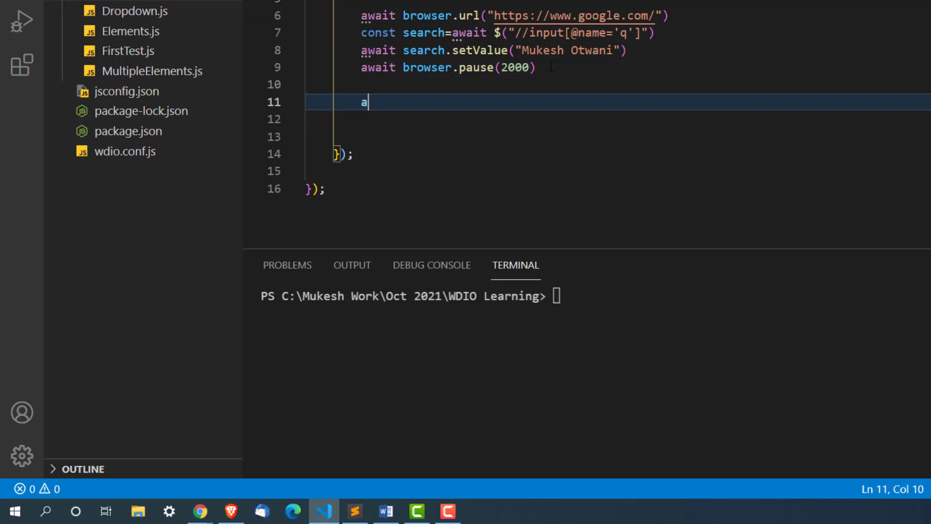
pyautogui.write('$$')
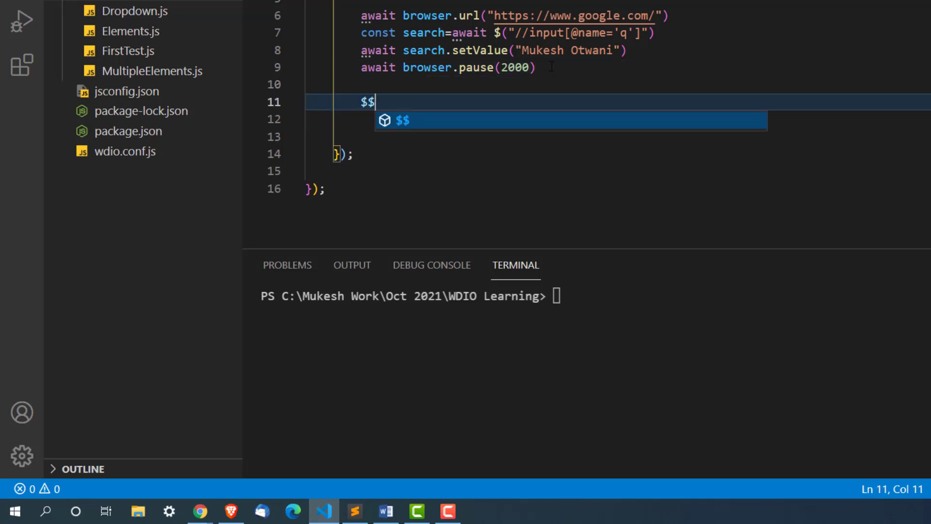
pyautogui.write('(')
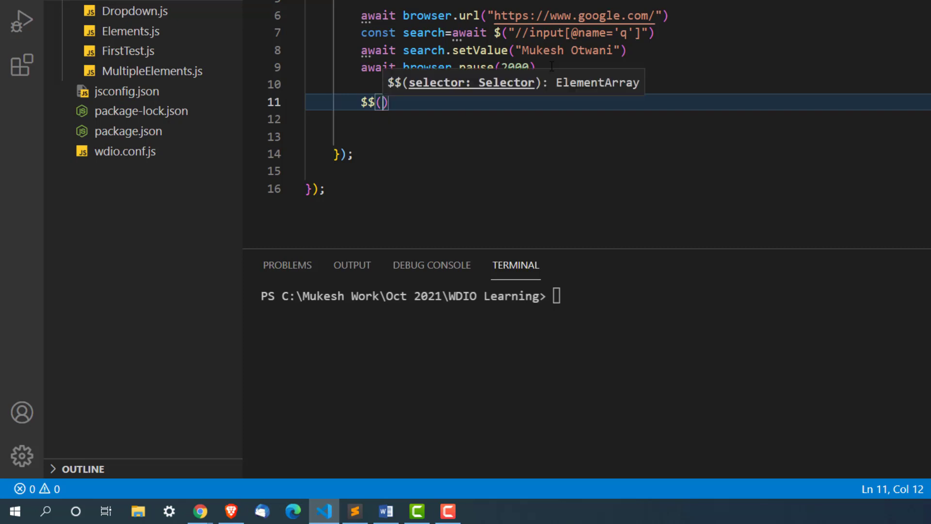
pyautogui.write('"')
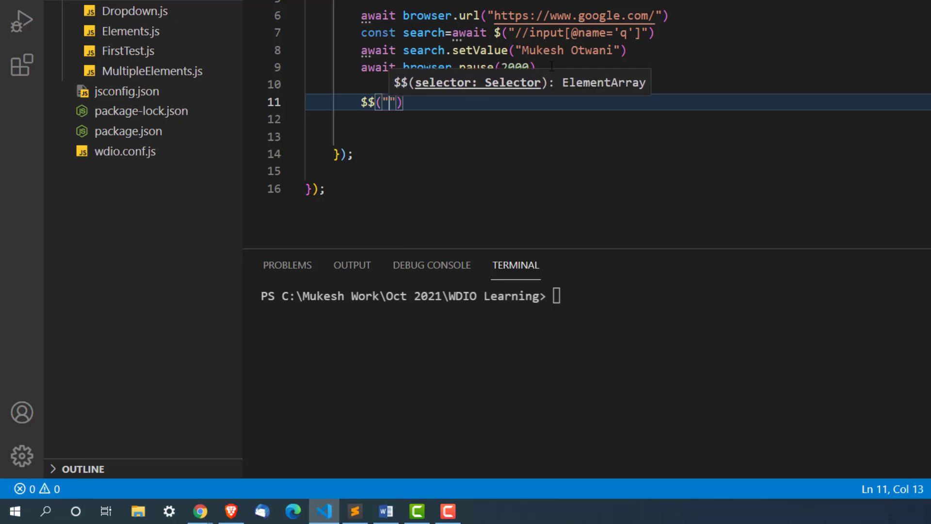
pyautogui.write("//ul[@role='listbox']//li//div[@role='option']")
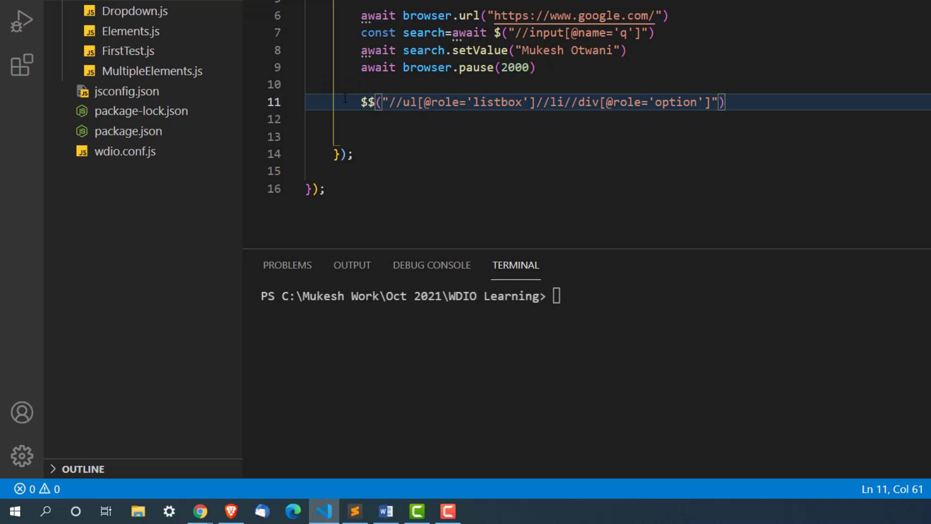
pyautogui.click(362, 103)
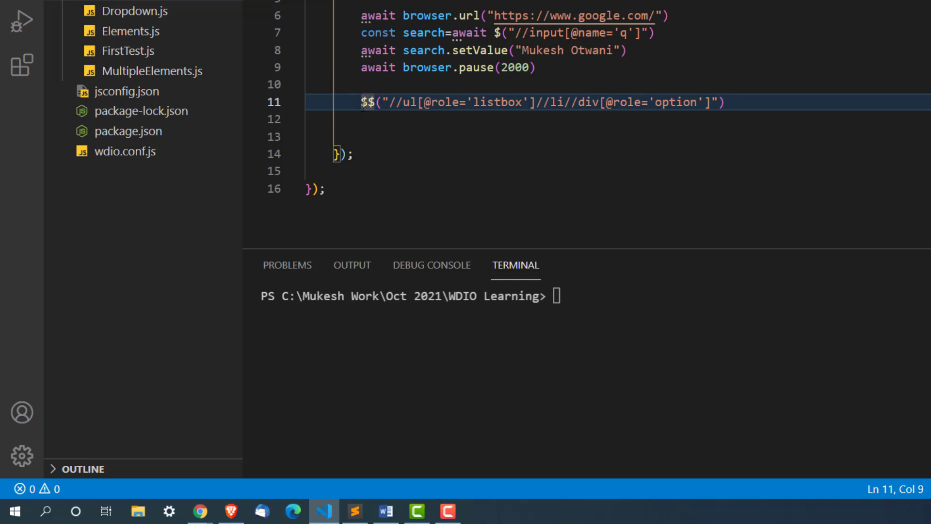
pyautogui.write('await')
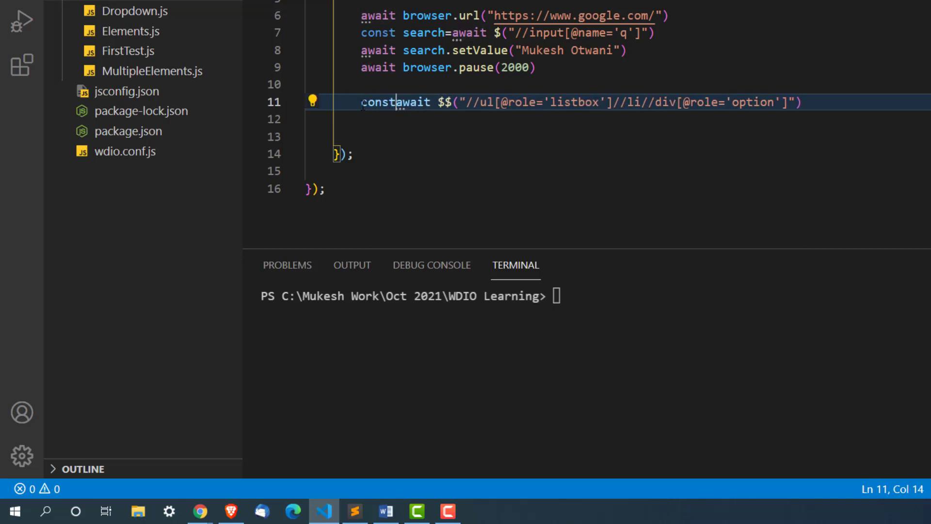
pyautogui.write('all')
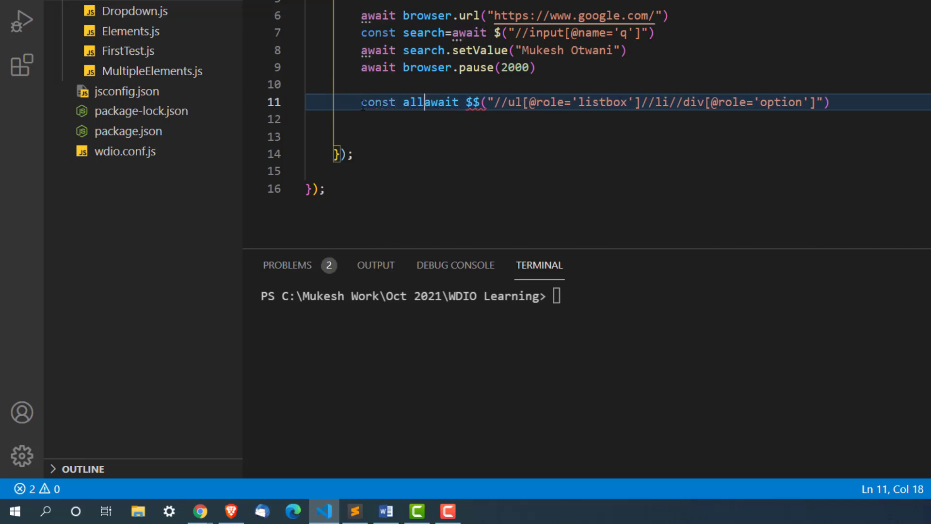
pyautogui.write('Values=')
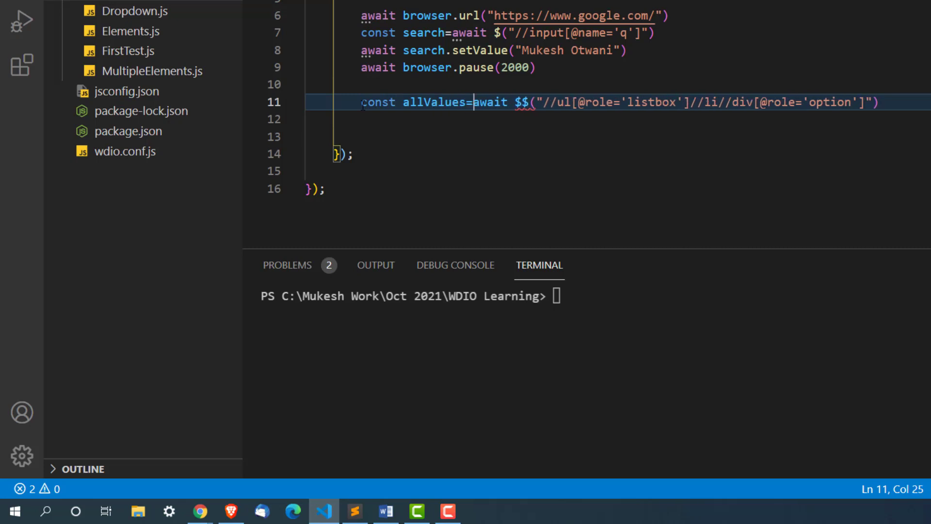
pyautogui.press('Enter')
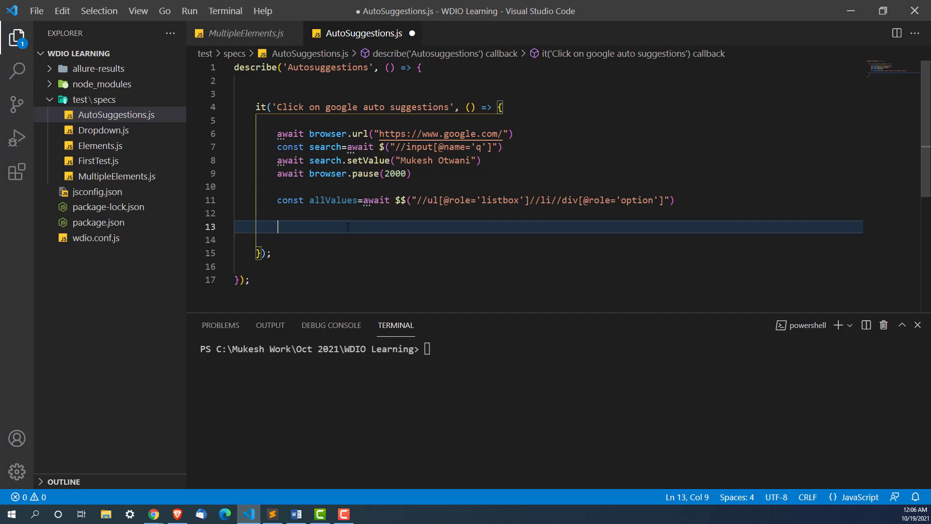
# Write for(let i=0;i<allValues.length;i++) with an empty braces body
pyautogui.write('for(')
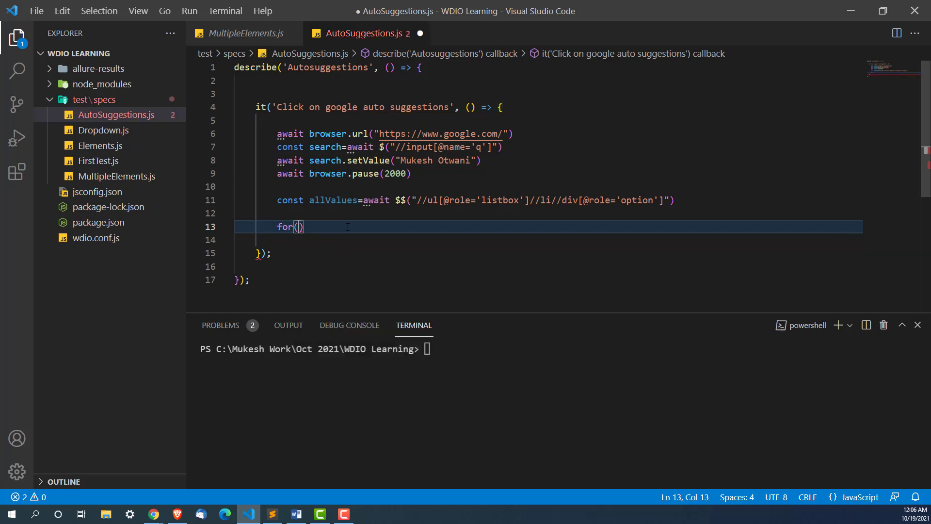
pyautogui.write('let i=')
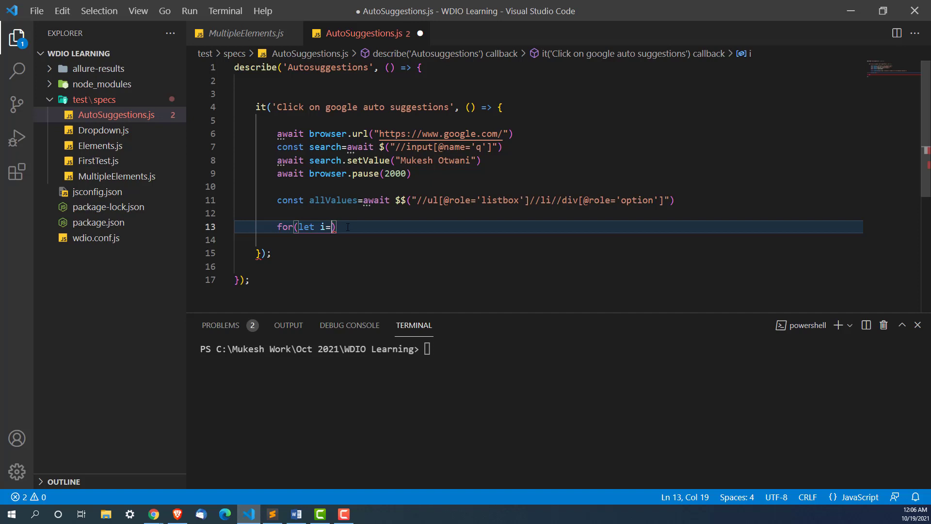
pyautogui.write('0;')
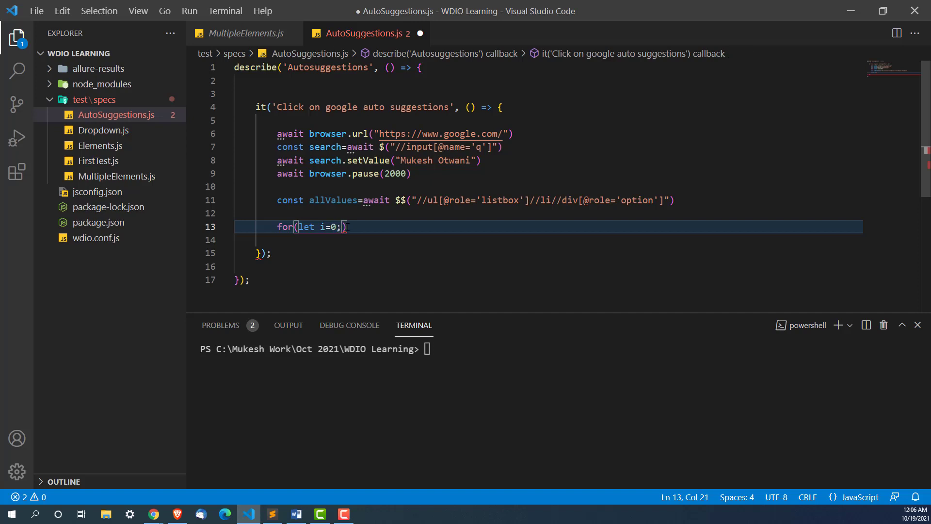
pyautogui.write('i')
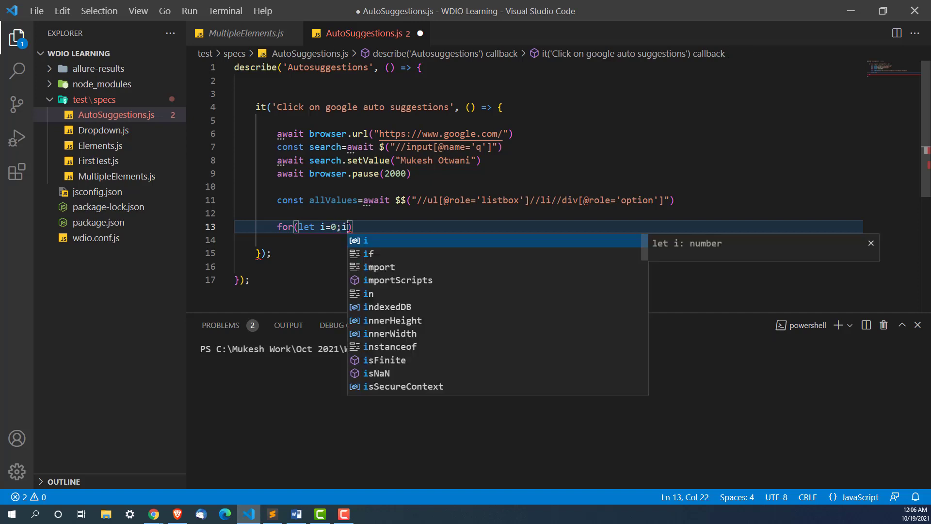
pyautogui.write('<')
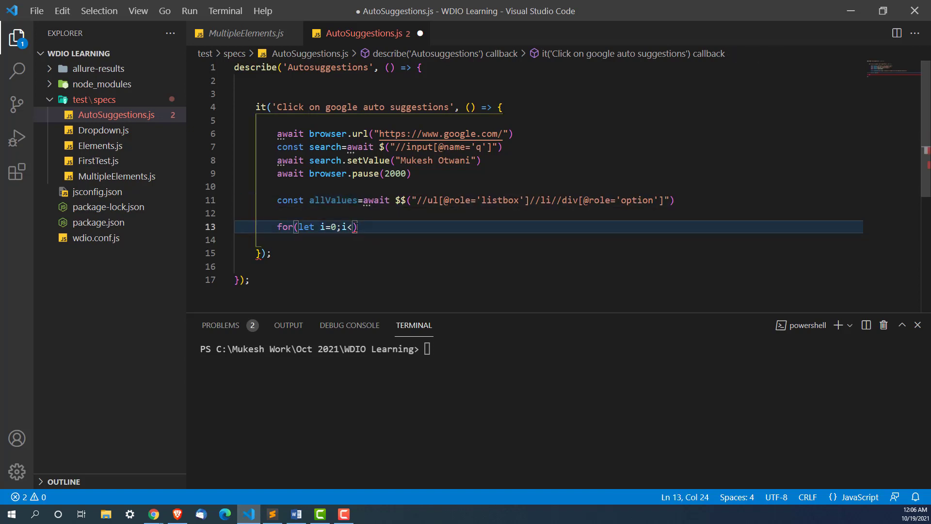
pyautogui.write('allValues.length')
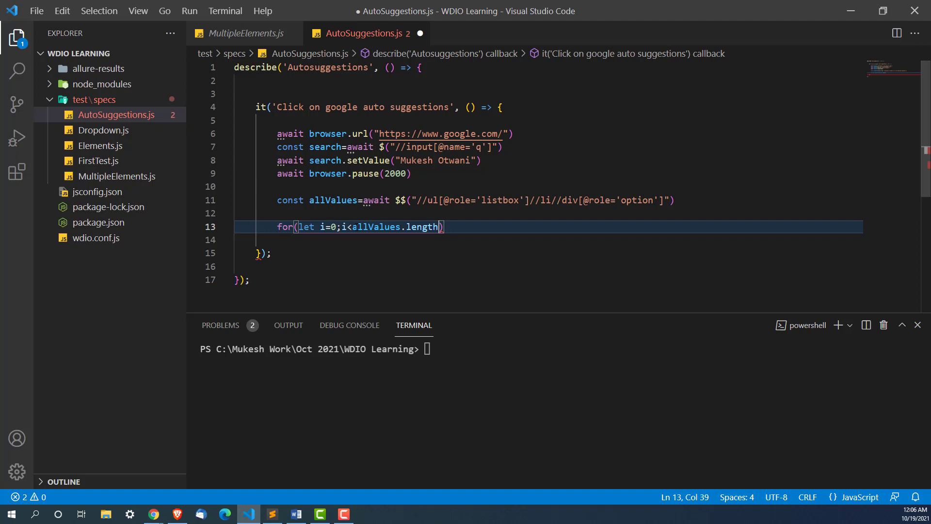
pyautogui.write(';')
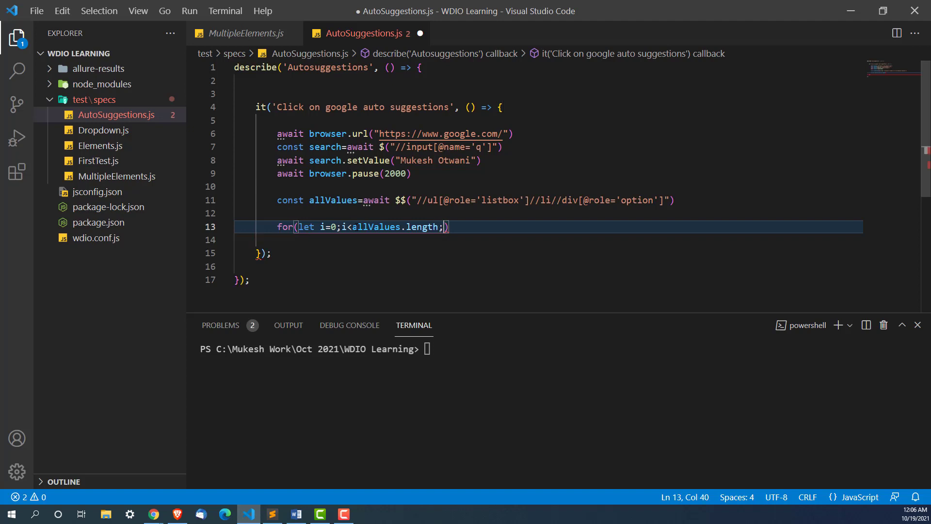
pyautogui.write('i++')
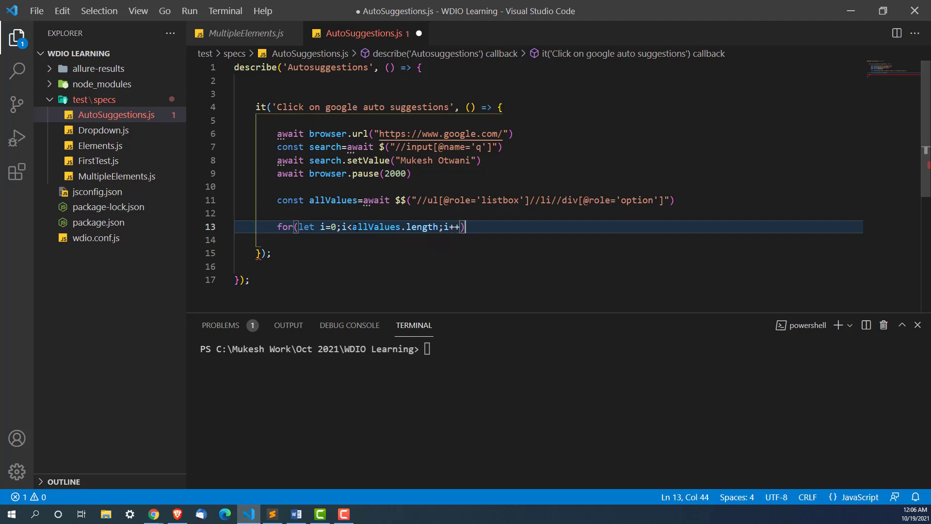
pyautogui.write('{')
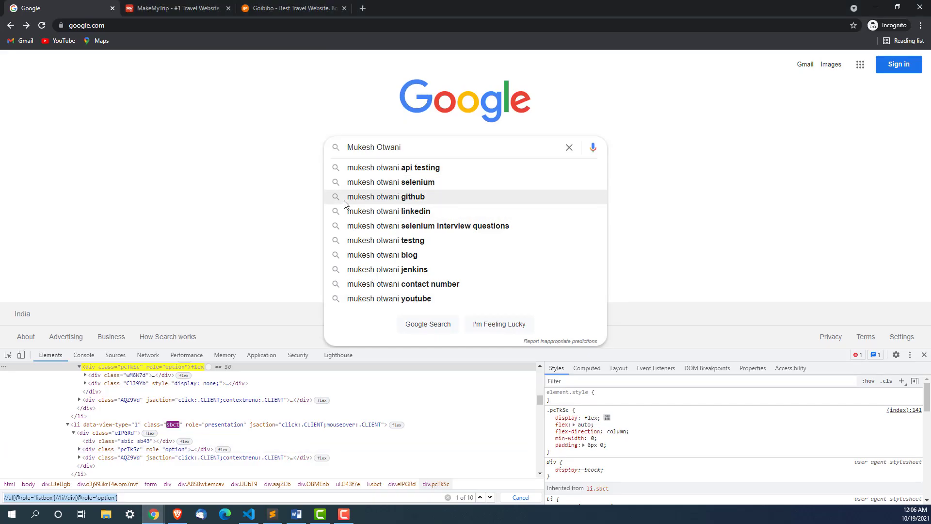
pyautogui.click(248, 513)
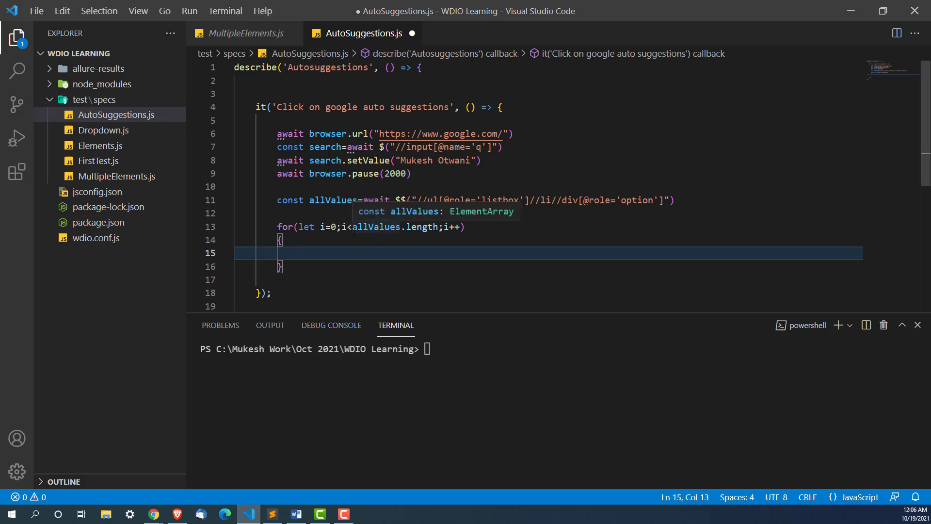
# Log "Values from Google is" with await allValues[i].getText() inside the loop
pyautogui.doubleClick(375, 226)
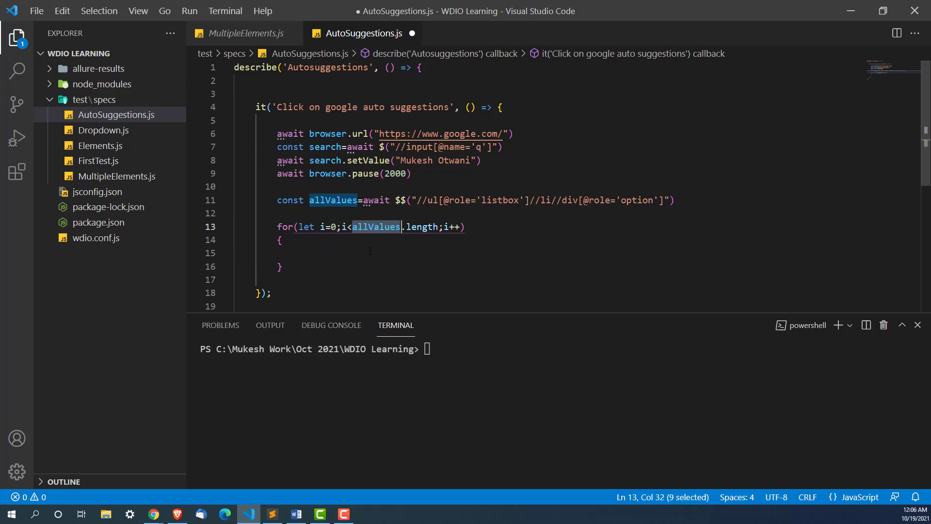
pyautogui.click(329, 252)
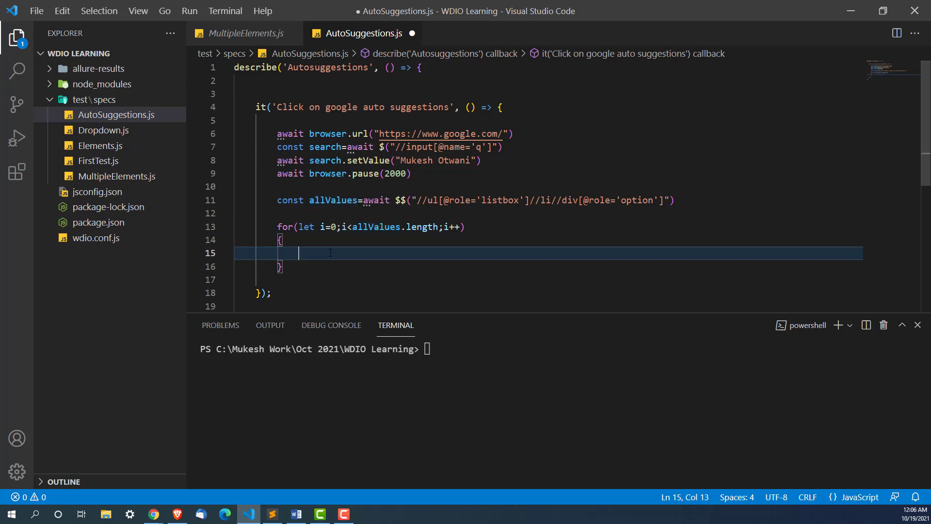
pyautogui.write('console.log();')
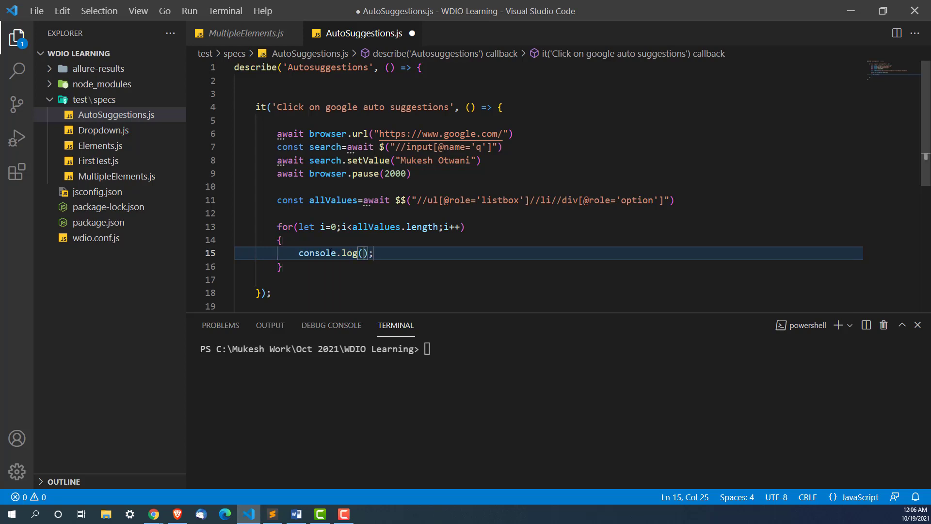
pyautogui.write('"Value"')
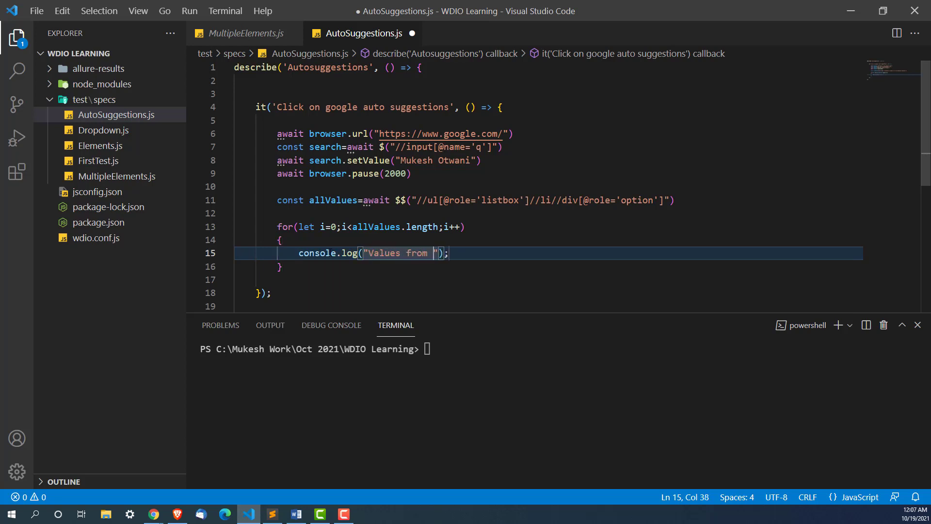
pyautogui.write('Google o')
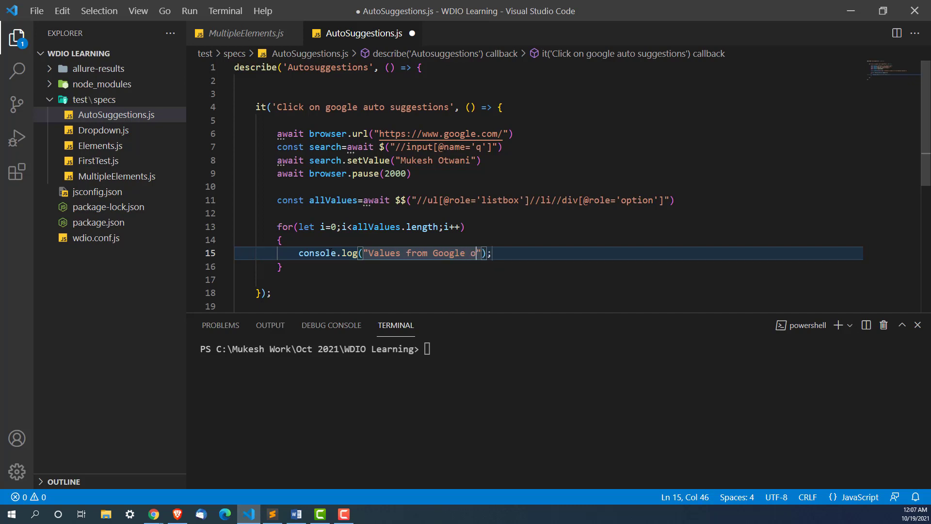
pyautogui.press('Backspace')
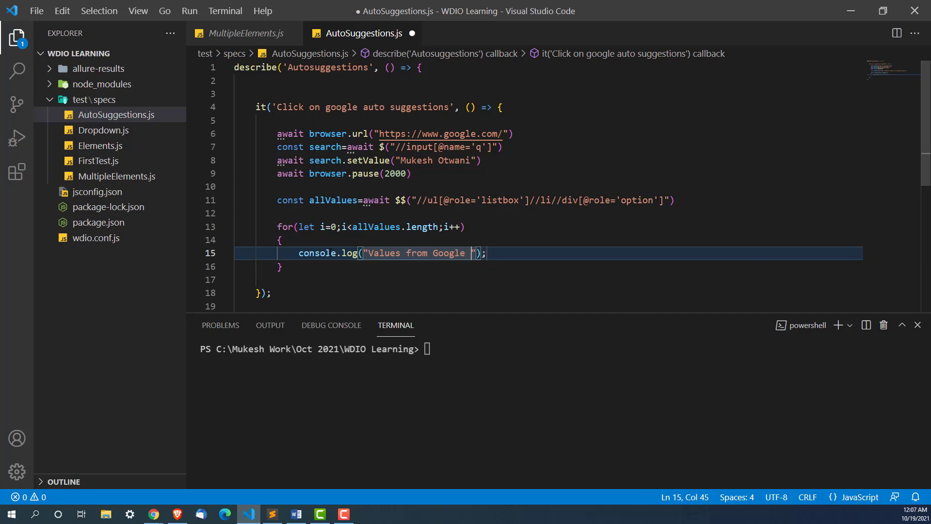
pyautogui.write('is')
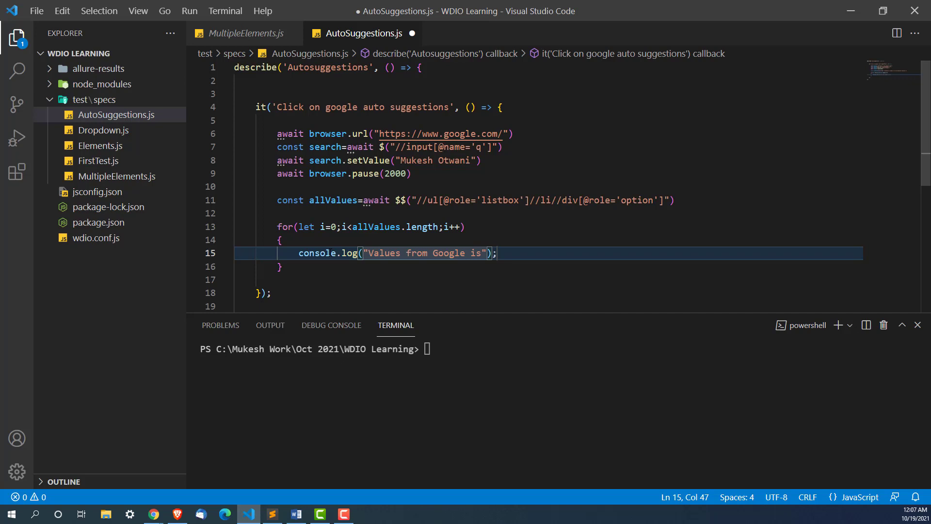
pyautogui.write(',await')
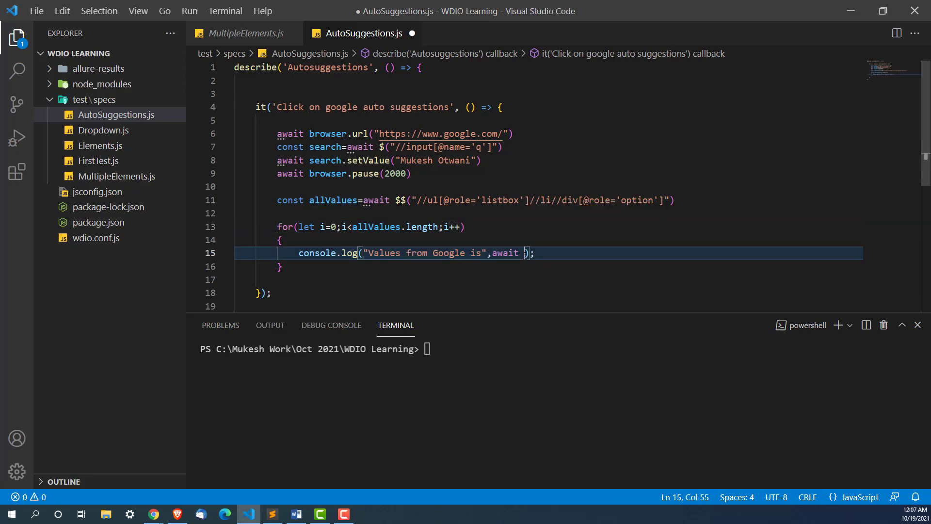
pyautogui.write('a')
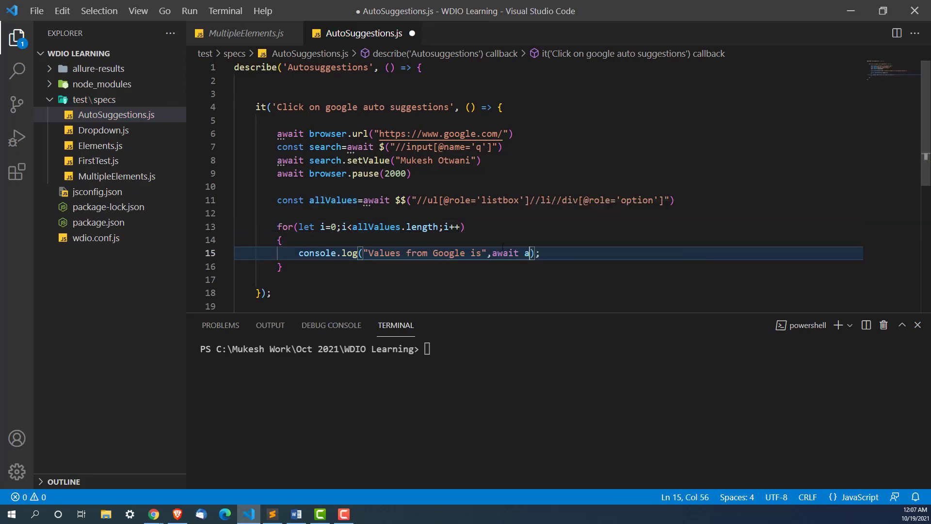
pyautogui.write('llValues[i')
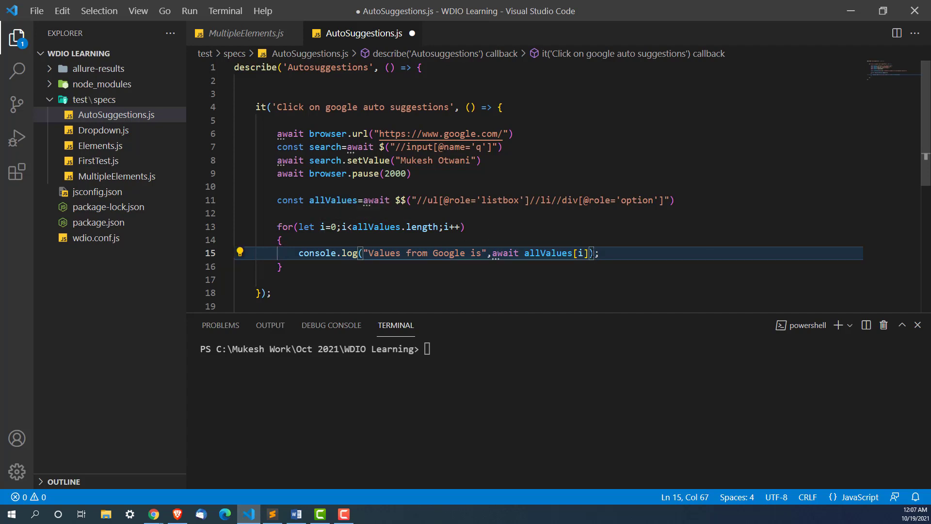
pyautogui.write('.getText(')
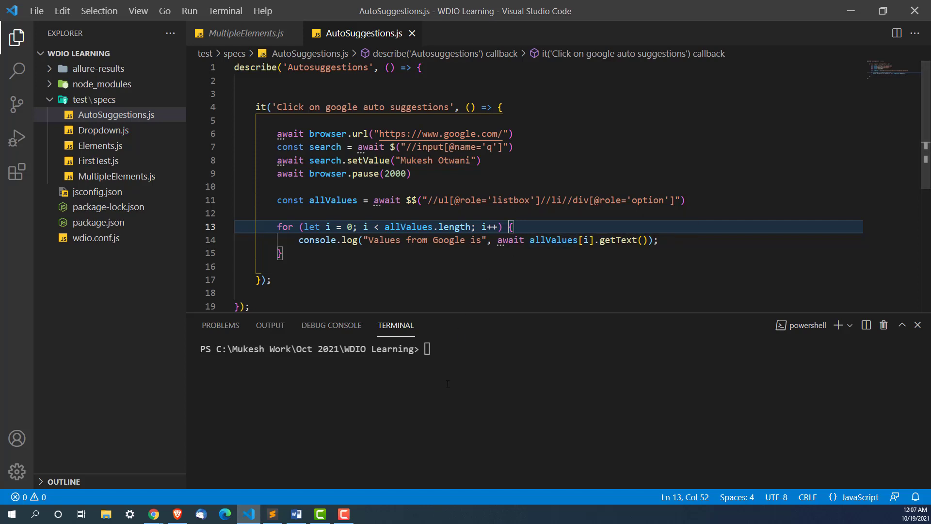
# Enter npx wdio run ./wdio.conf.js --spec AutoSuggestions.js in the terminal
pyautogui.write('npx')
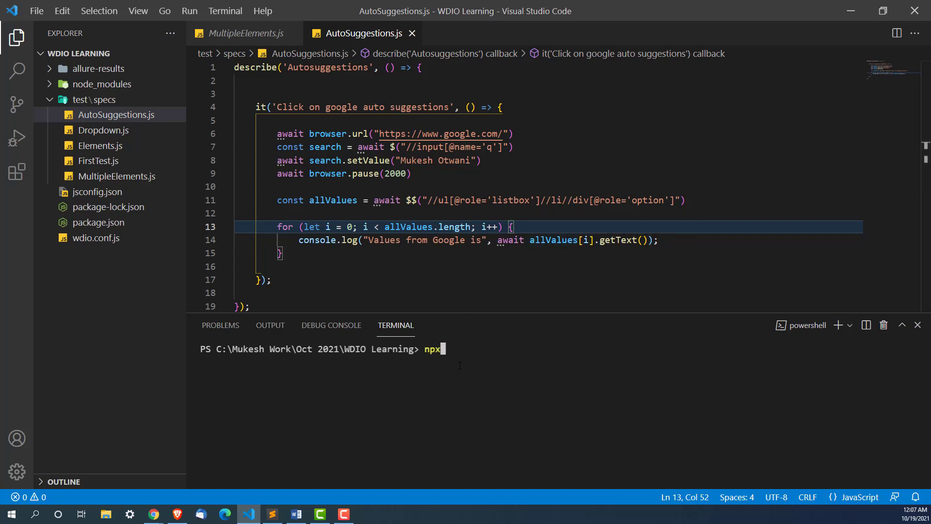
pyautogui.write('wdio run')
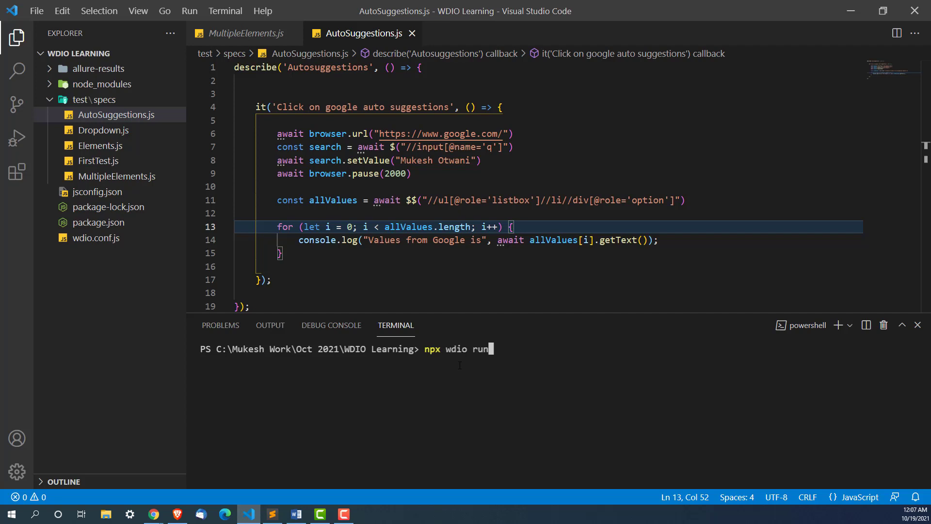
pyautogui.write('./')
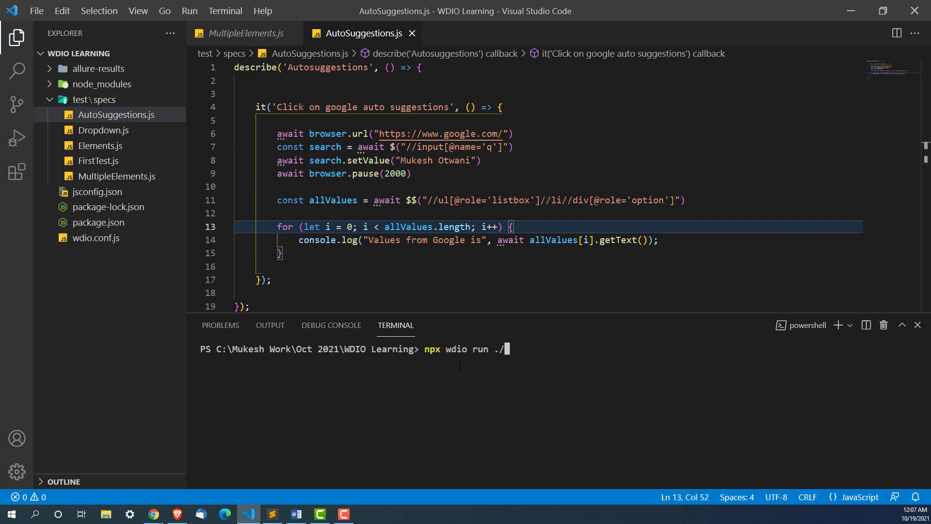
pyautogui.write('wdio.conf.js --spec')
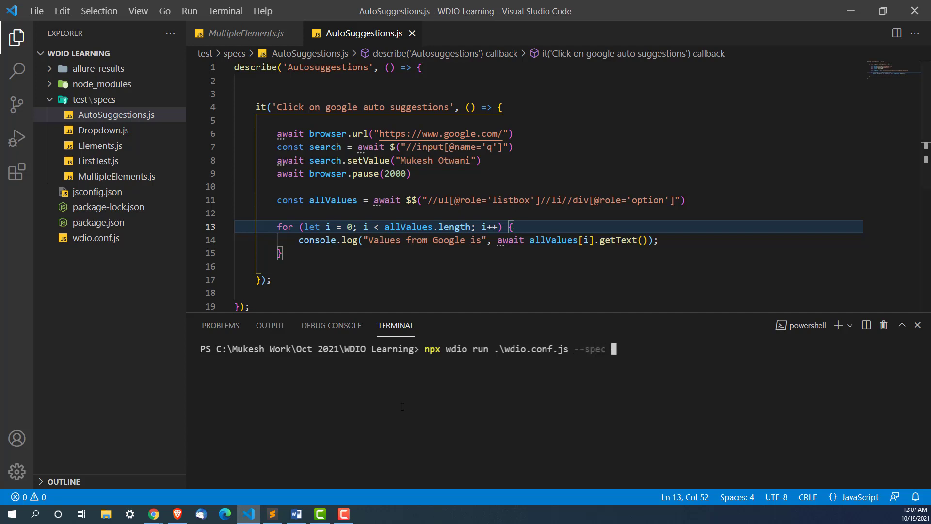
pyautogui.rightClick(116, 115)
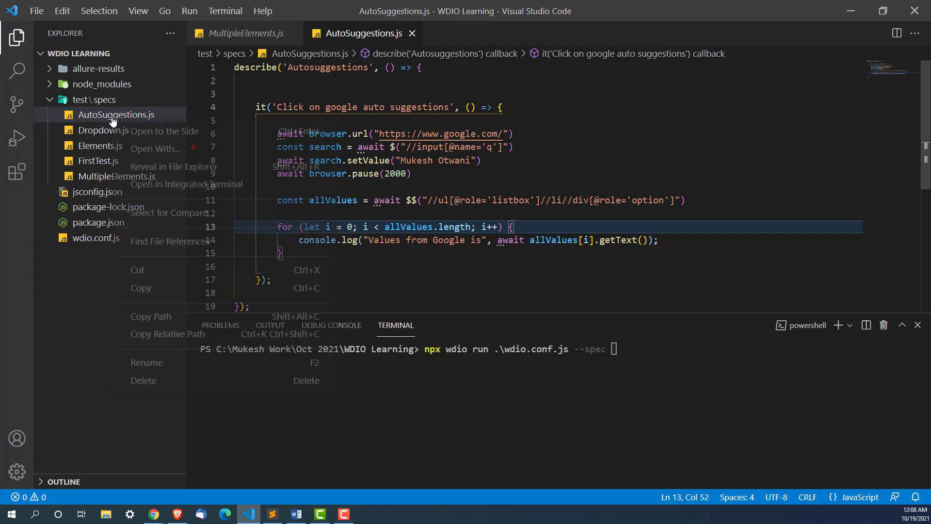
pyautogui.click(146, 362)
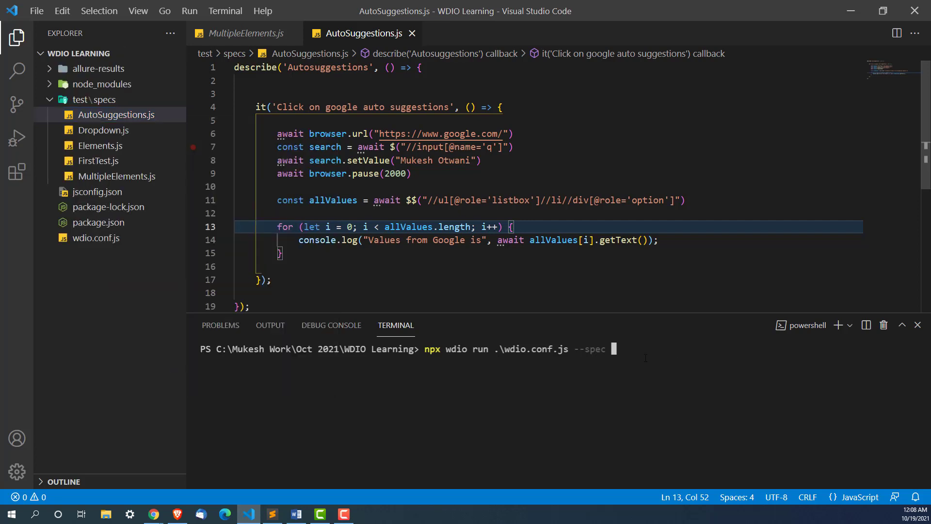
pyautogui.write('AutoSuggestions.js')
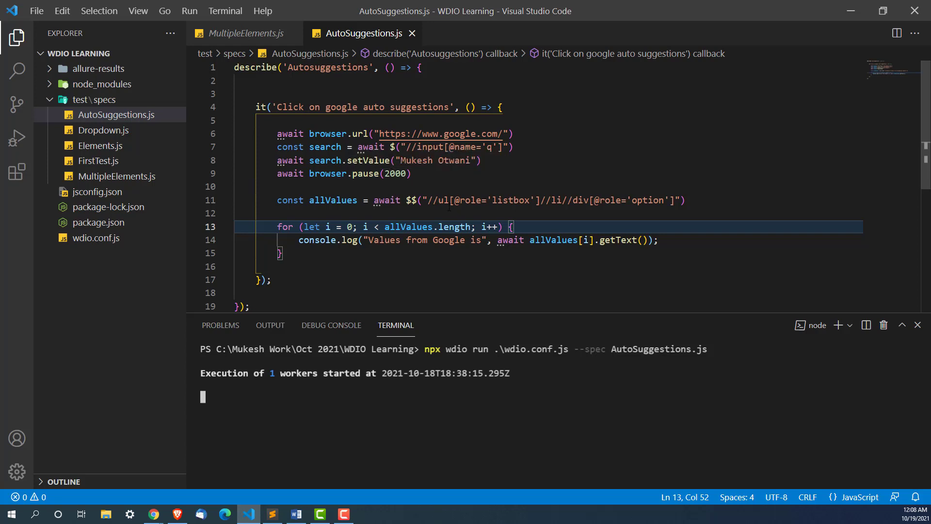
pyautogui.moveTo(384, 201)
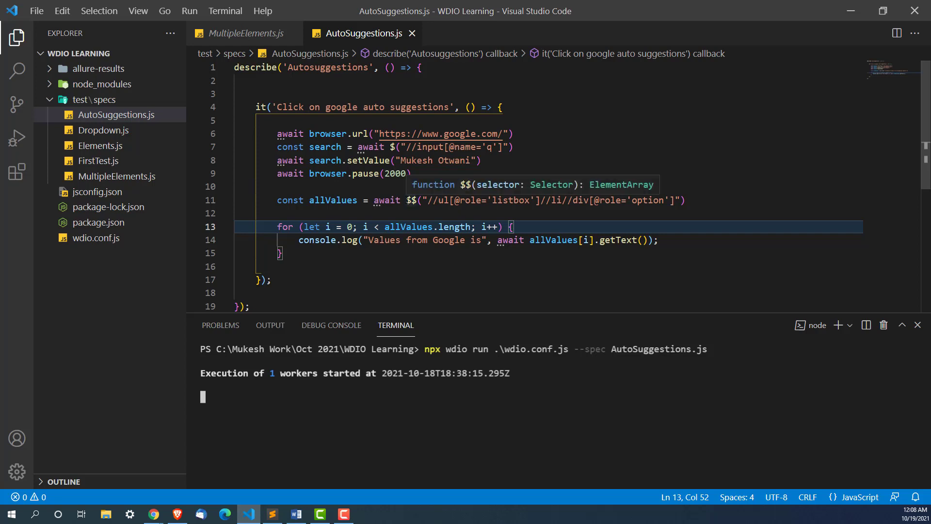
pyautogui.moveTo(315, 219)
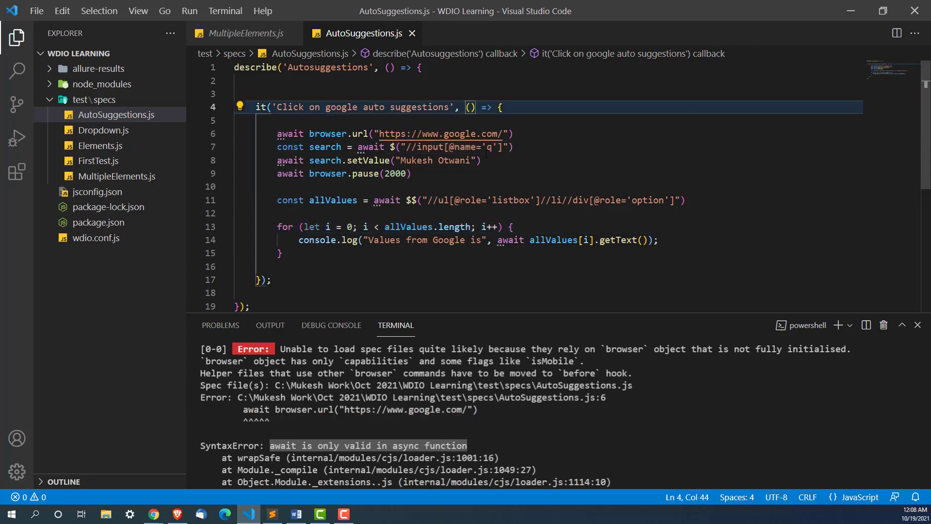
# Add async to the it callback and rerun the AutoSuggestions.js spec
pyautogui.write('asy')
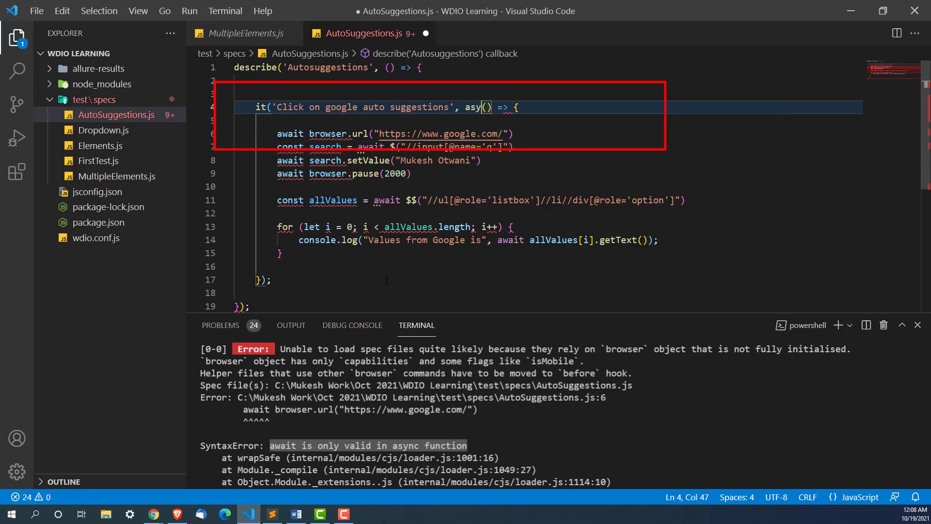
pyautogui.write('nc')
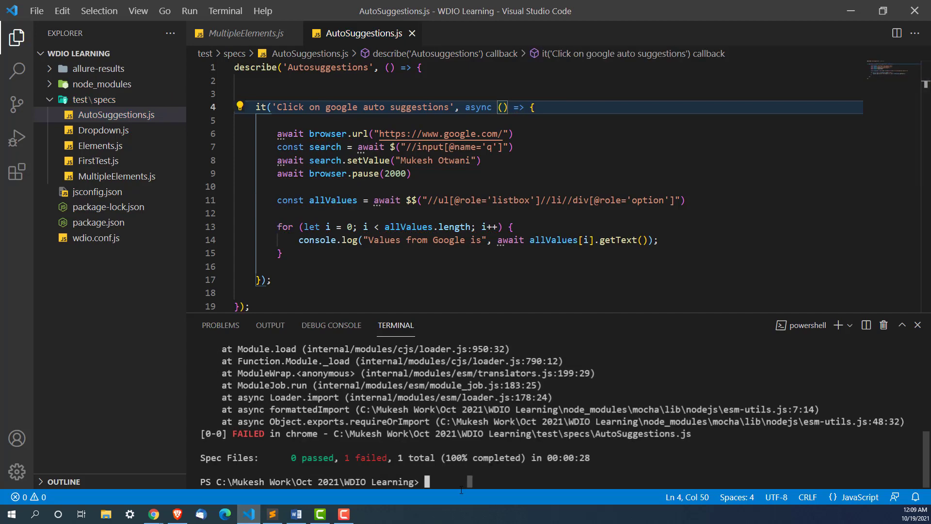
pyautogui.write('npx wdio run .\\wdio.conf.js --spec AutoSuggestions.js')
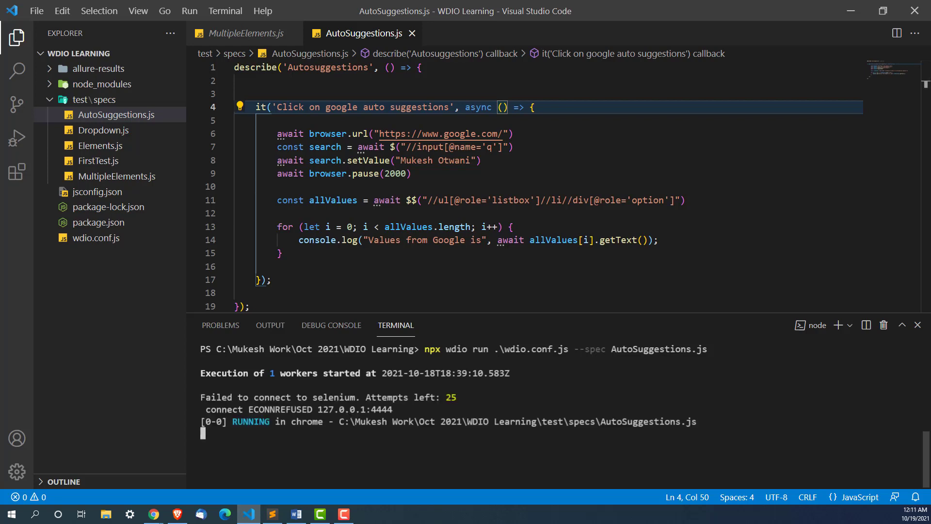
# Watch the run search 'Mukesh Otwani' and print each suggestion in the terminal
pyautogui.click(367, 514)
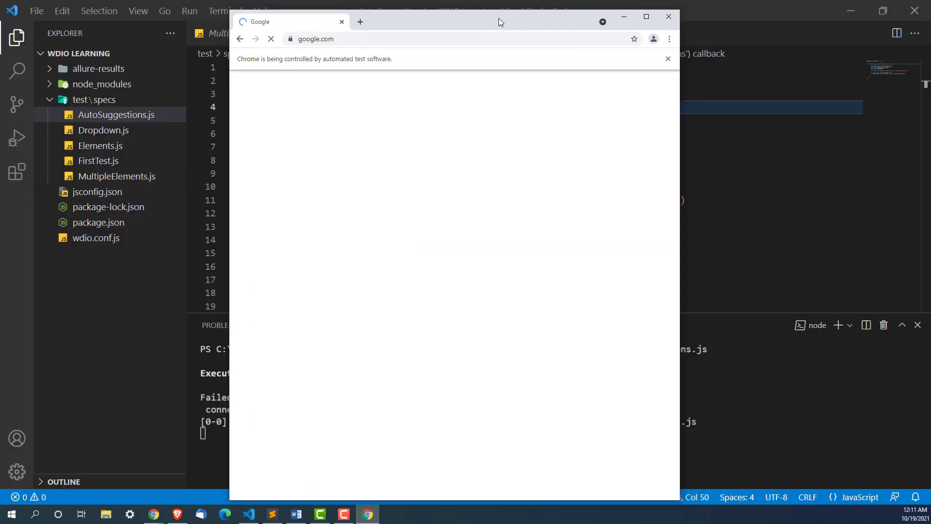
pyautogui.write('Mukesh Otwani")')
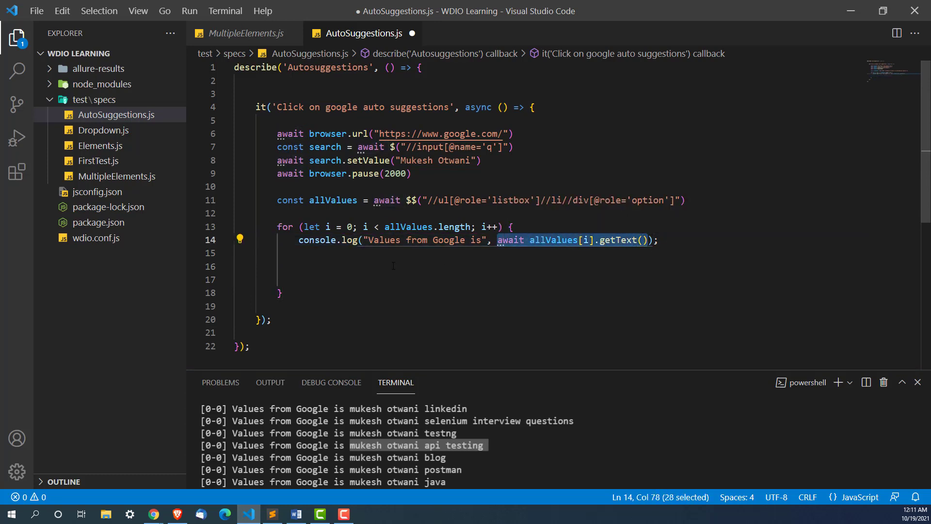
# Assign const value = await allValues[i].getText() and begin an if(value.includes()) condition
pyautogui.write('const value')
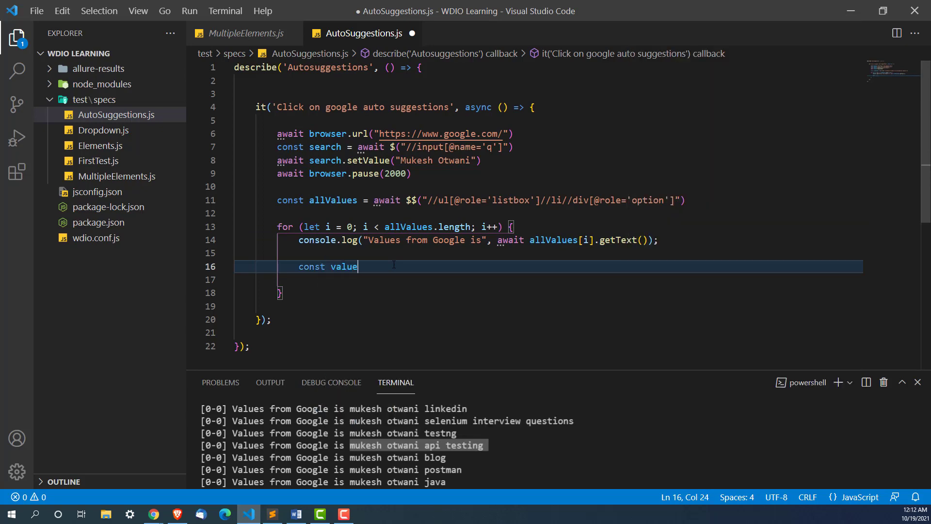
pyautogui.write('=await allValues[i].getText()')
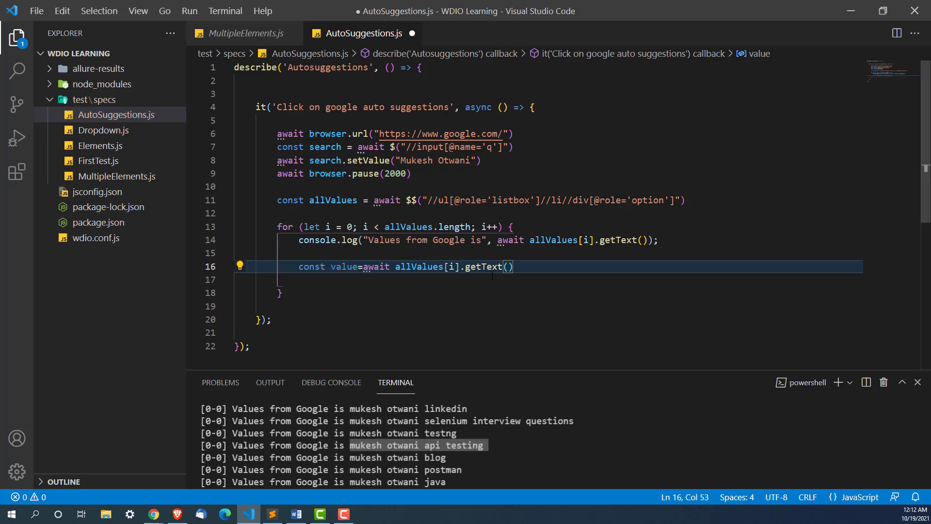
pyautogui.press('Enter')
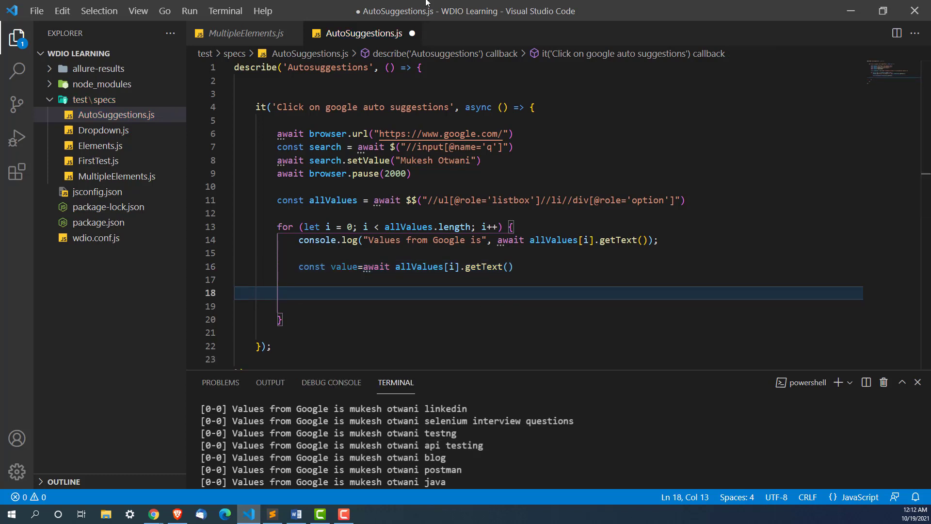
pyautogui.write('if()')
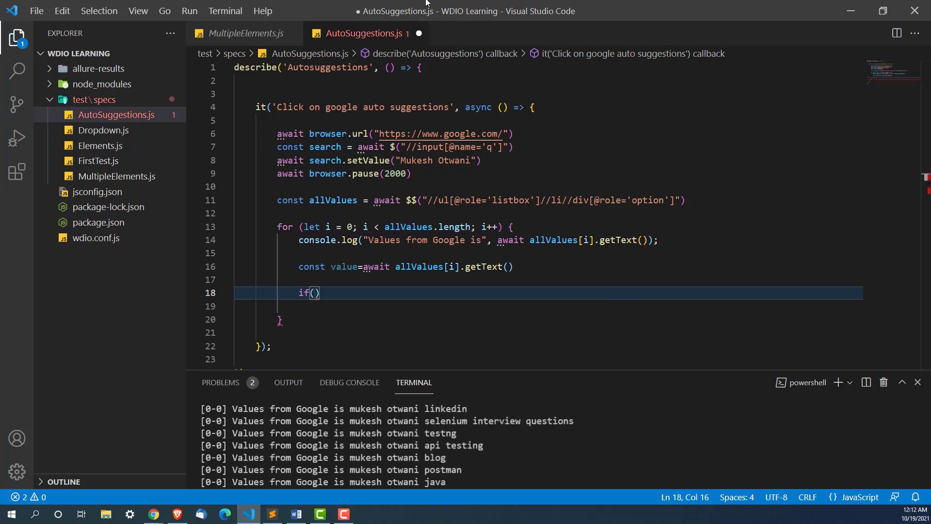
pyautogui.write('va')
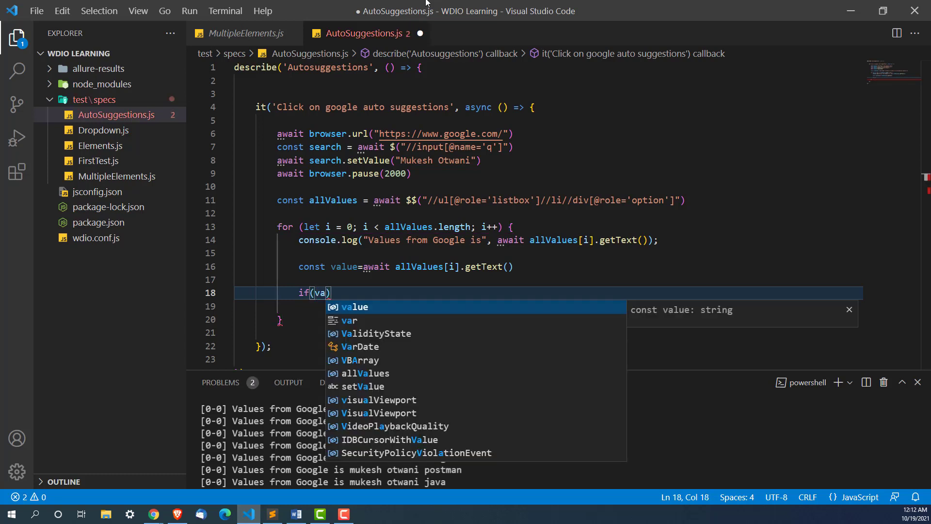
pyautogui.press('Tab')
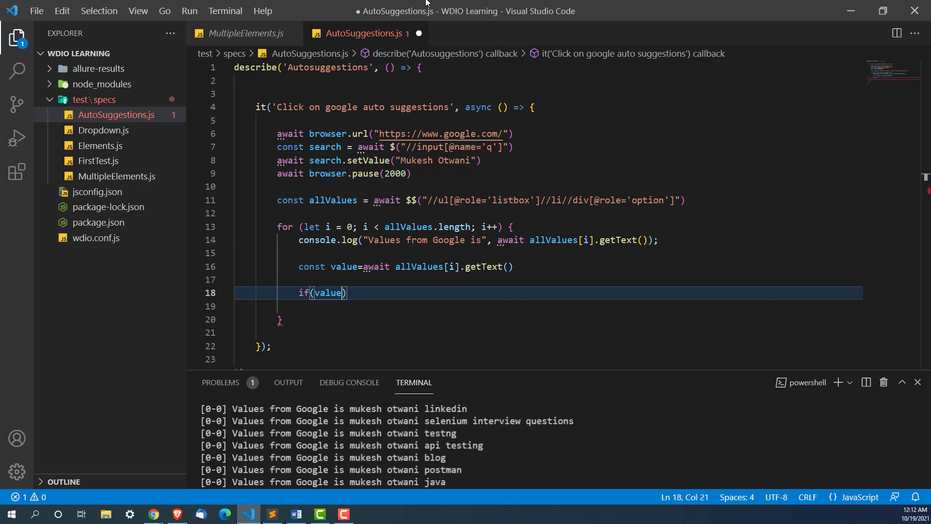
pyautogui.write('.in')
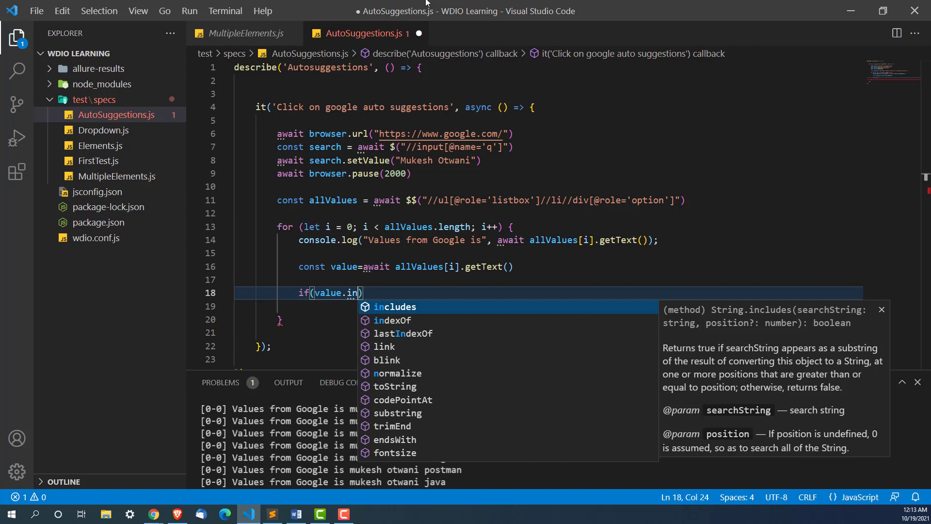
pyautogui.press('Enter')
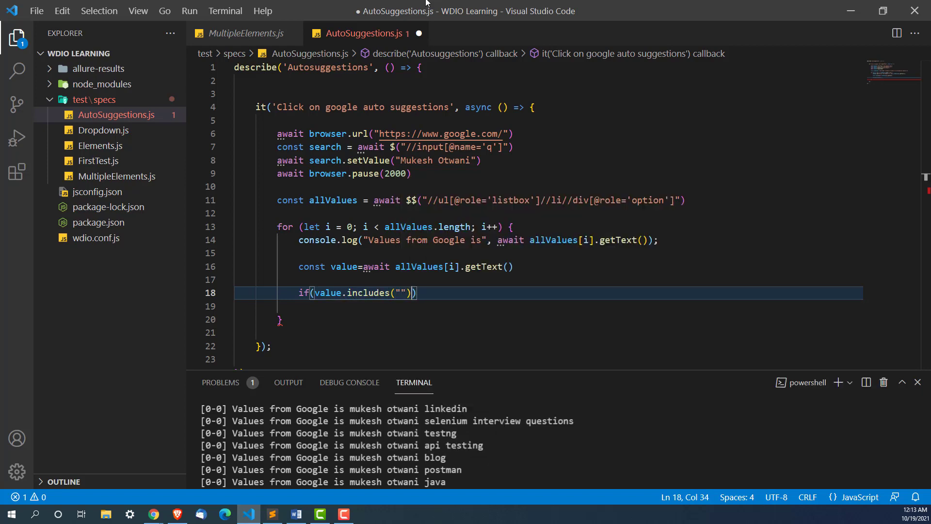
# Match "api testing" and call await allValues[i].click() in the if block
pyautogui.press('Enter')
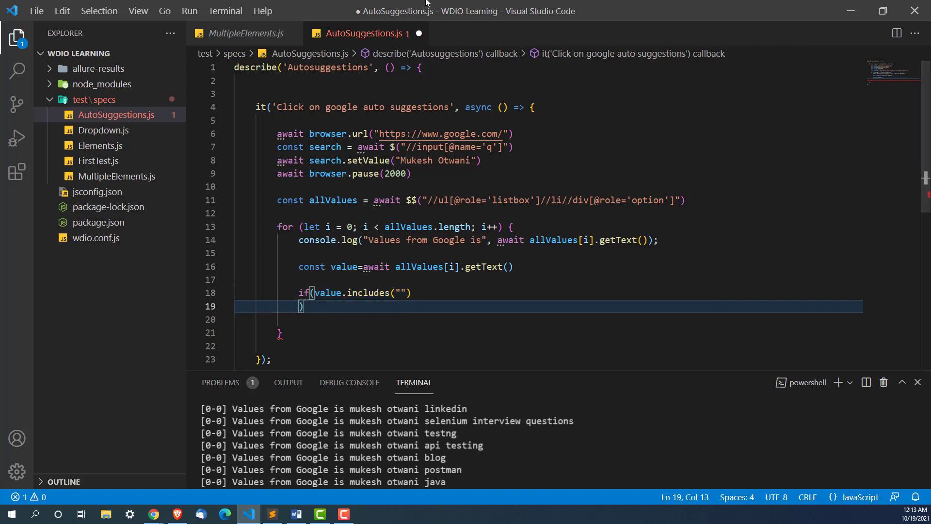
pyautogui.write('{')
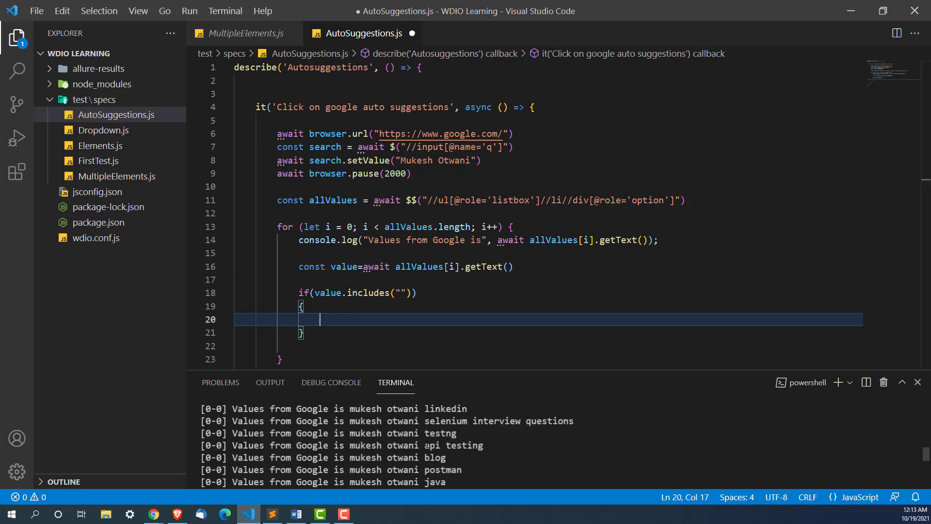
pyautogui.doubleClick(455, 445)
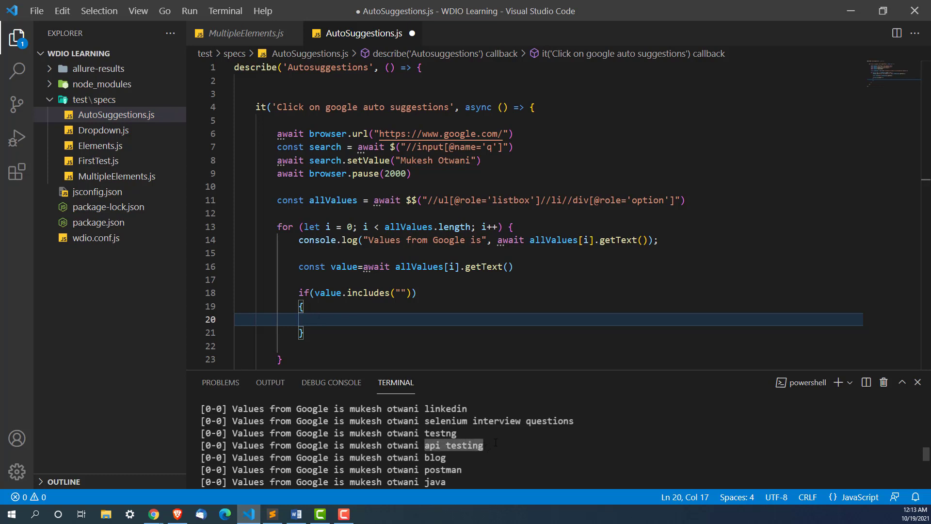
pyautogui.write('api testing')
pyautogui.write('await allValues[i')
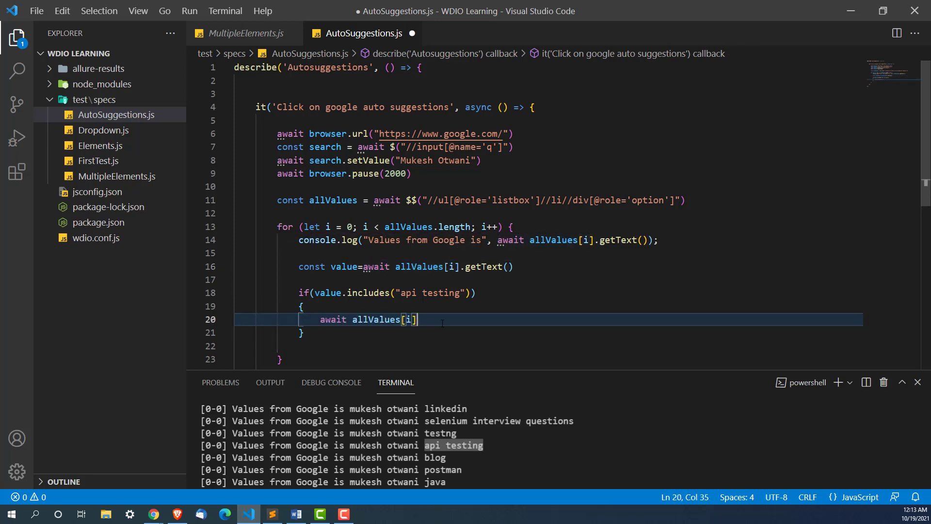
pyautogui.write('.click')
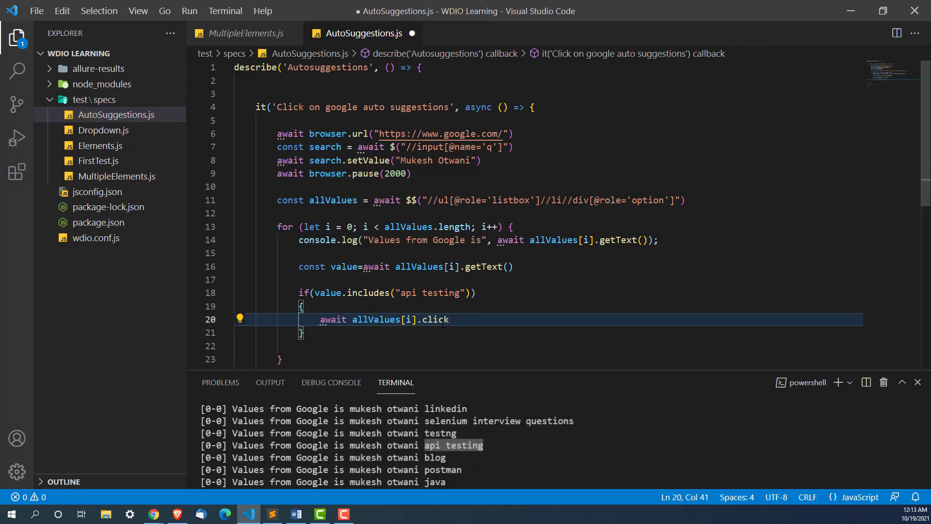
pyautogui.write('()')
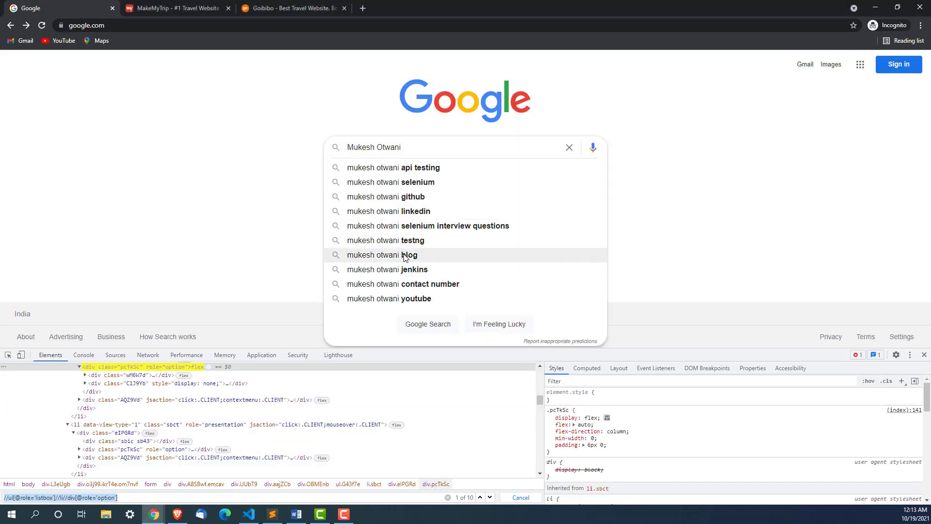
pyautogui.click(393, 167)
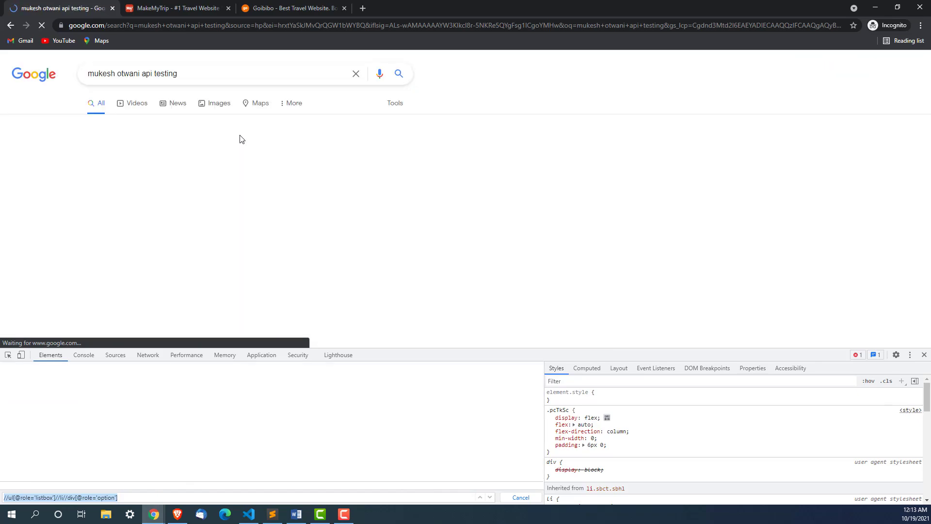
pyautogui.click(249, 514)
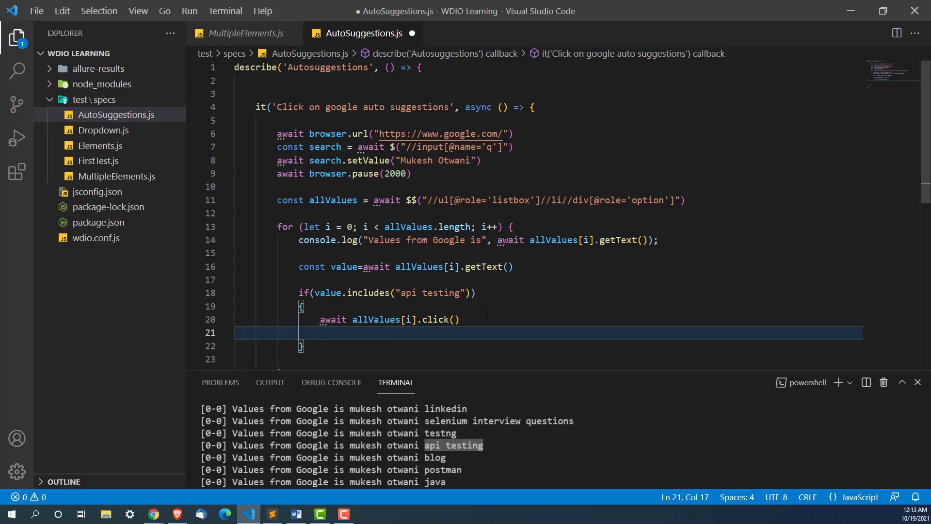
# Add await browser.pause(2000) and break after the click in the if block
pyautogui.write('a')
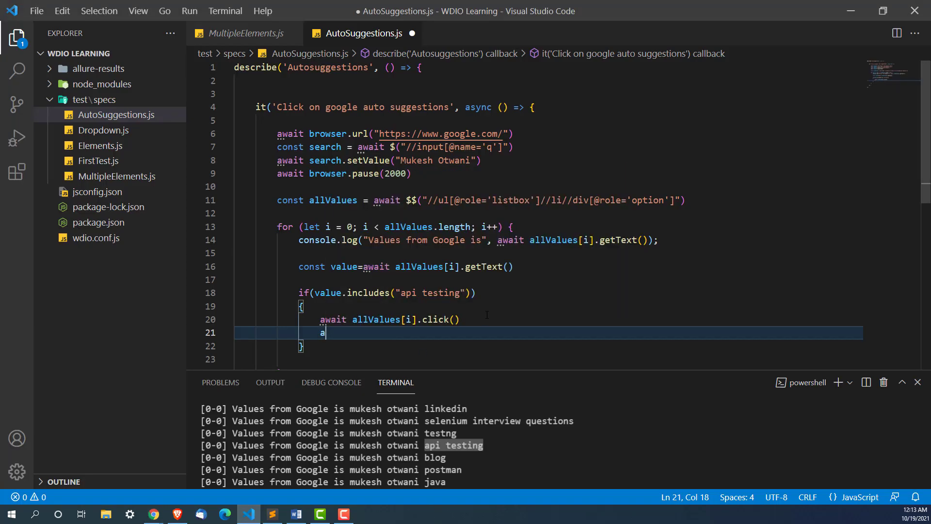
pyautogui.write('wait')
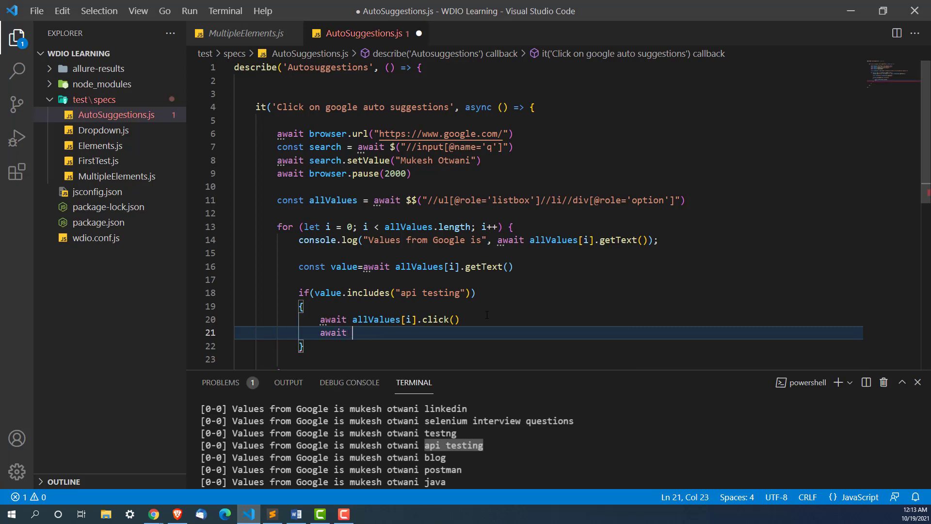
pyautogui.write('brow')
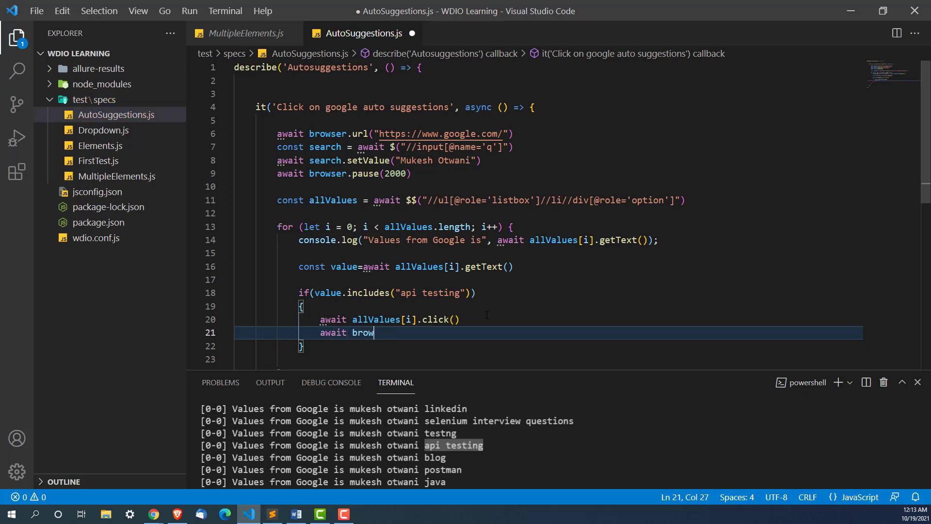
pyautogui.write('ser.pause(')
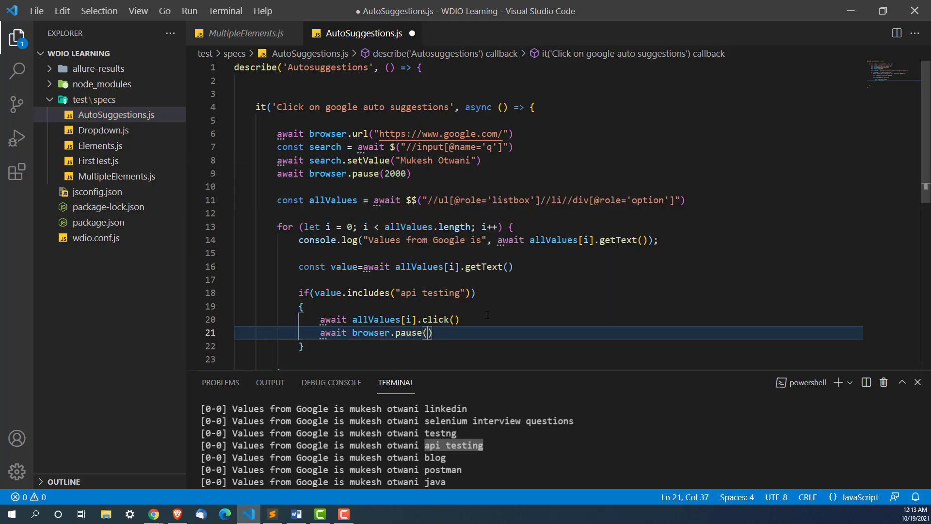
pyautogui.write('2000')
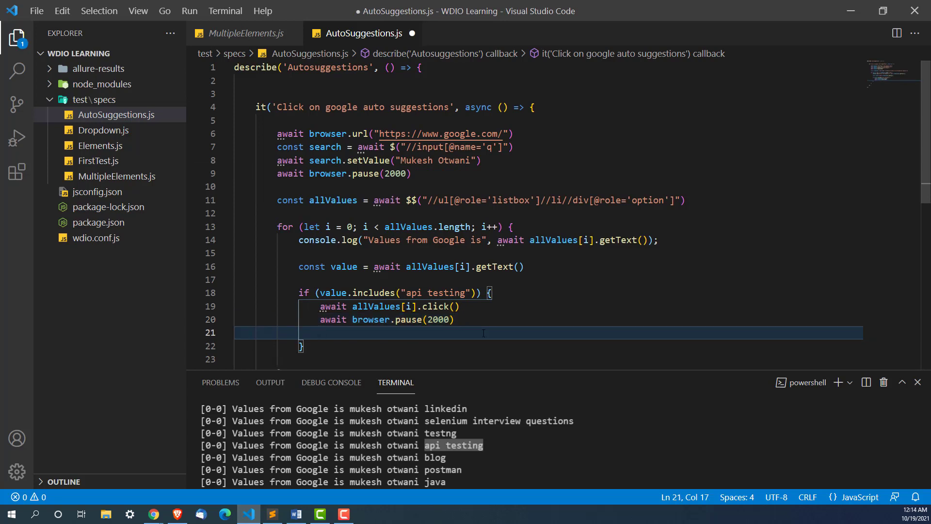
pyautogui.write('break')
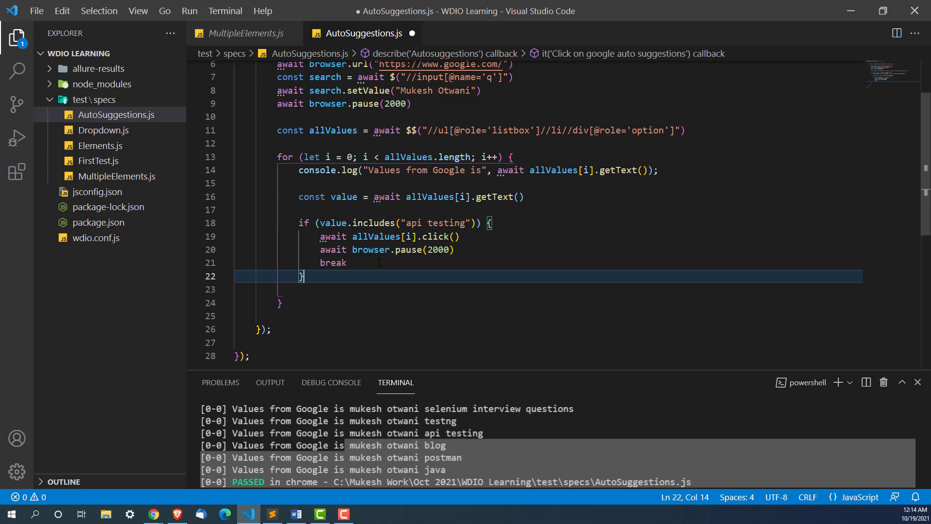
pyautogui.doubleClick(446, 222)
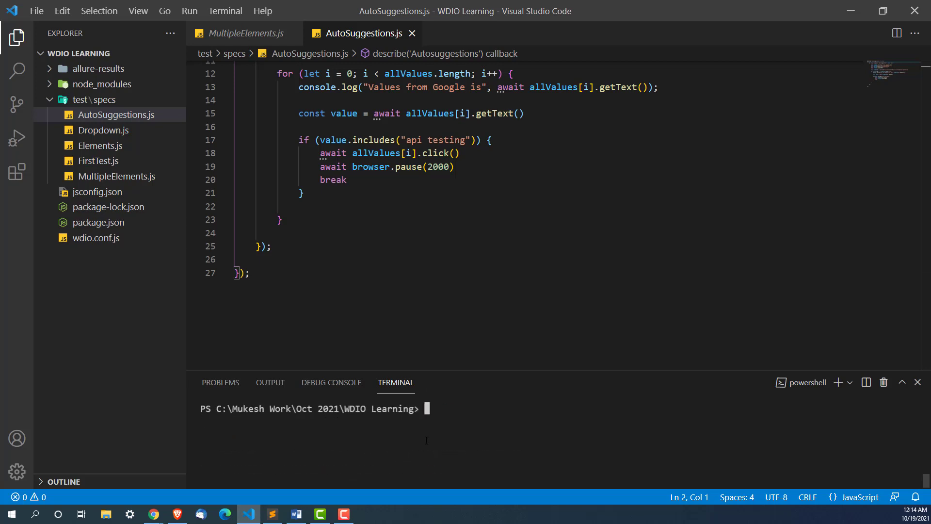
# Rerun the AutoSuggestions.js spec via npx wdio and confirm it passes after clicking 'api testing'
pyautogui.write('npx wdio run .\\wdio.conf.js --spec AutoSuggestions.js')
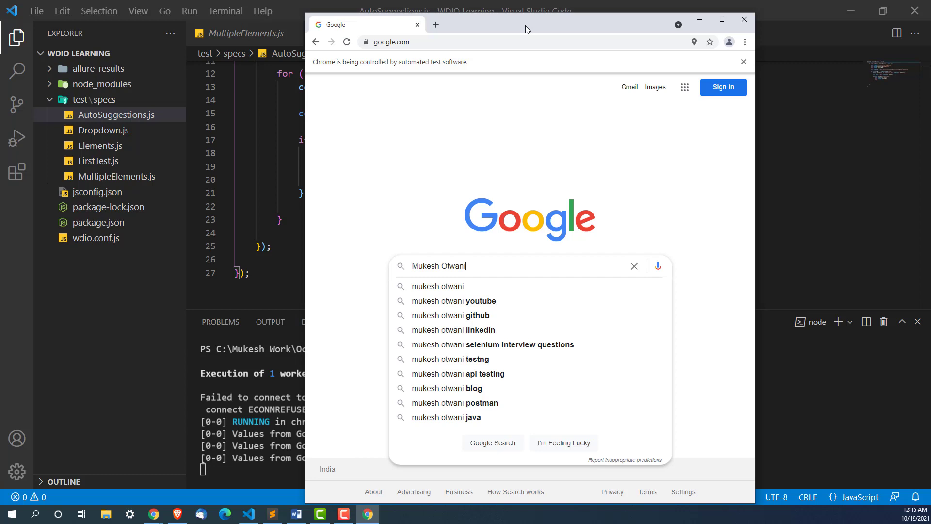
pyautogui.click(474, 373)
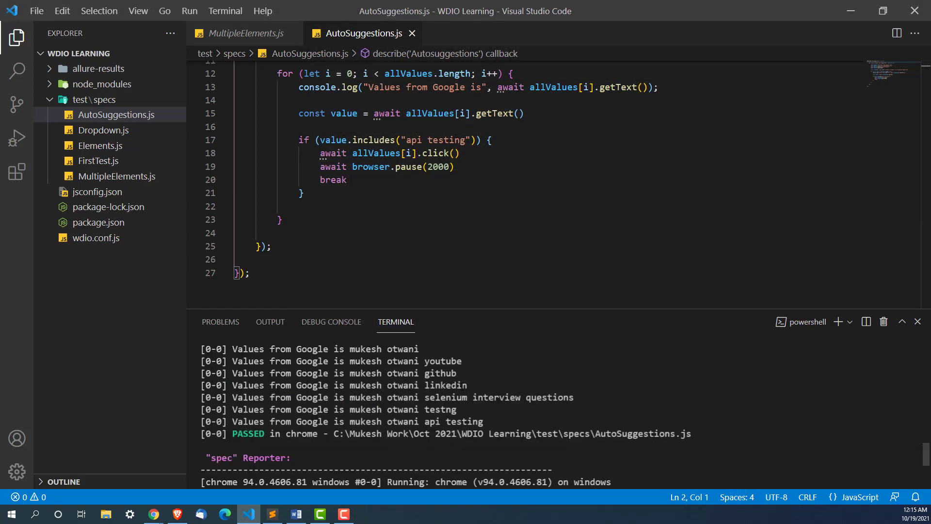
pyautogui.doubleClick(452, 421)
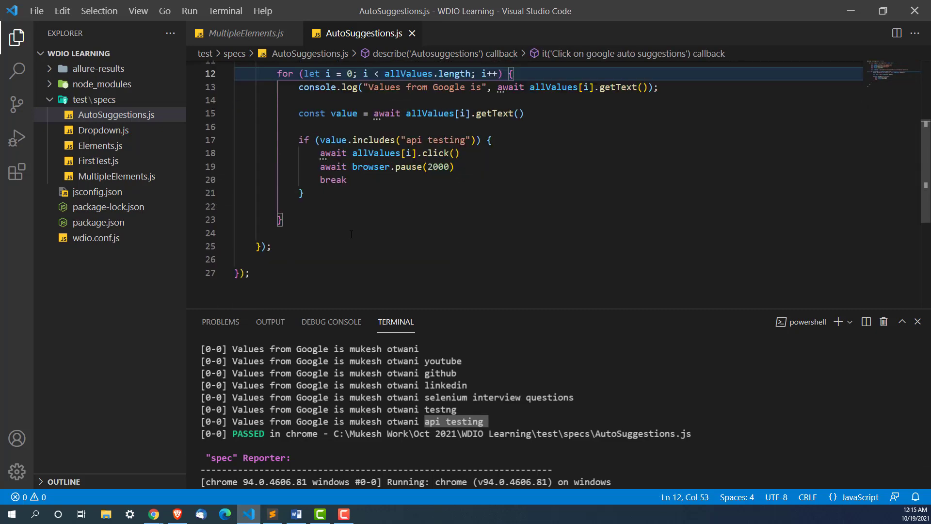
pyautogui.click(282, 220)
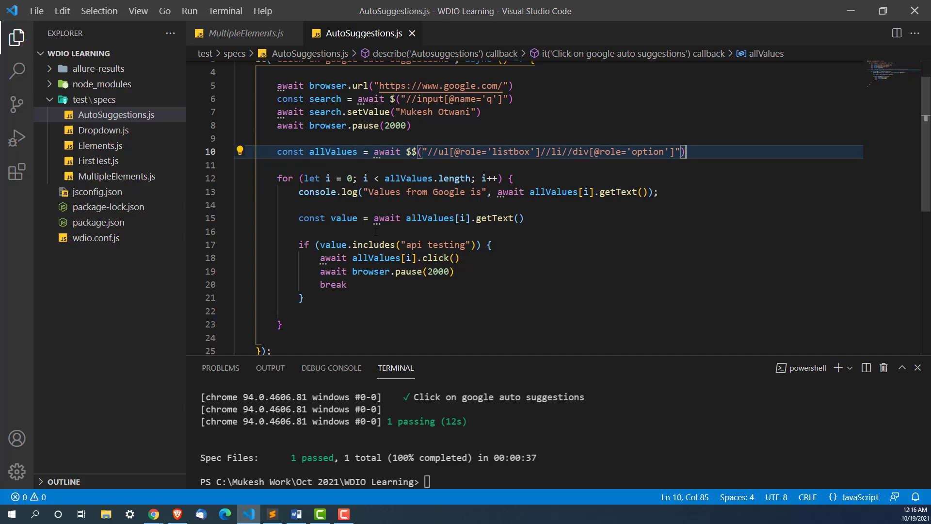
pyautogui.click(280, 324)
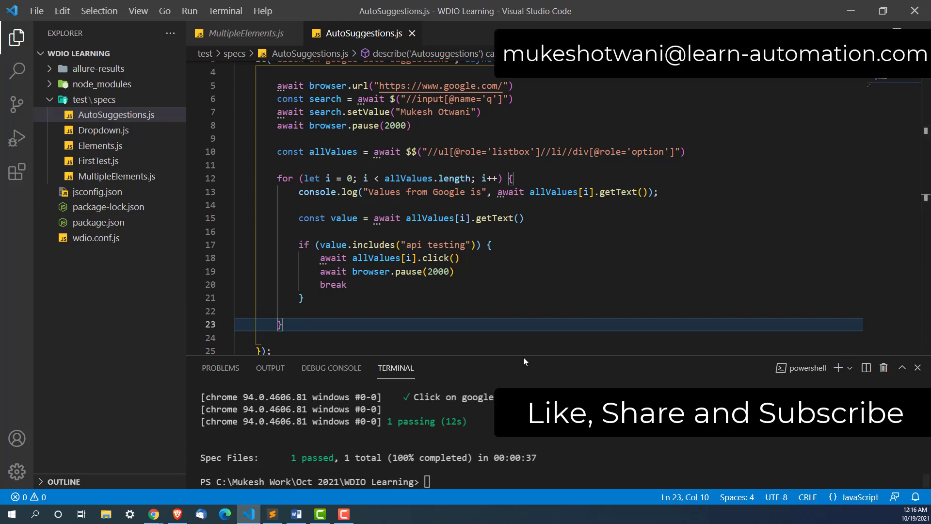
pyautogui.moveTo(537, 362); pyautogui.dragTo(538, 333)
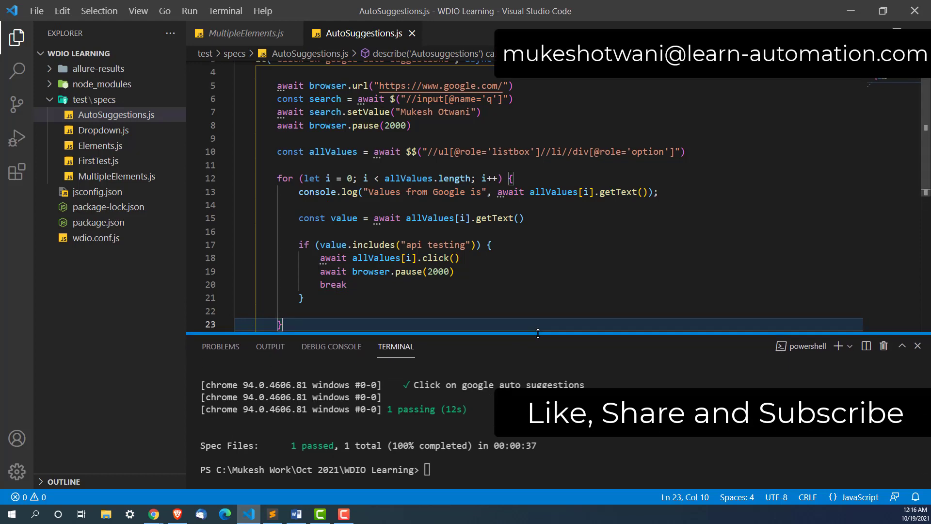